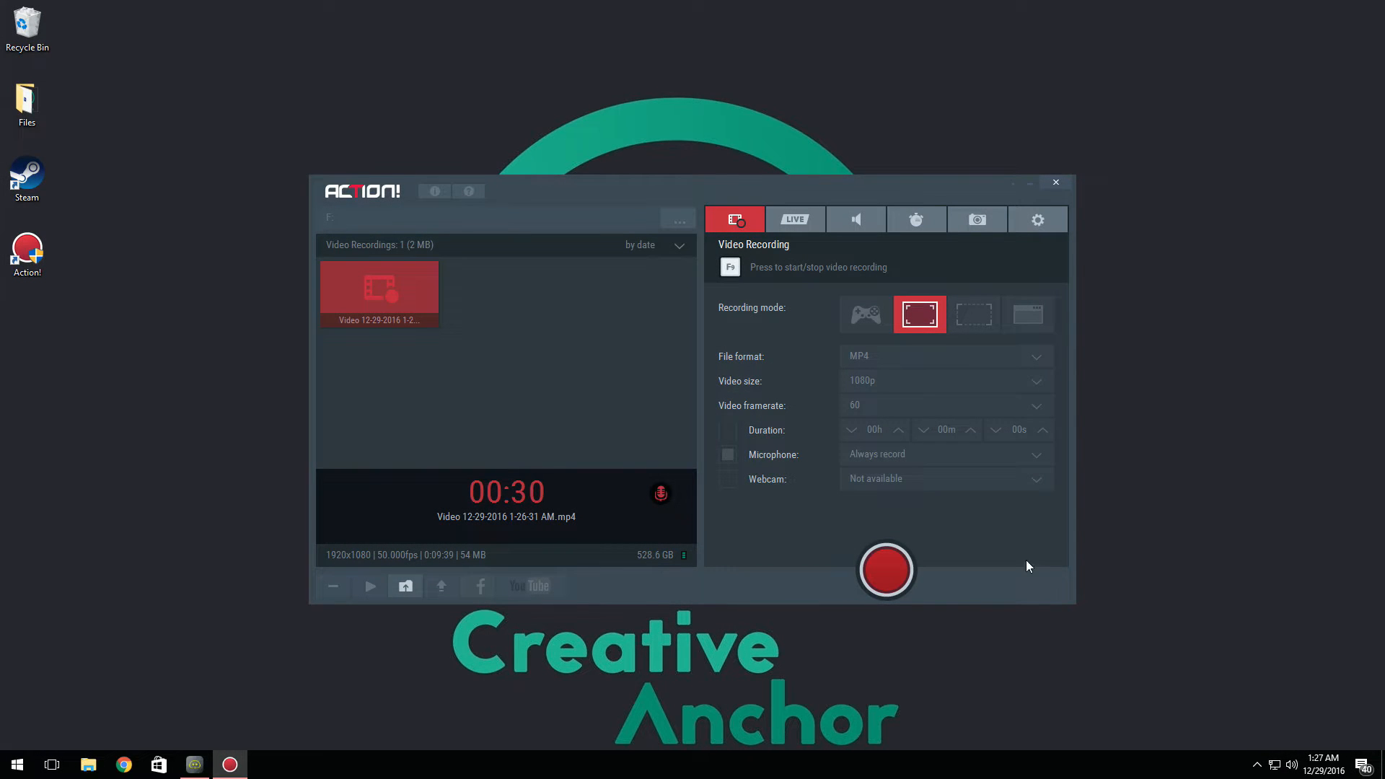
mouse_move(620, 253)
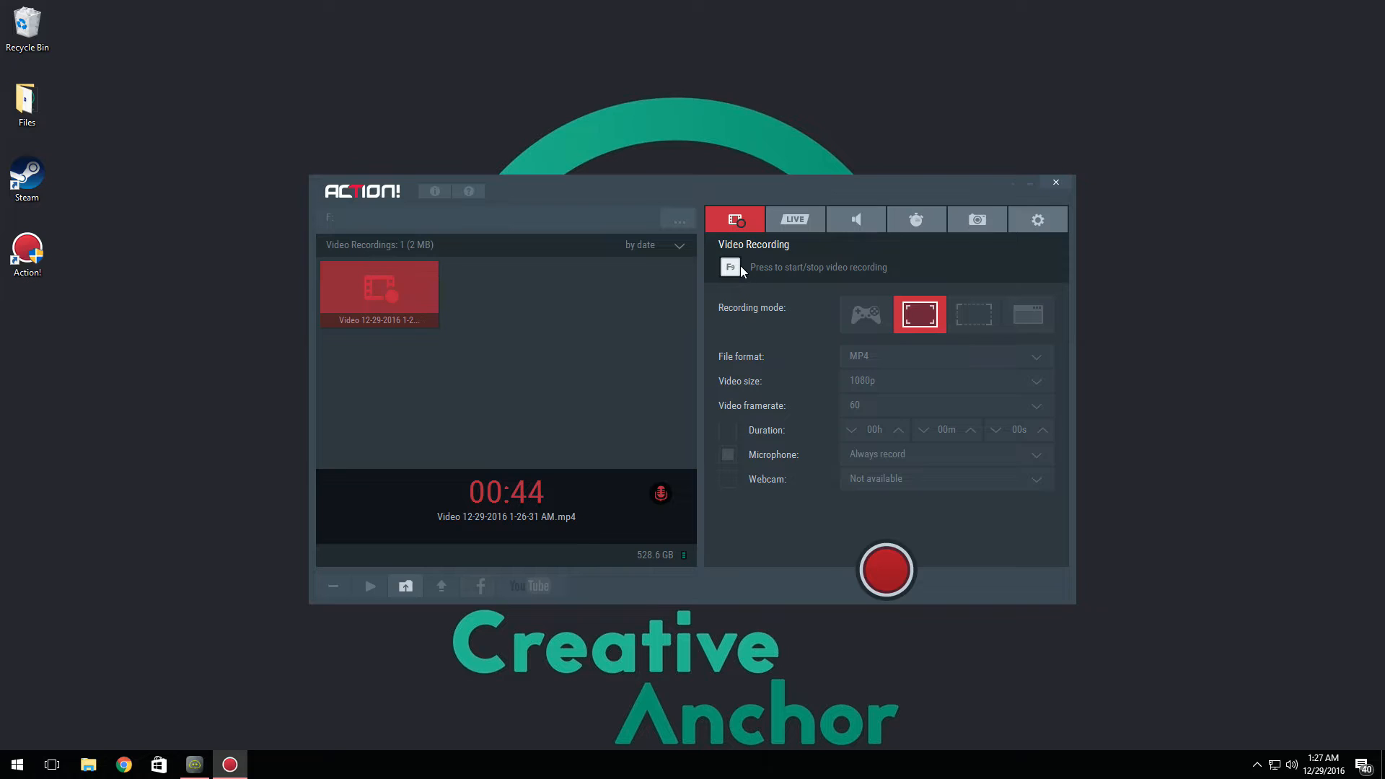
mouse_move(772, 278)
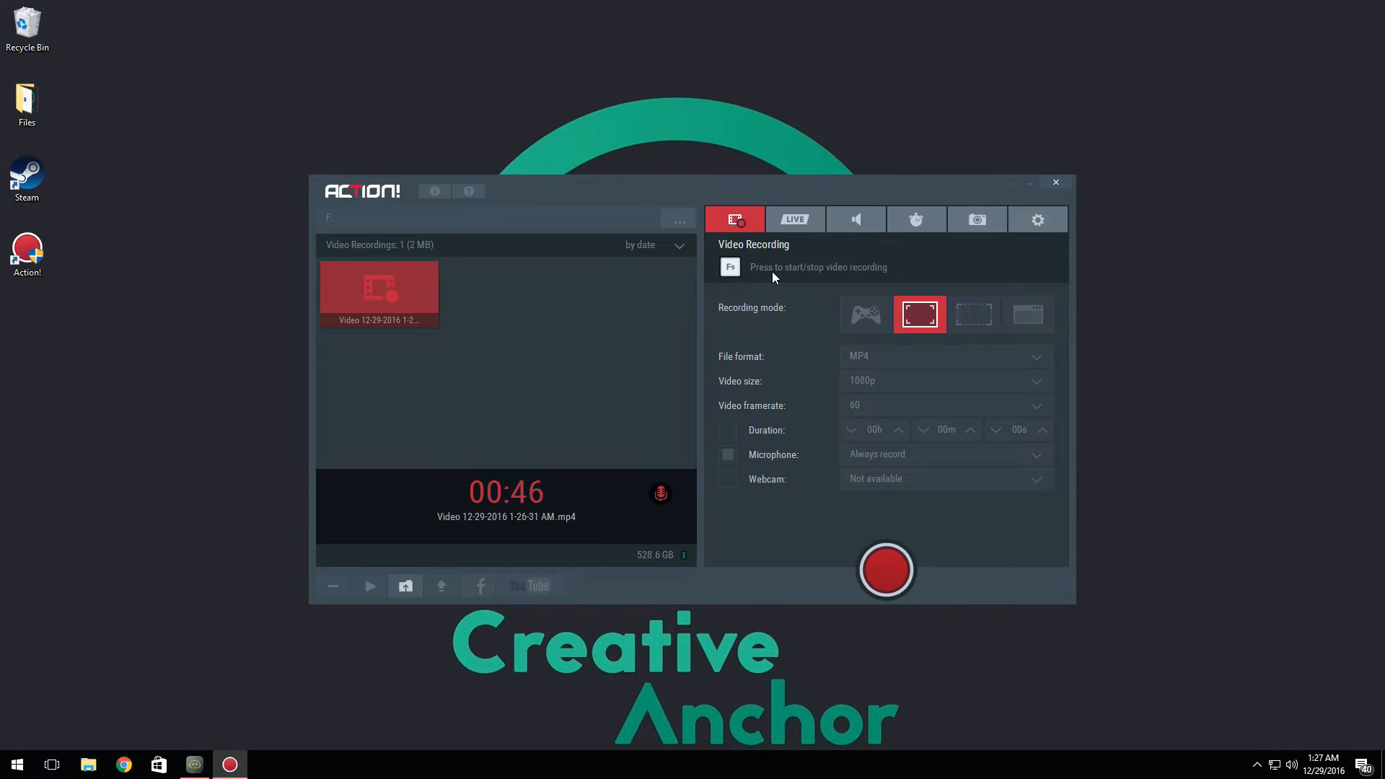
mouse_move(756, 282)
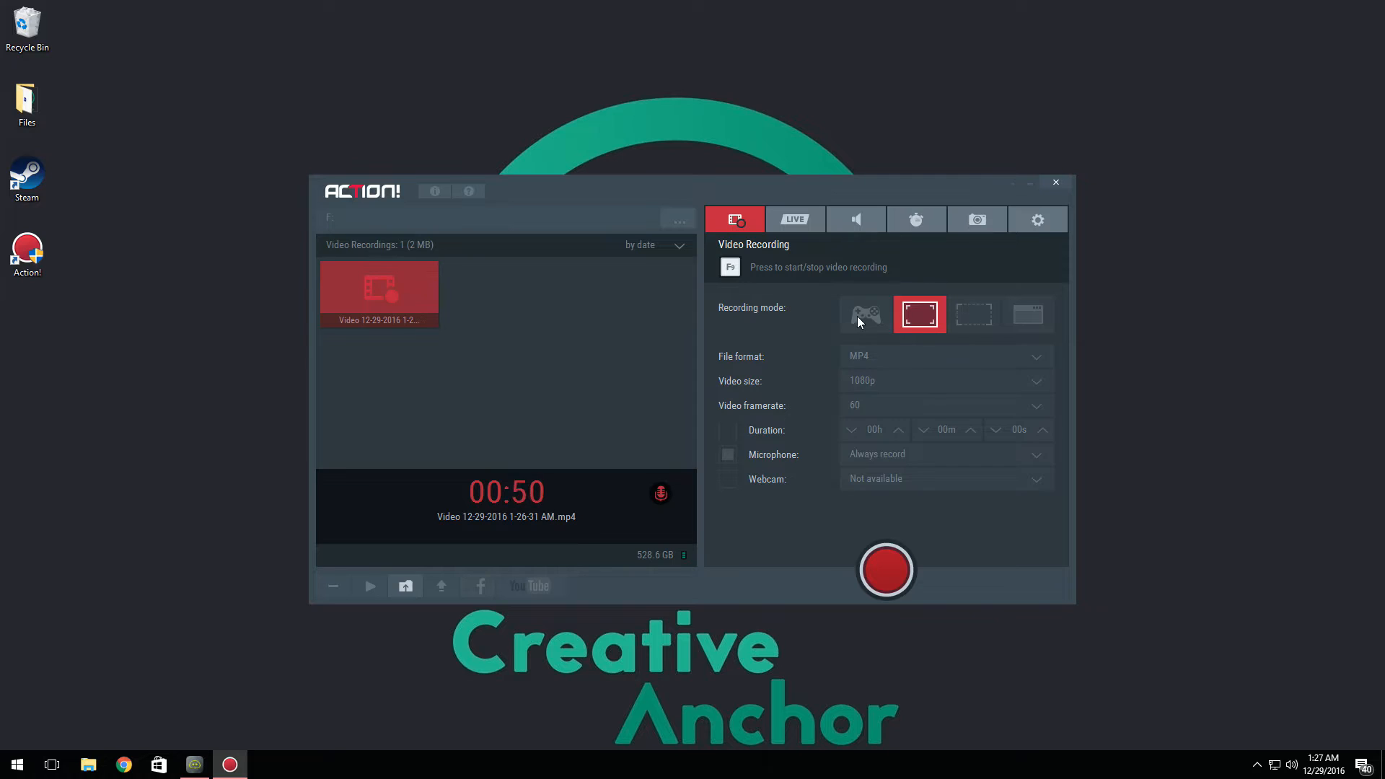
mouse_move(918, 315)
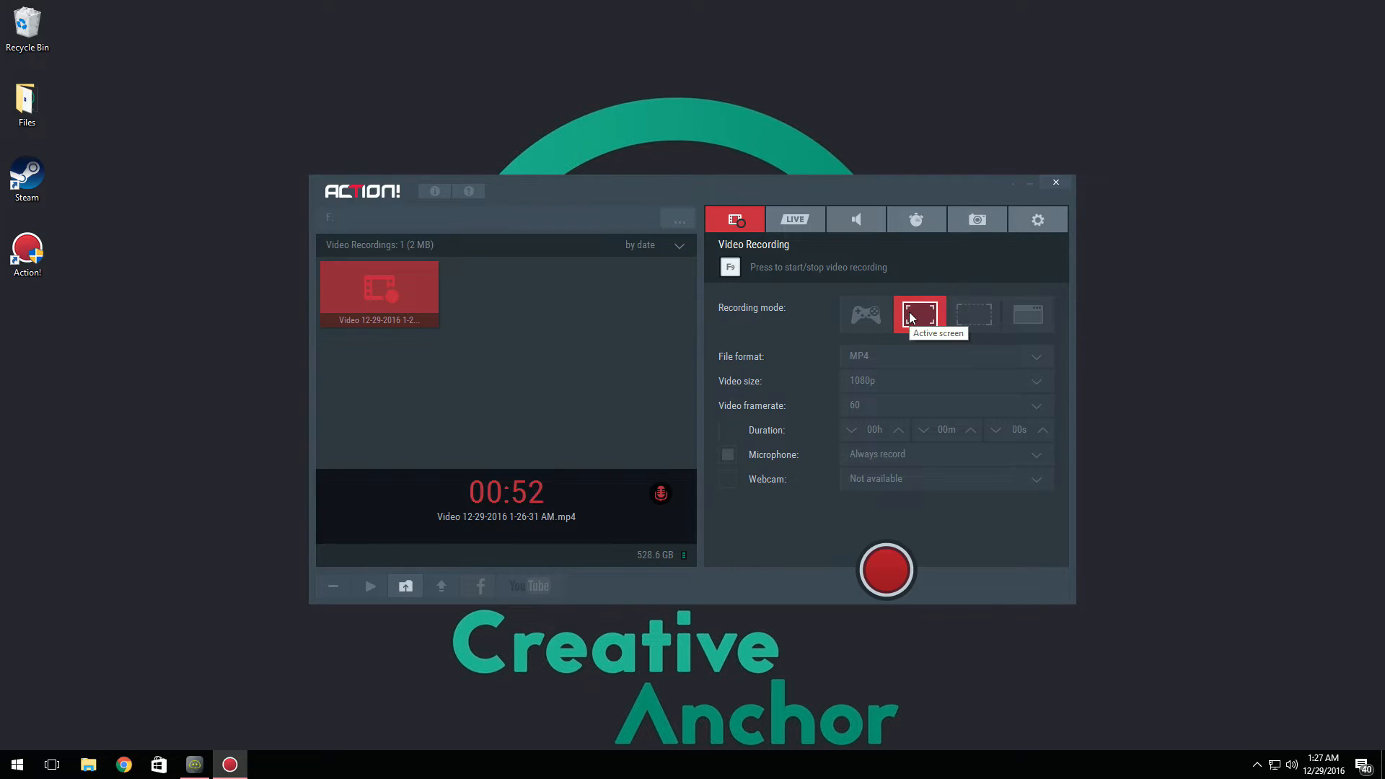
mouse_move(1031, 316)
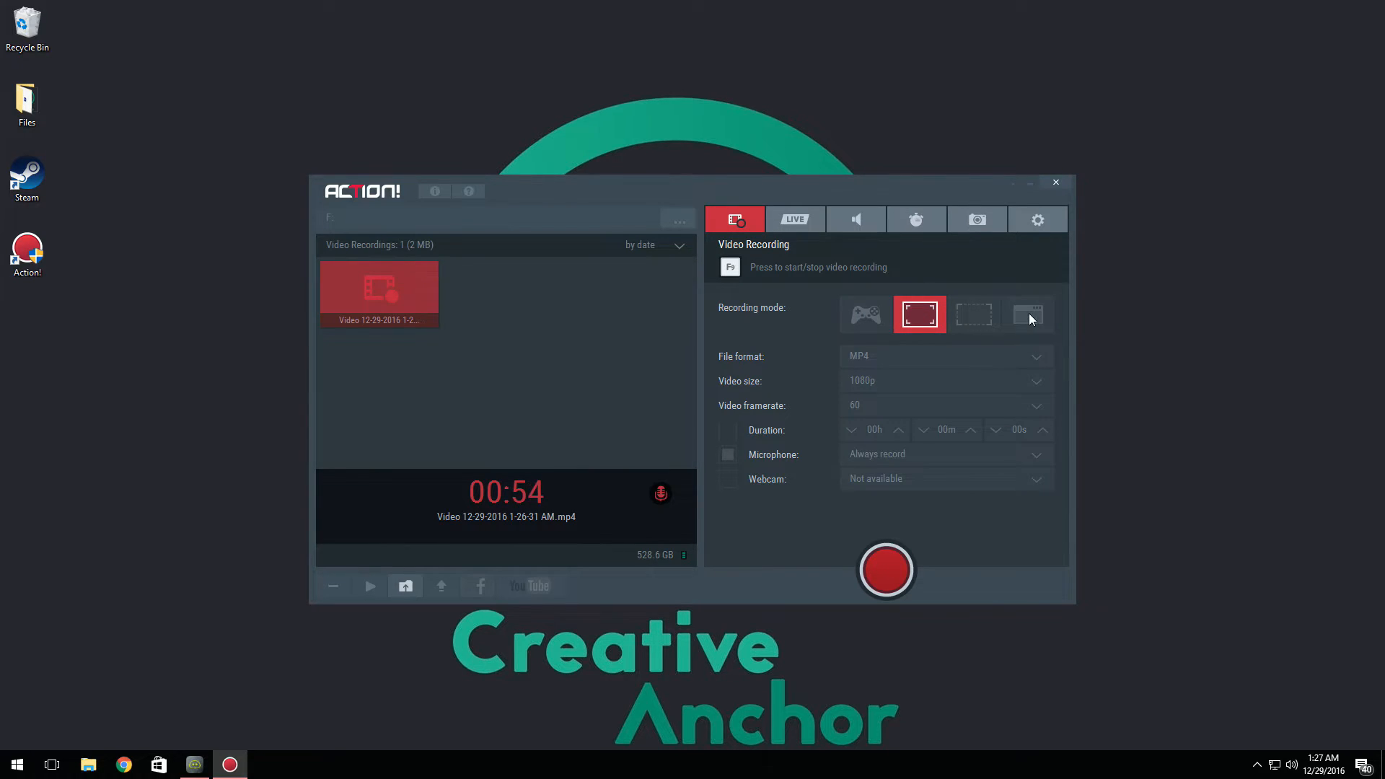
mouse_move(877, 306)
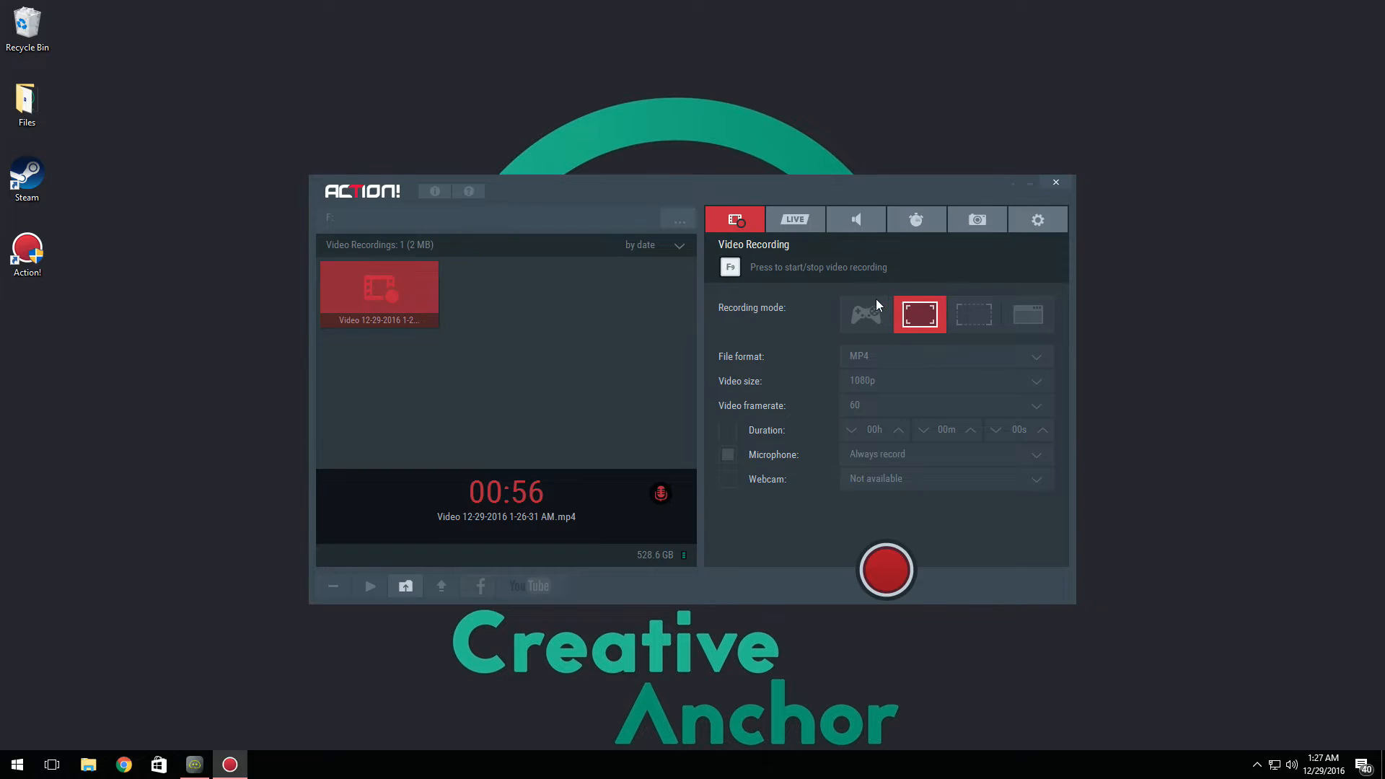
mouse_move(880, 312)
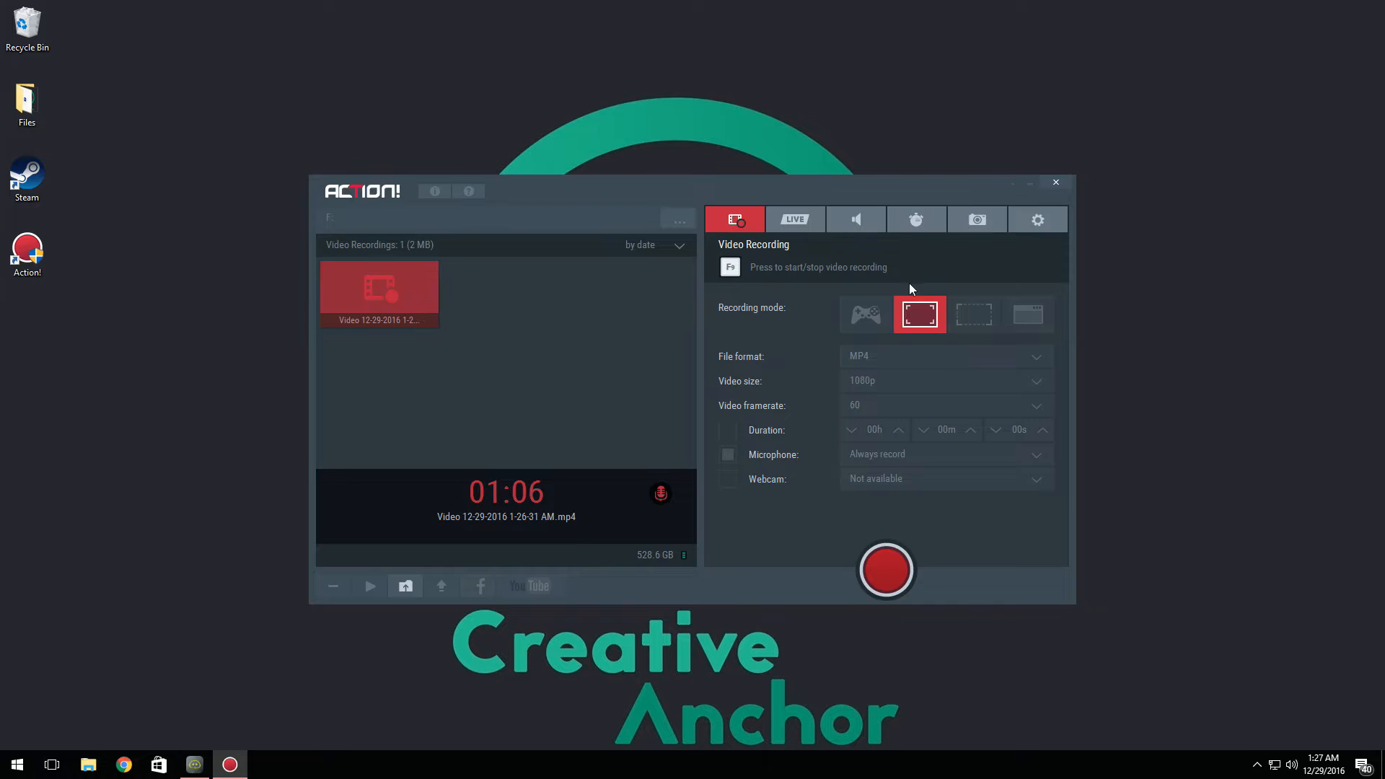
mouse_move(946, 263)
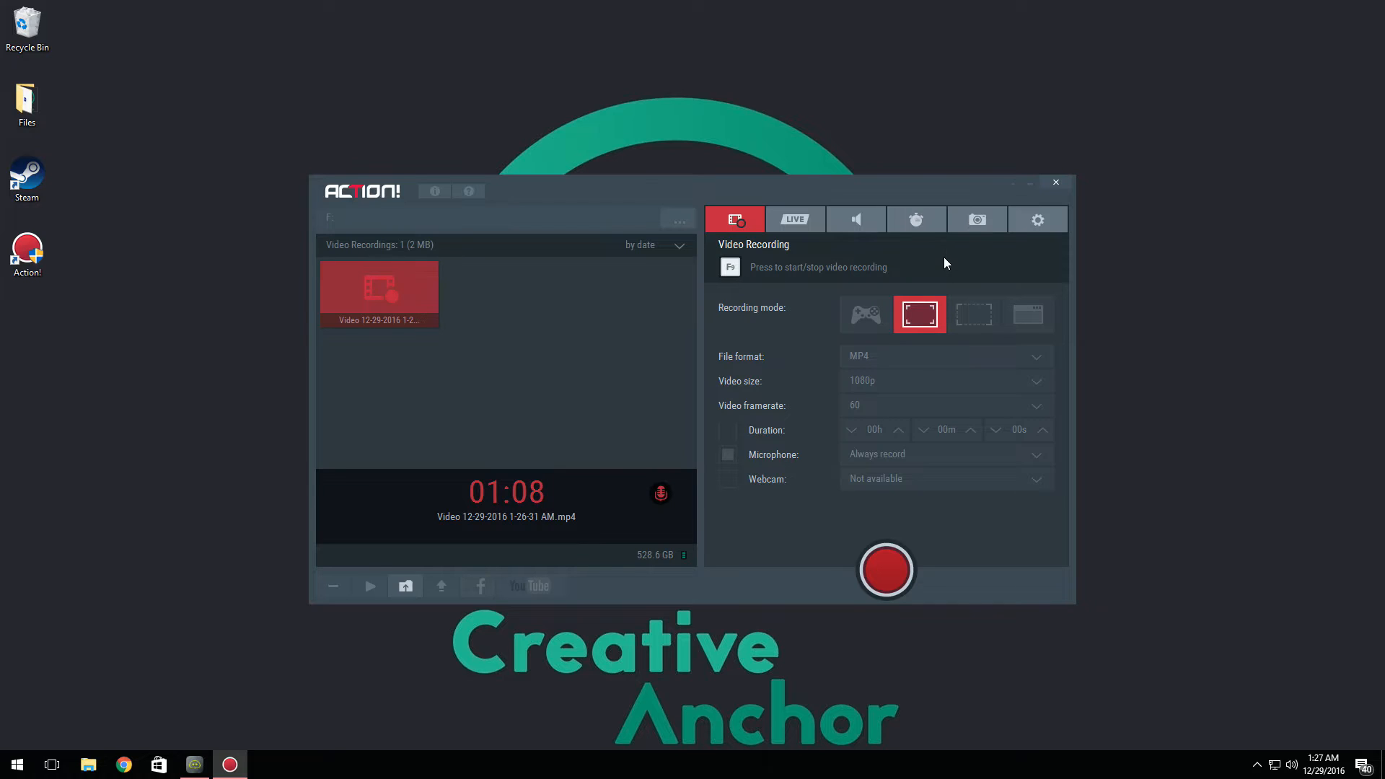
mouse_move(932, 315)
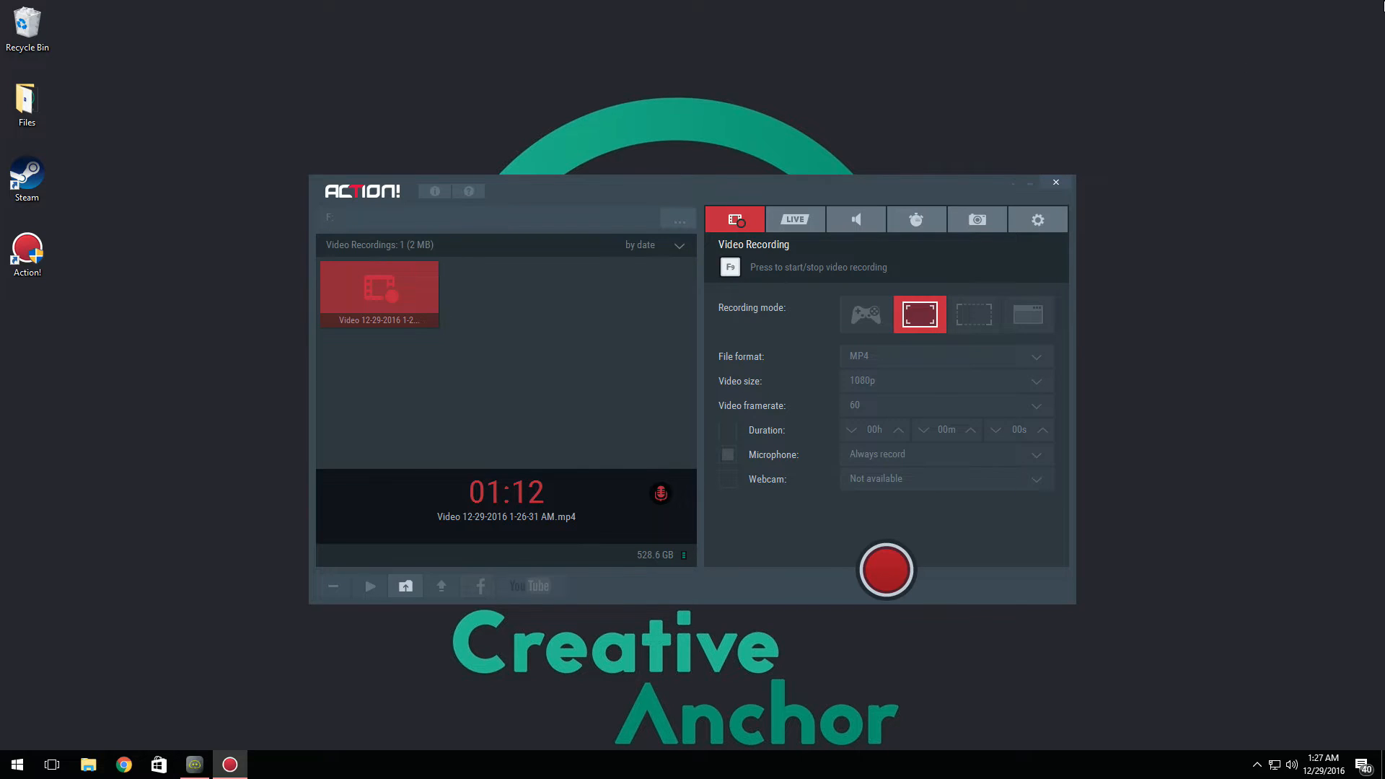
mouse_move(399, 62)
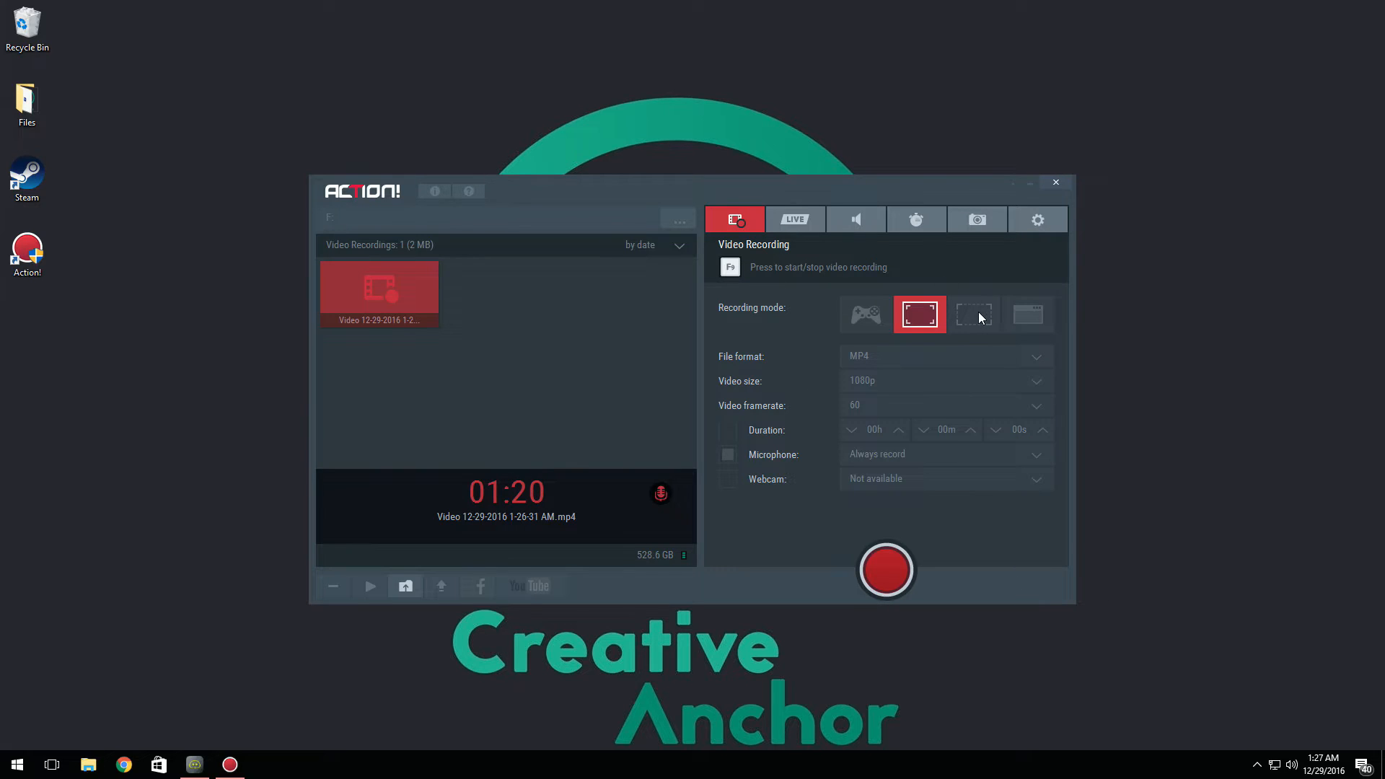
mouse_move(1145, 96)
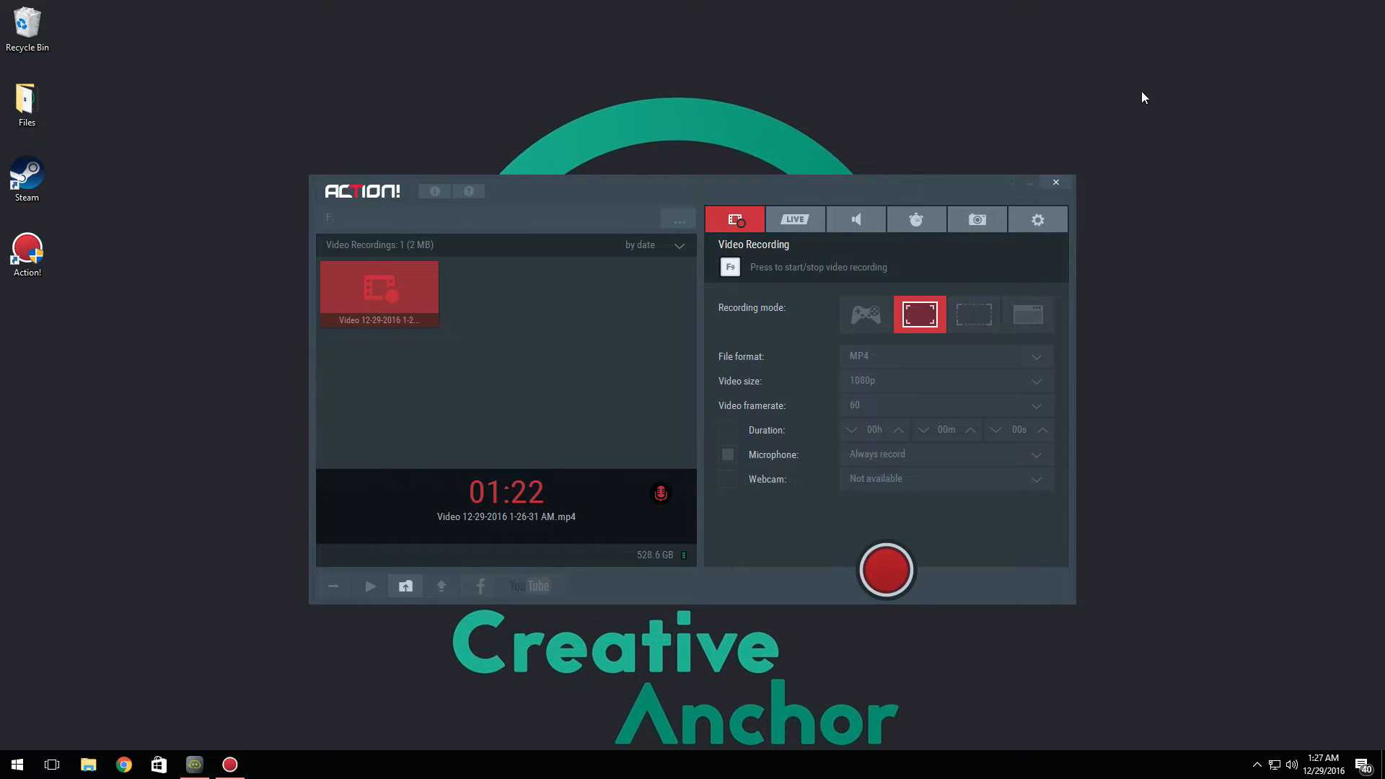
mouse_move(1194, 77)
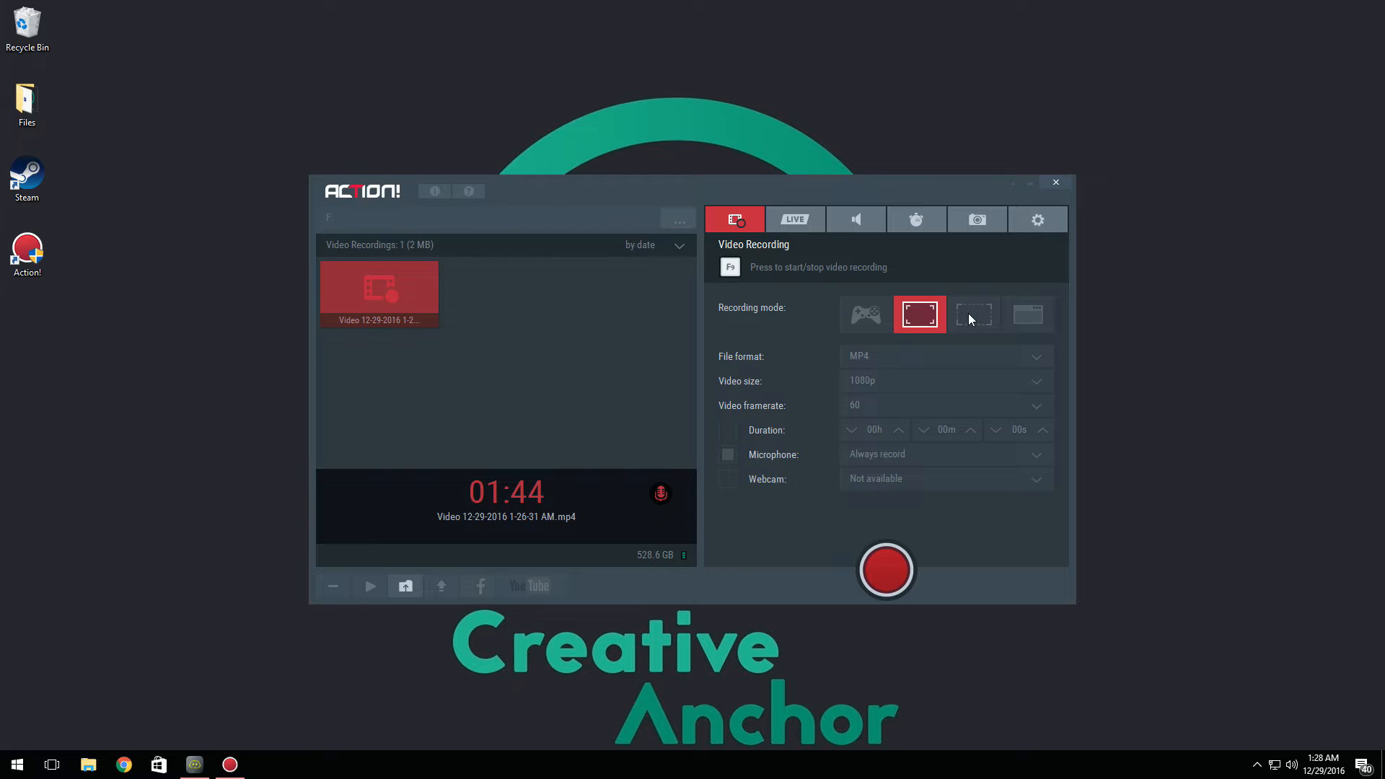
mouse_move(738, 371)
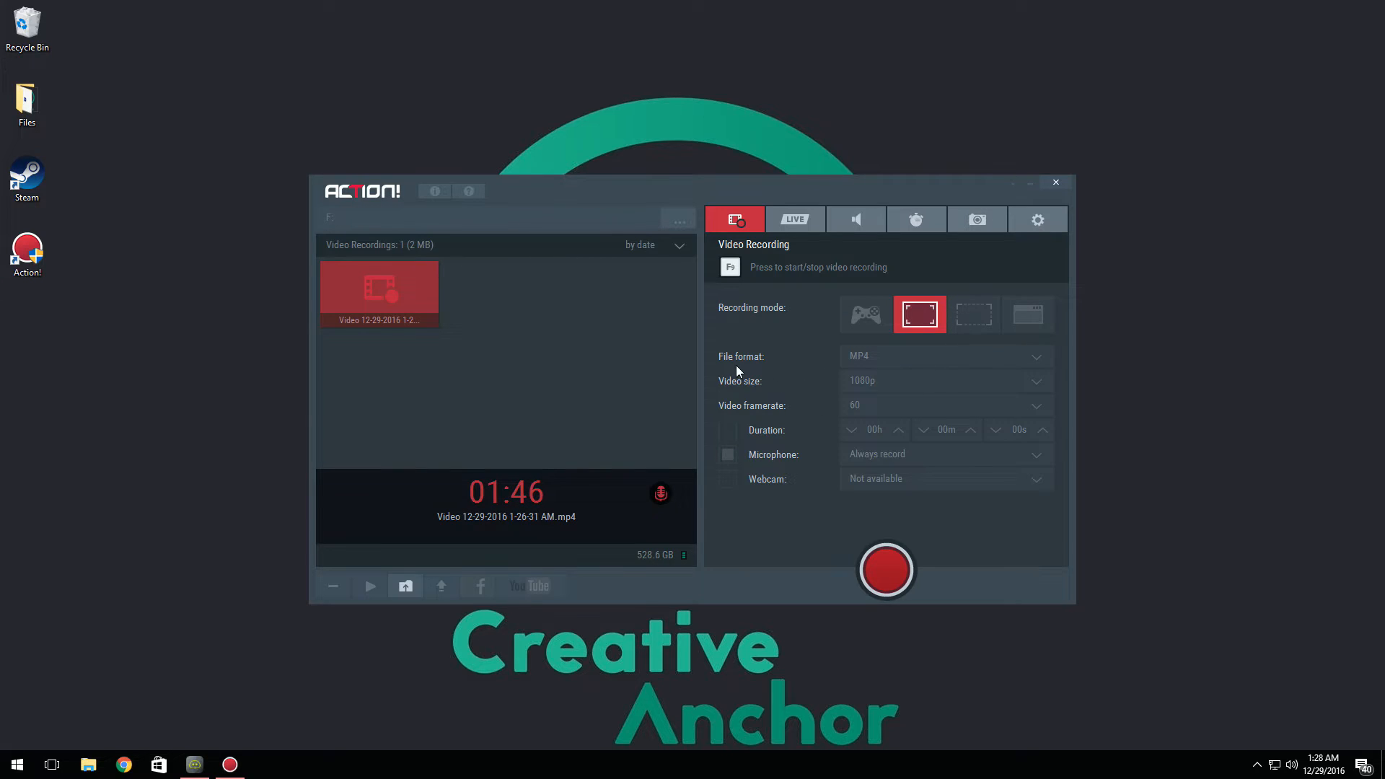
mouse_move(882, 362)
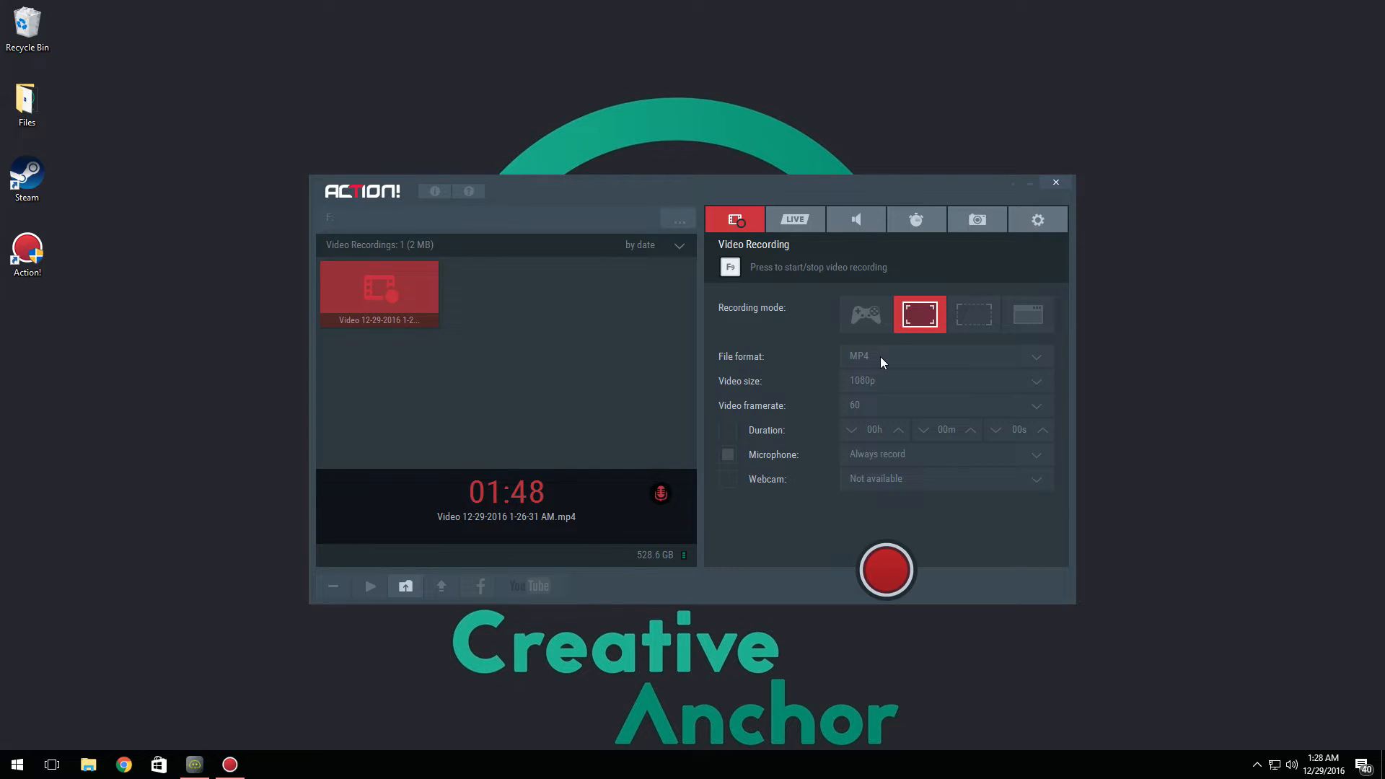
mouse_move(892, 376)
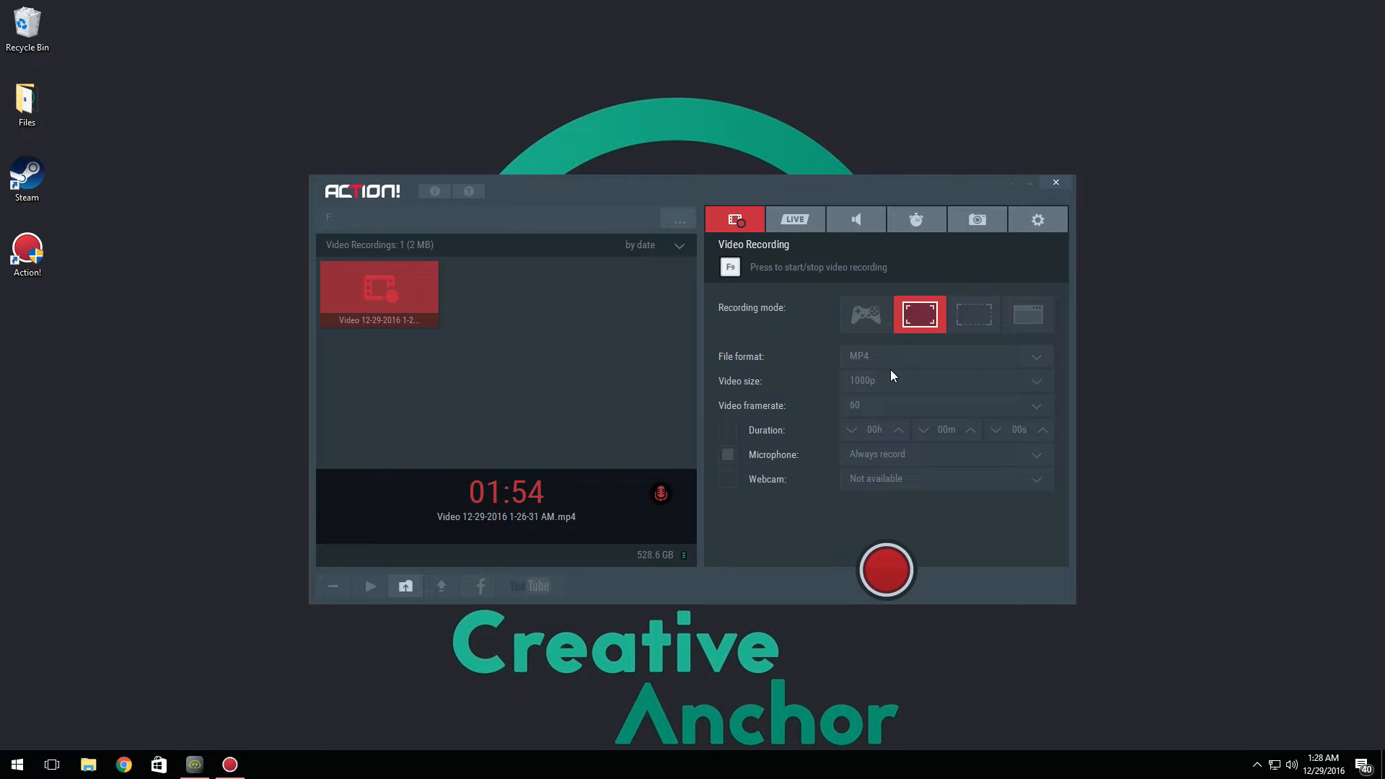
mouse_move(873, 312)
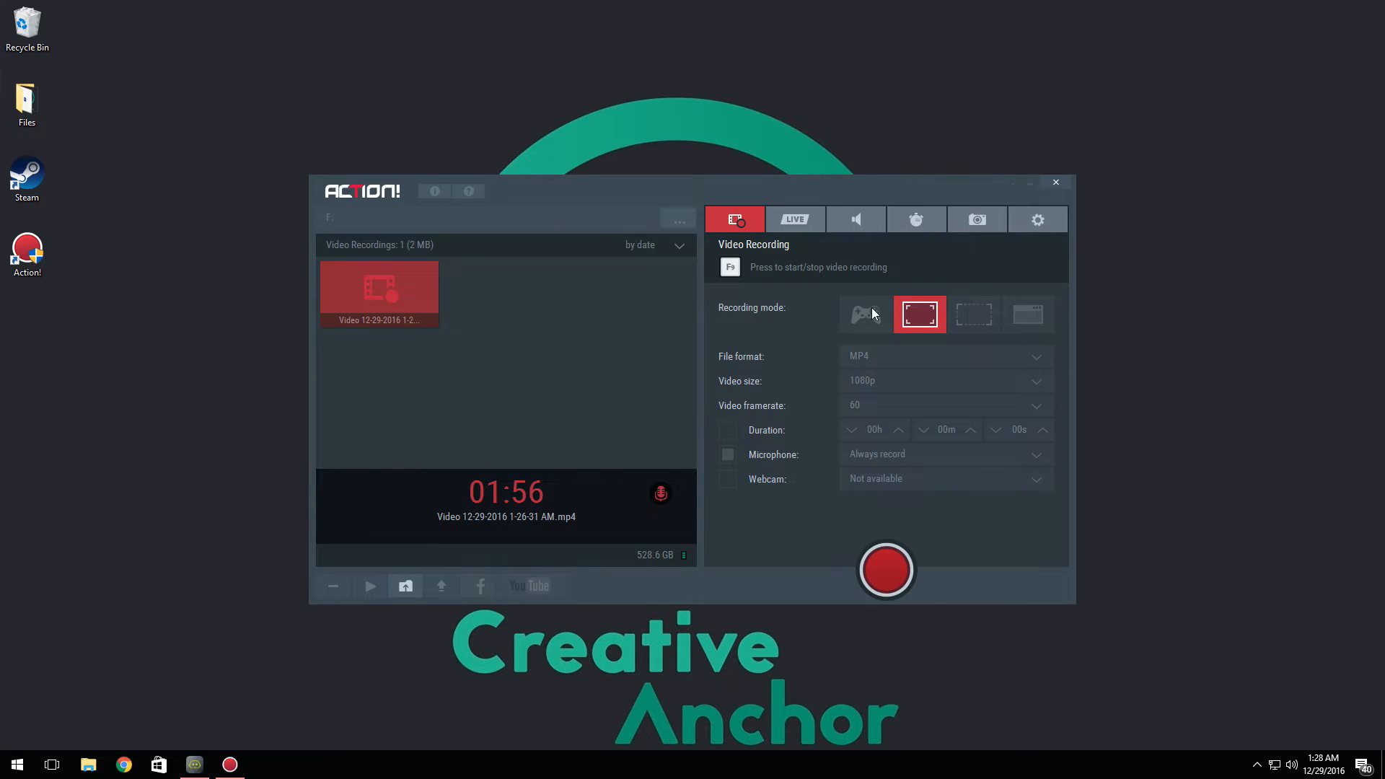
mouse_move(879, 356)
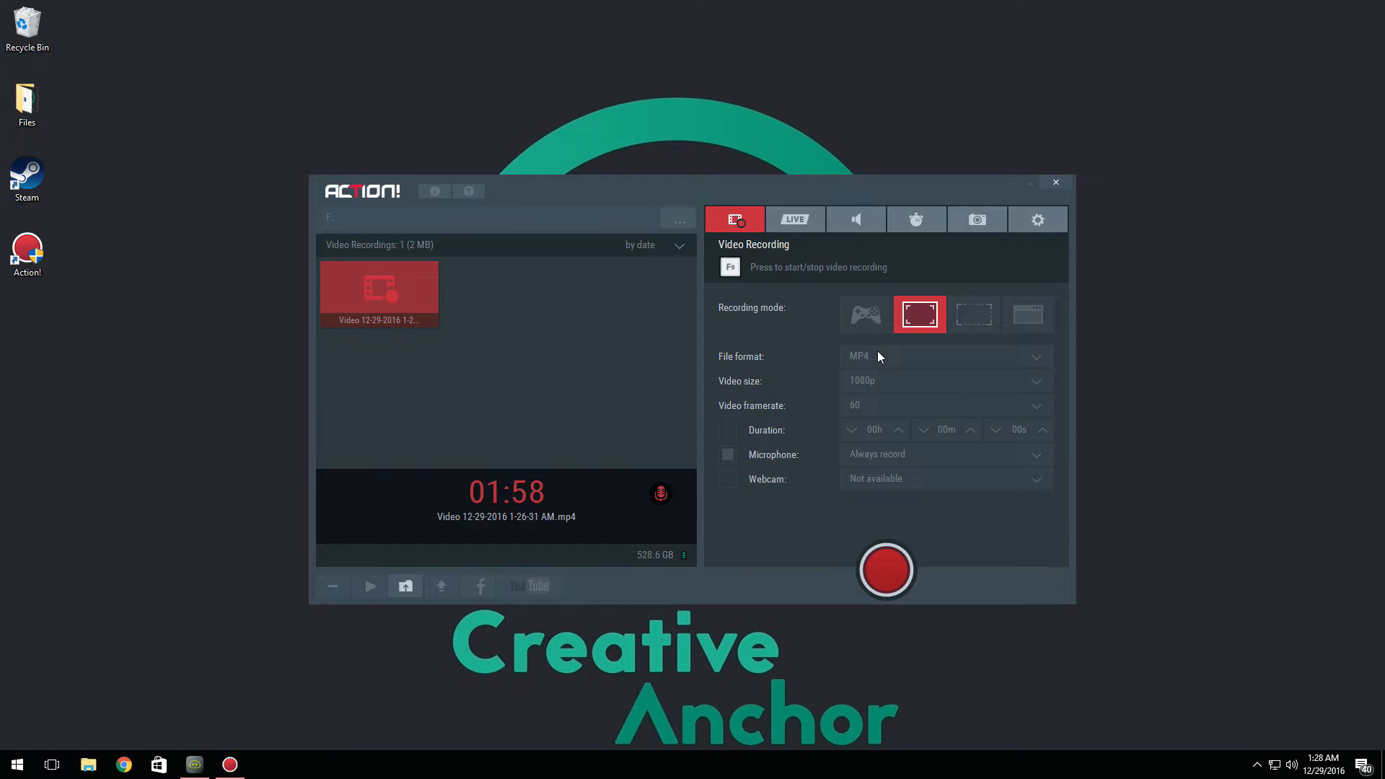
mouse_move(936, 394)
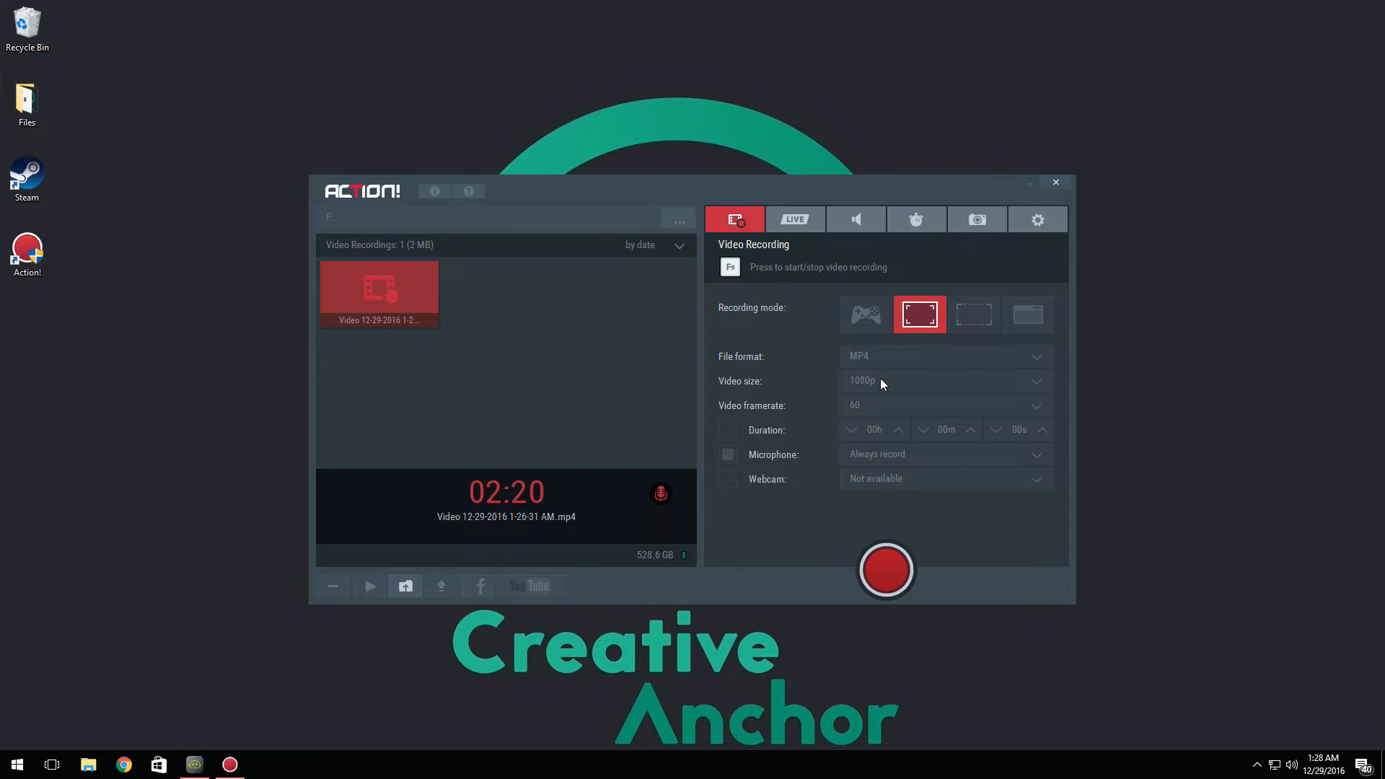
mouse_move(870, 425)
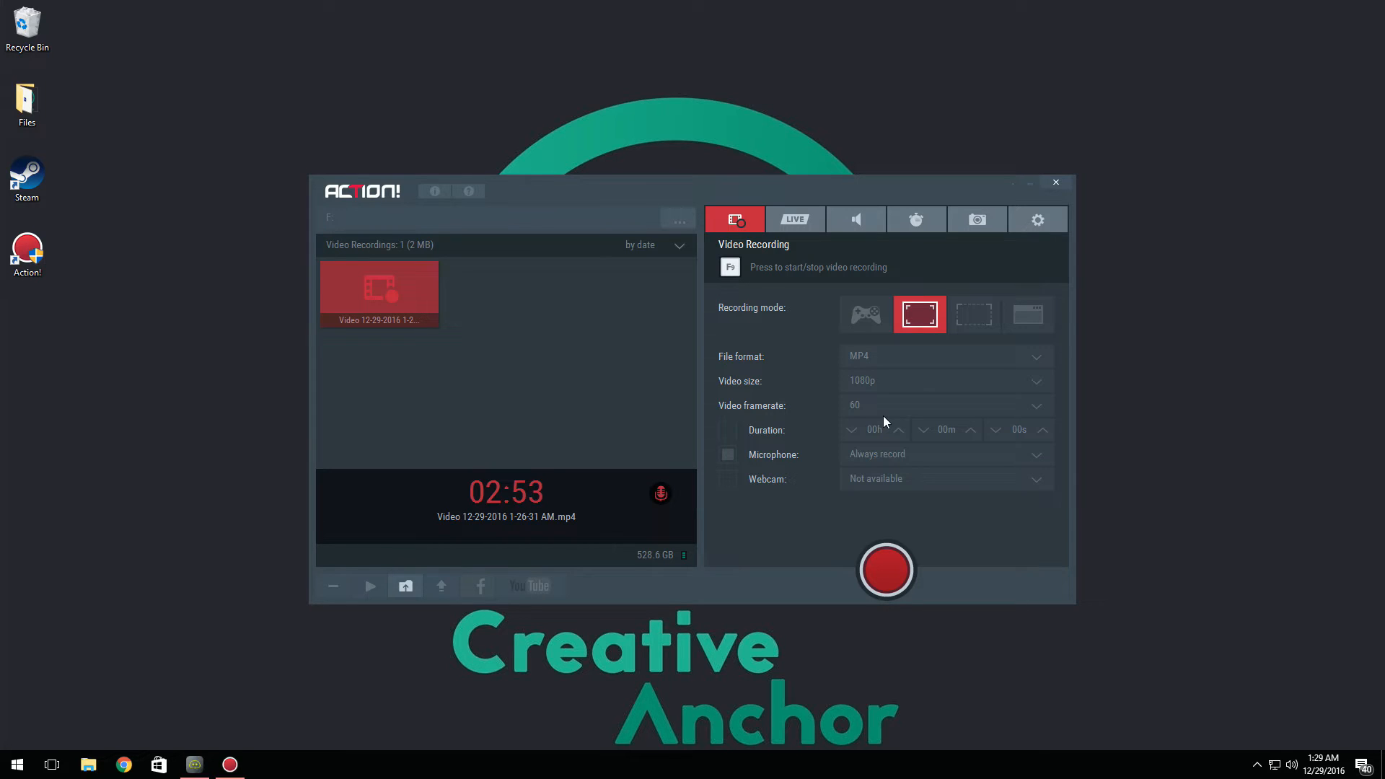
mouse_move(969, 444)
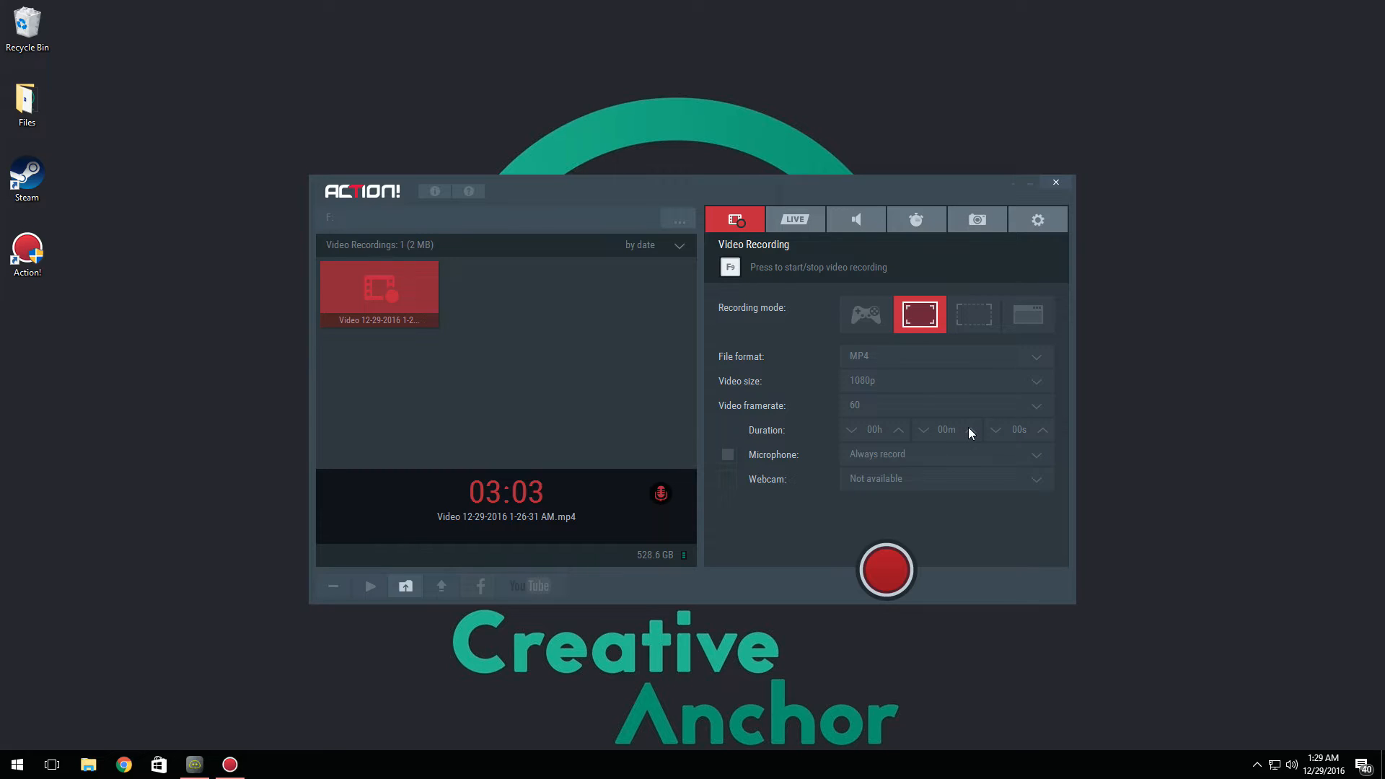
mouse_move(973, 412)
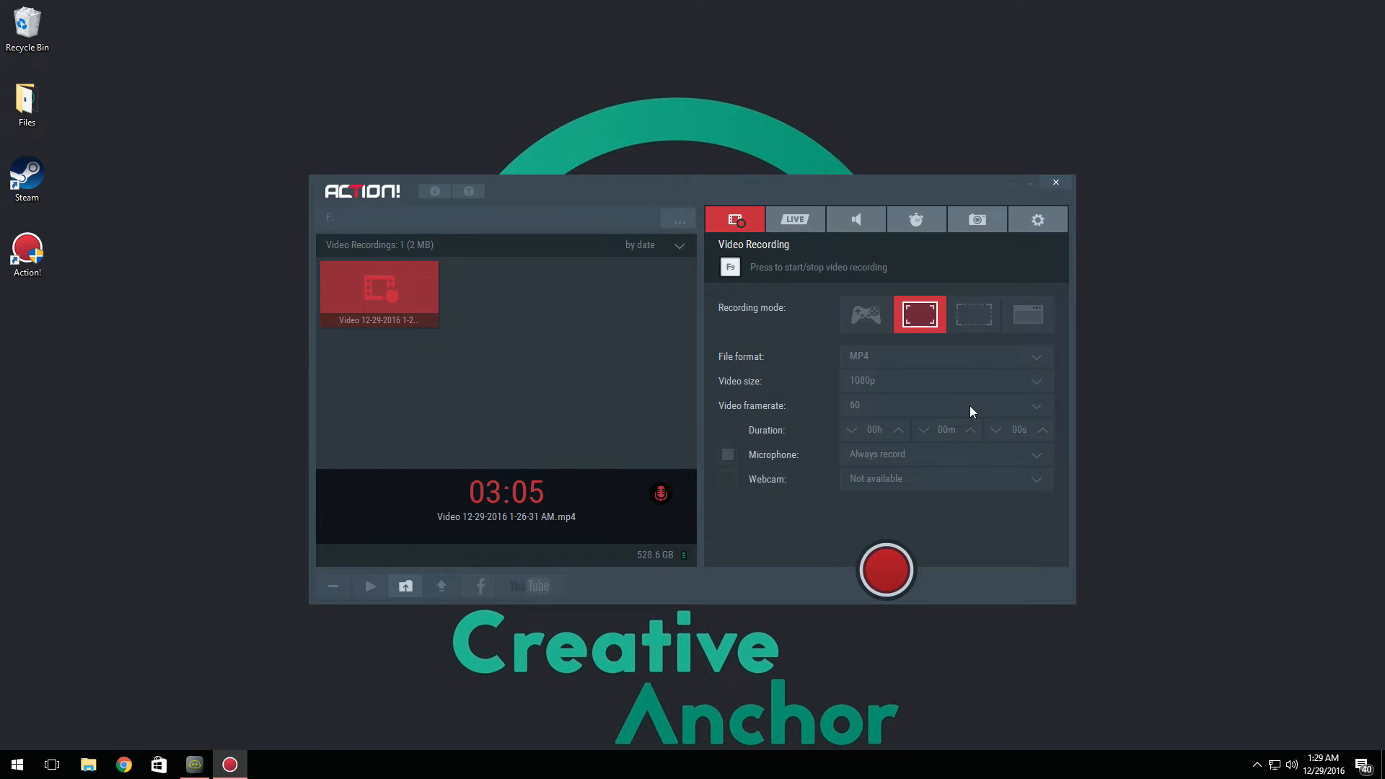
mouse_move(916, 473)
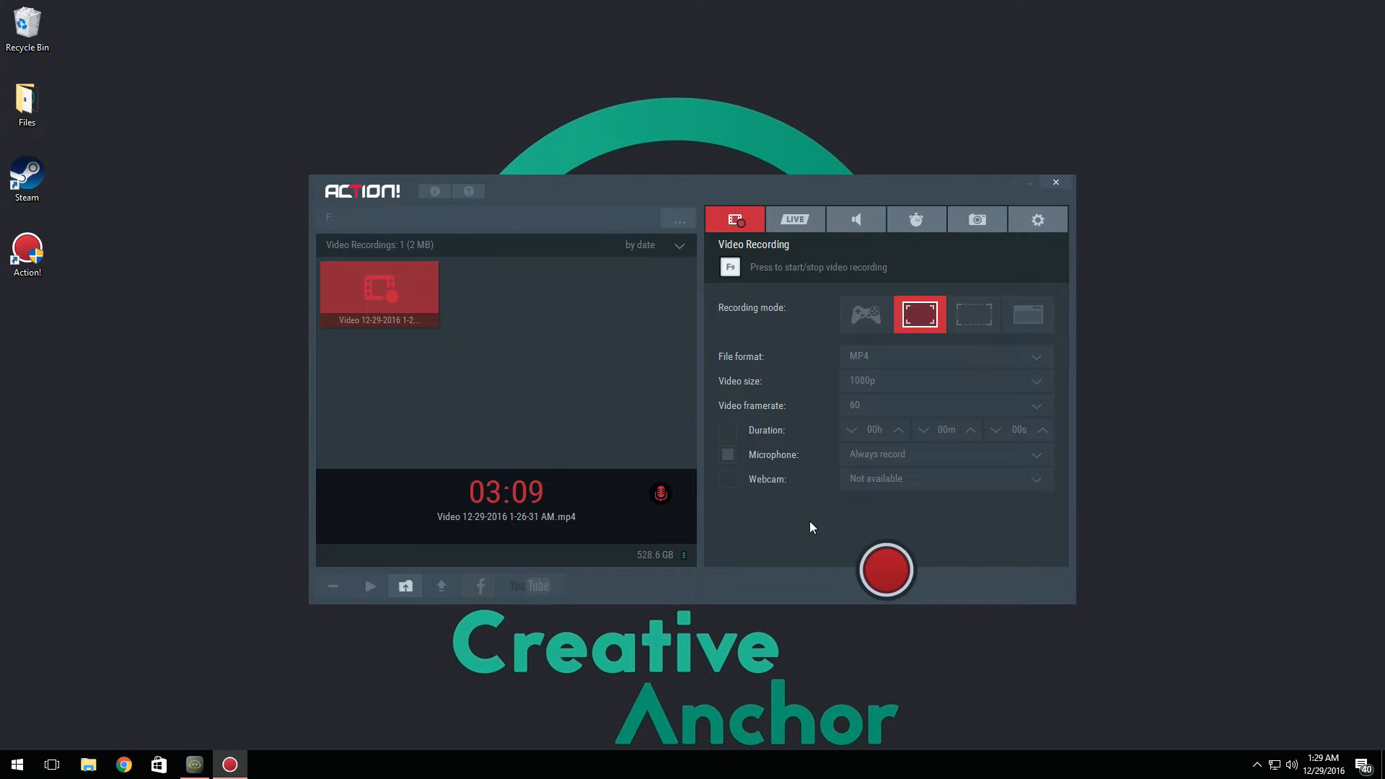
mouse_move(756, 460)
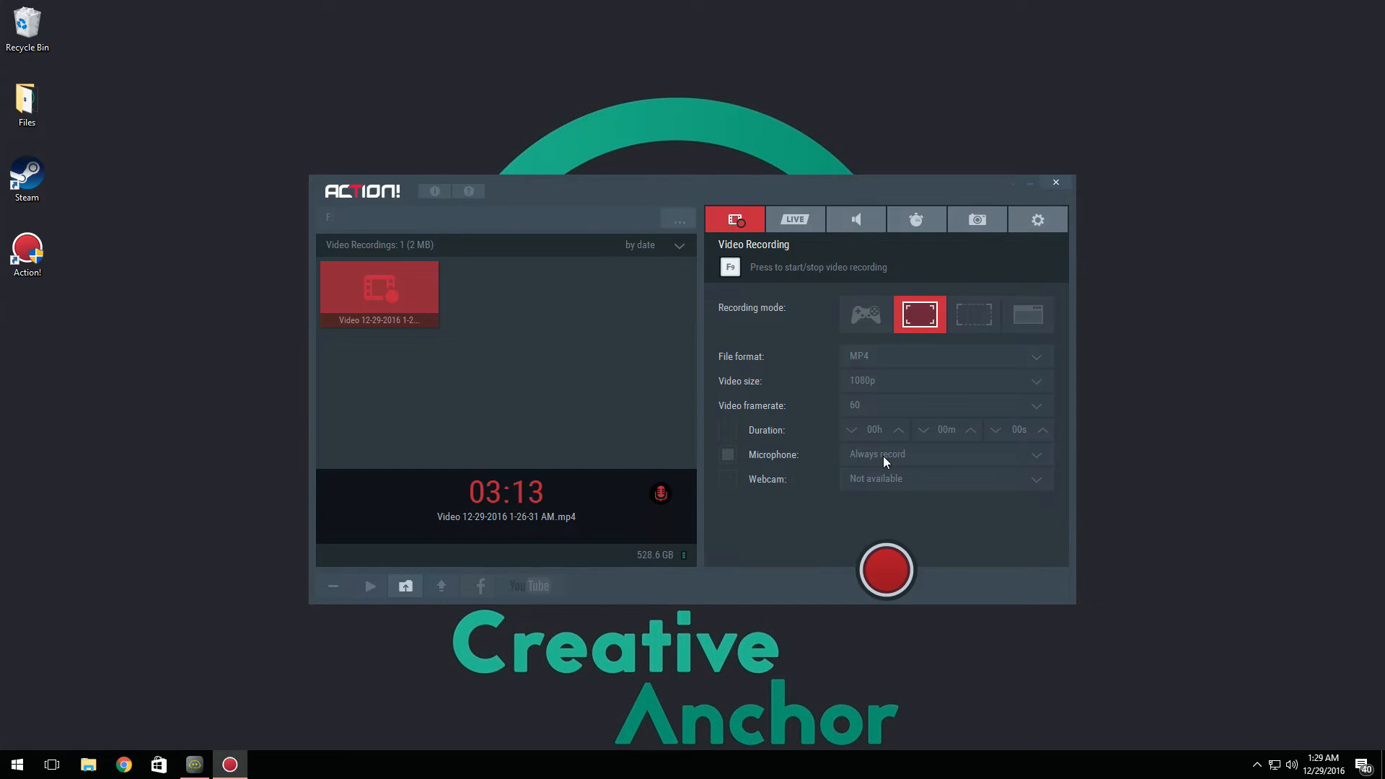
mouse_move(952, 468)
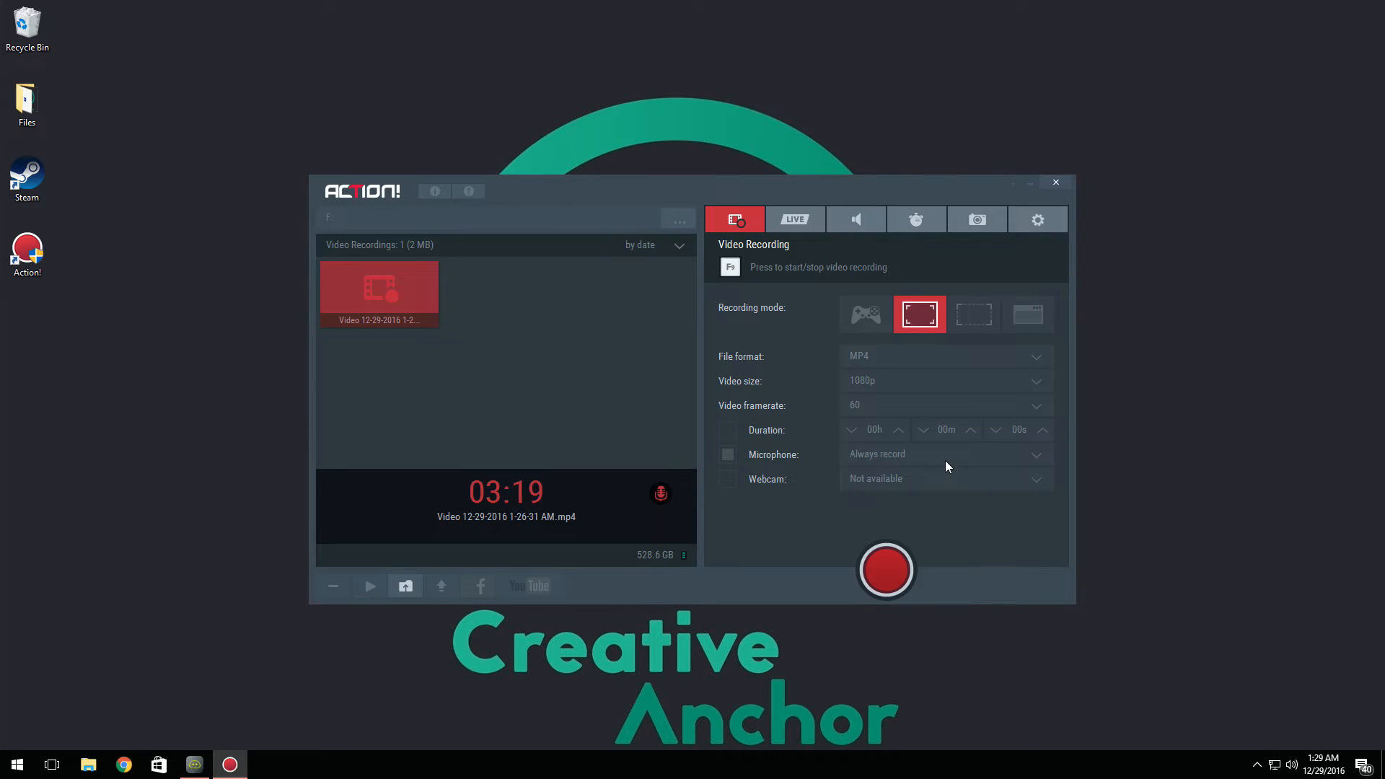
mouse_move(932, 465)
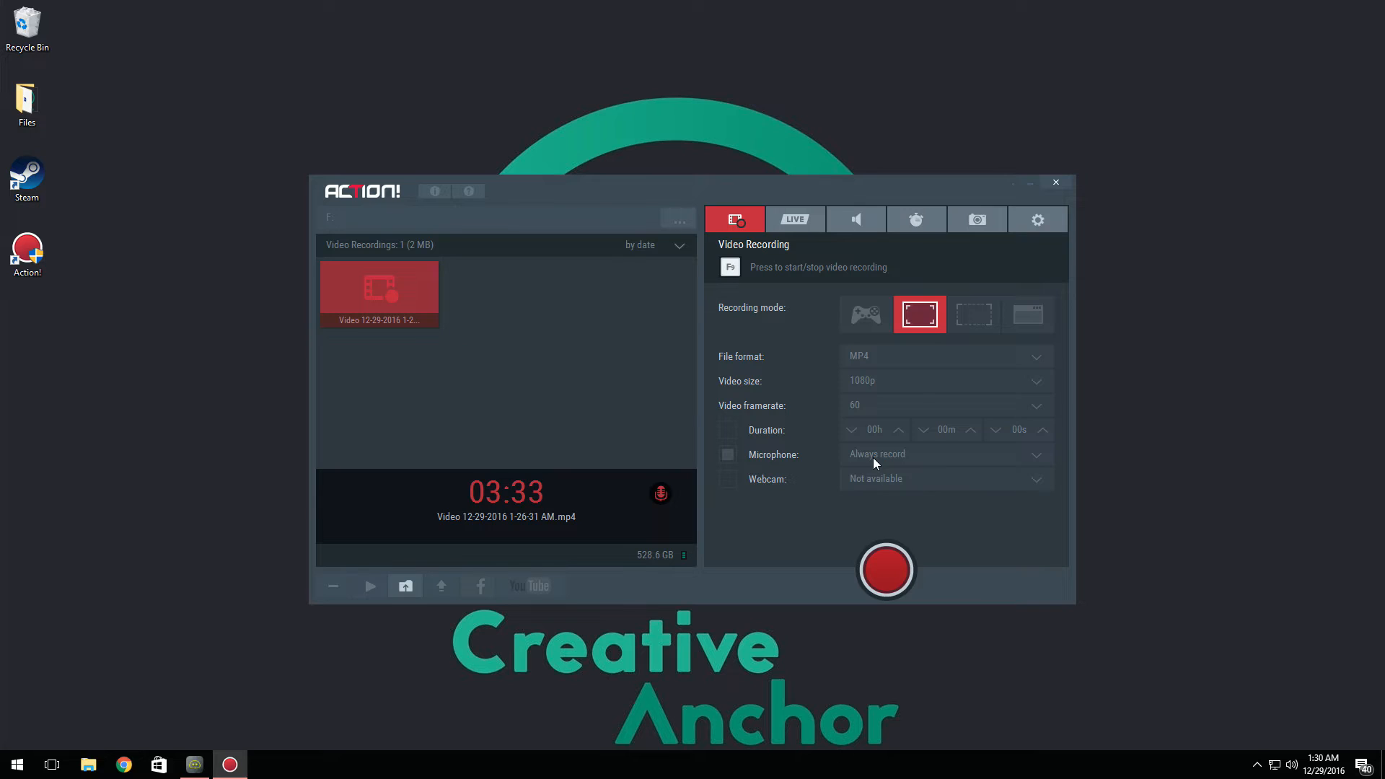
mouse_move(784, 488)
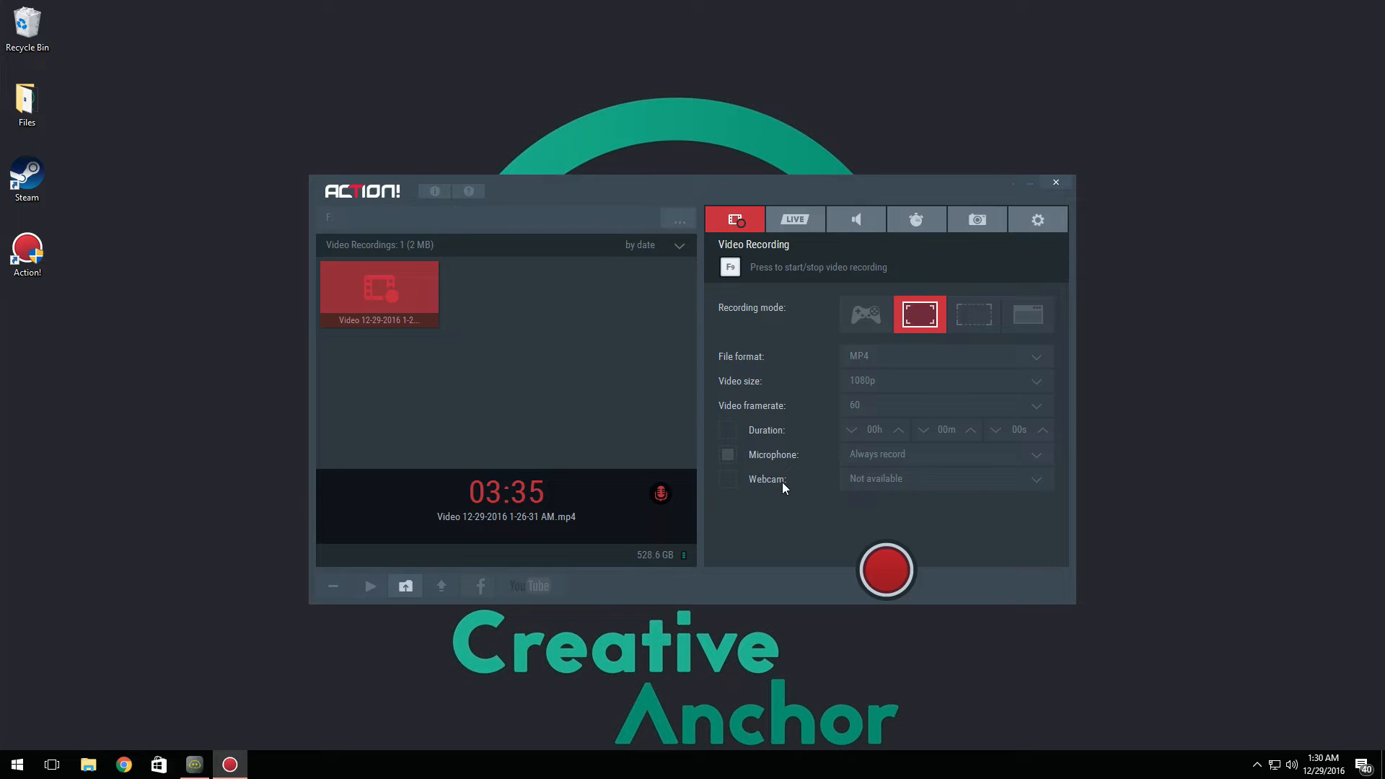
mouse_move(916, 485)
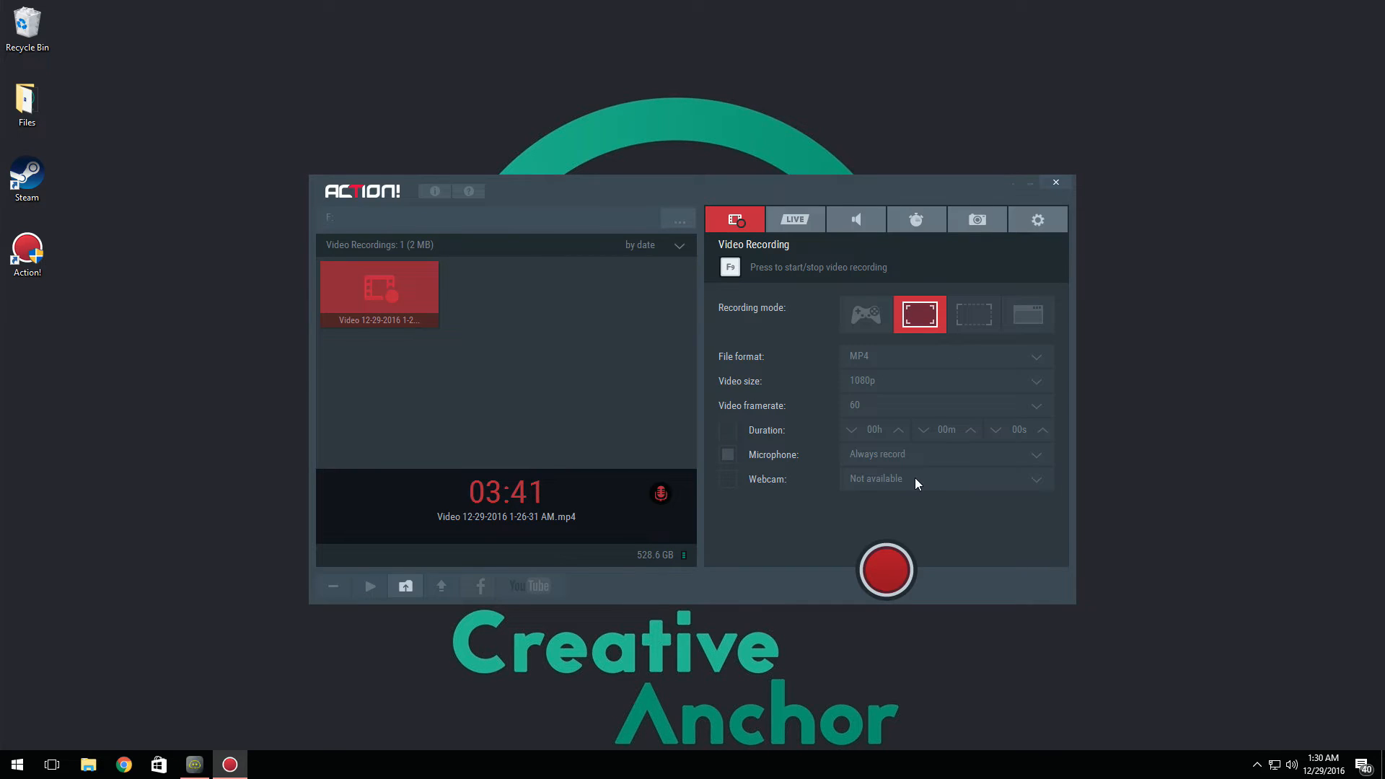
mouse_move(873, 480)
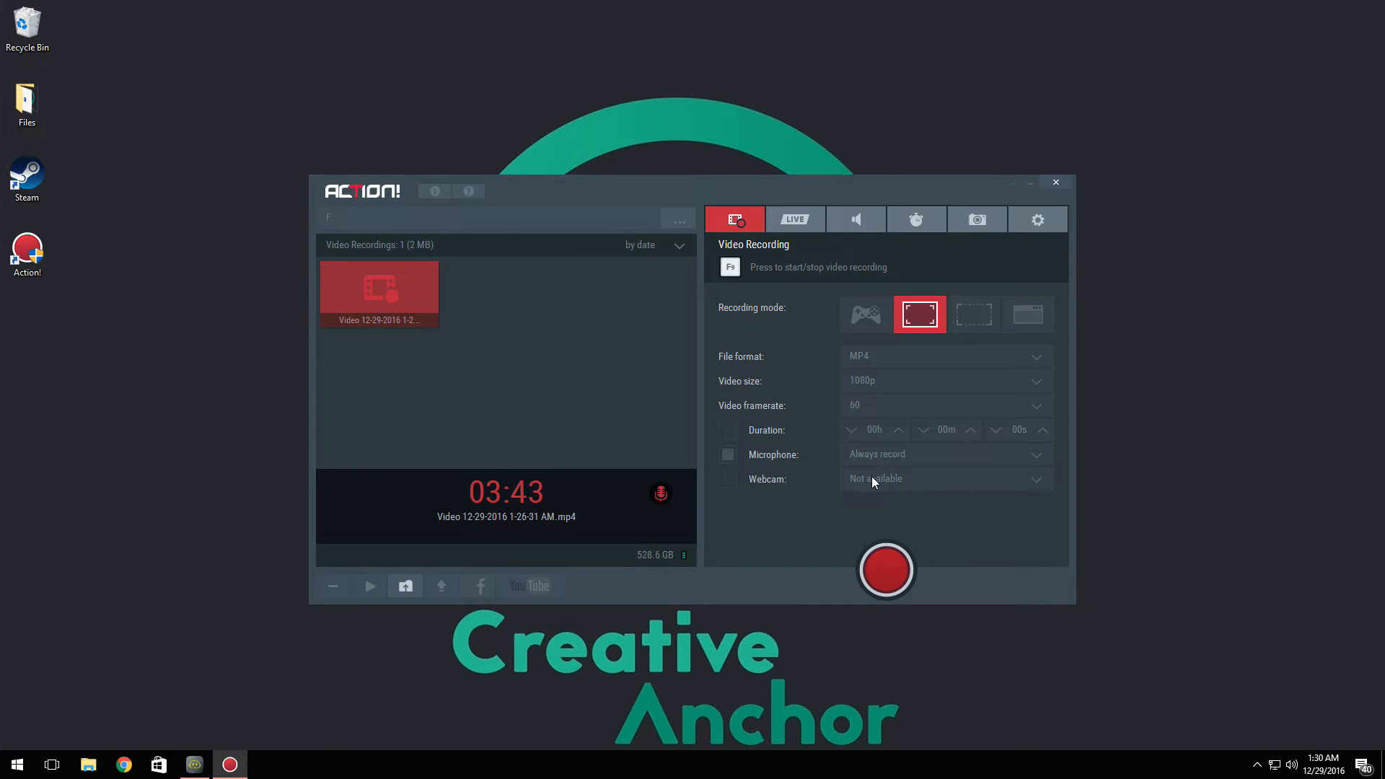
mouse_move(842, 66)
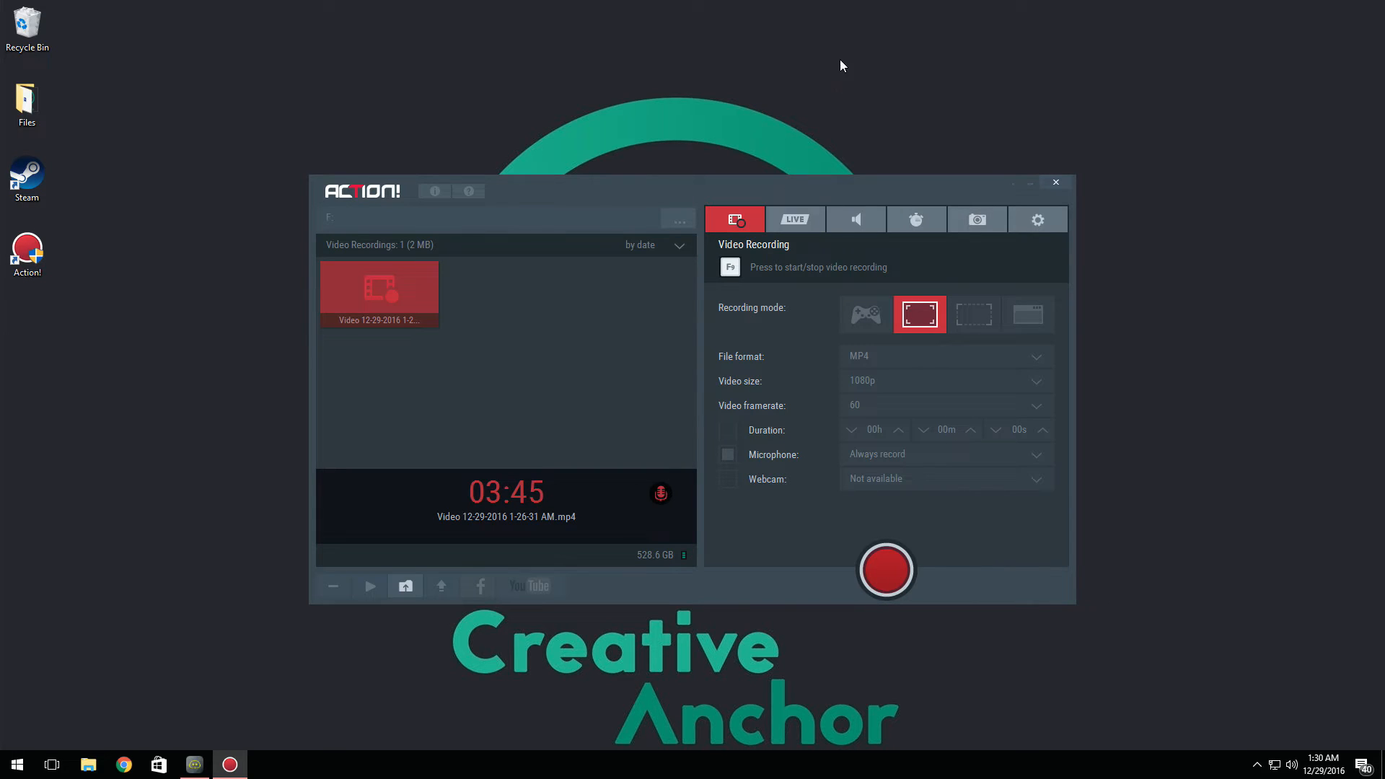
- On the LIVE tab, choose YouTube as the streaming service
click(795, 219)
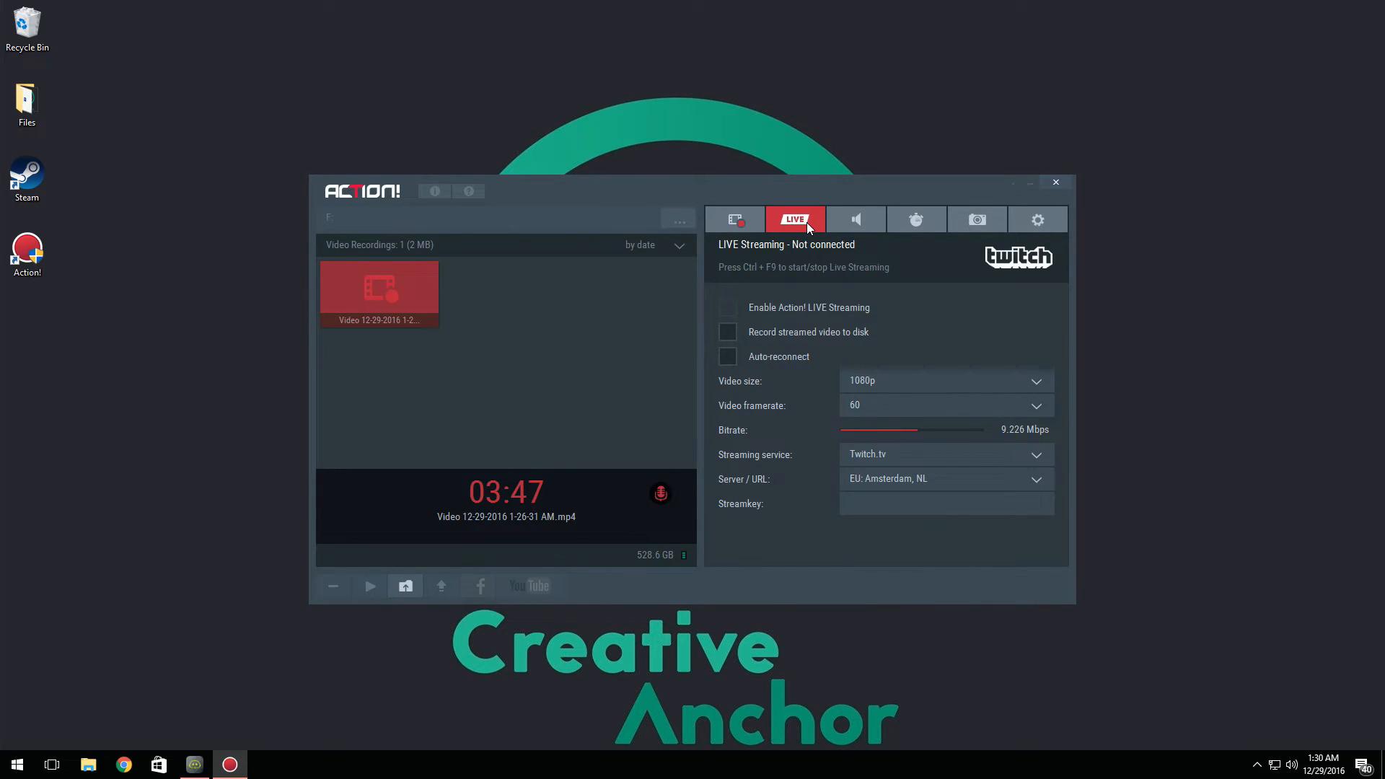
mouse_move(909, 459)
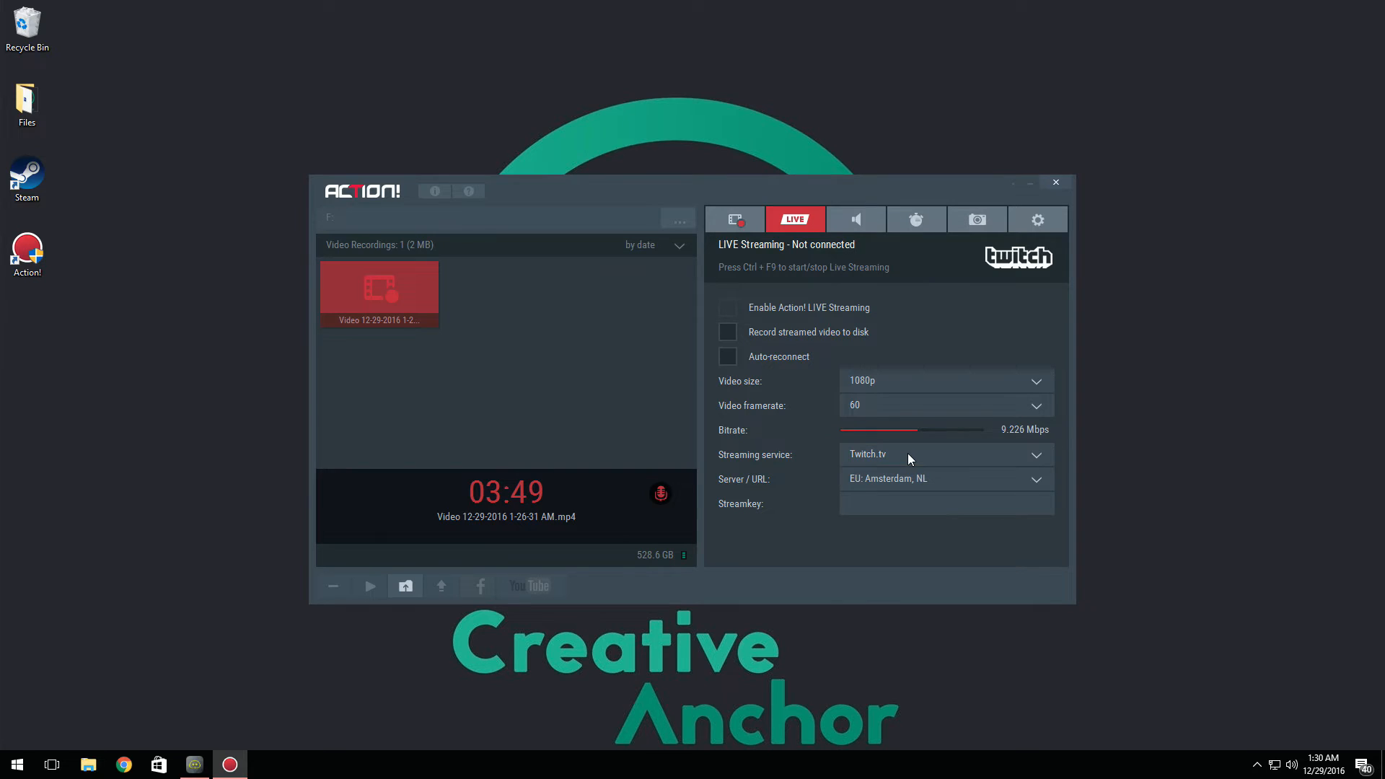
click(947, 455)
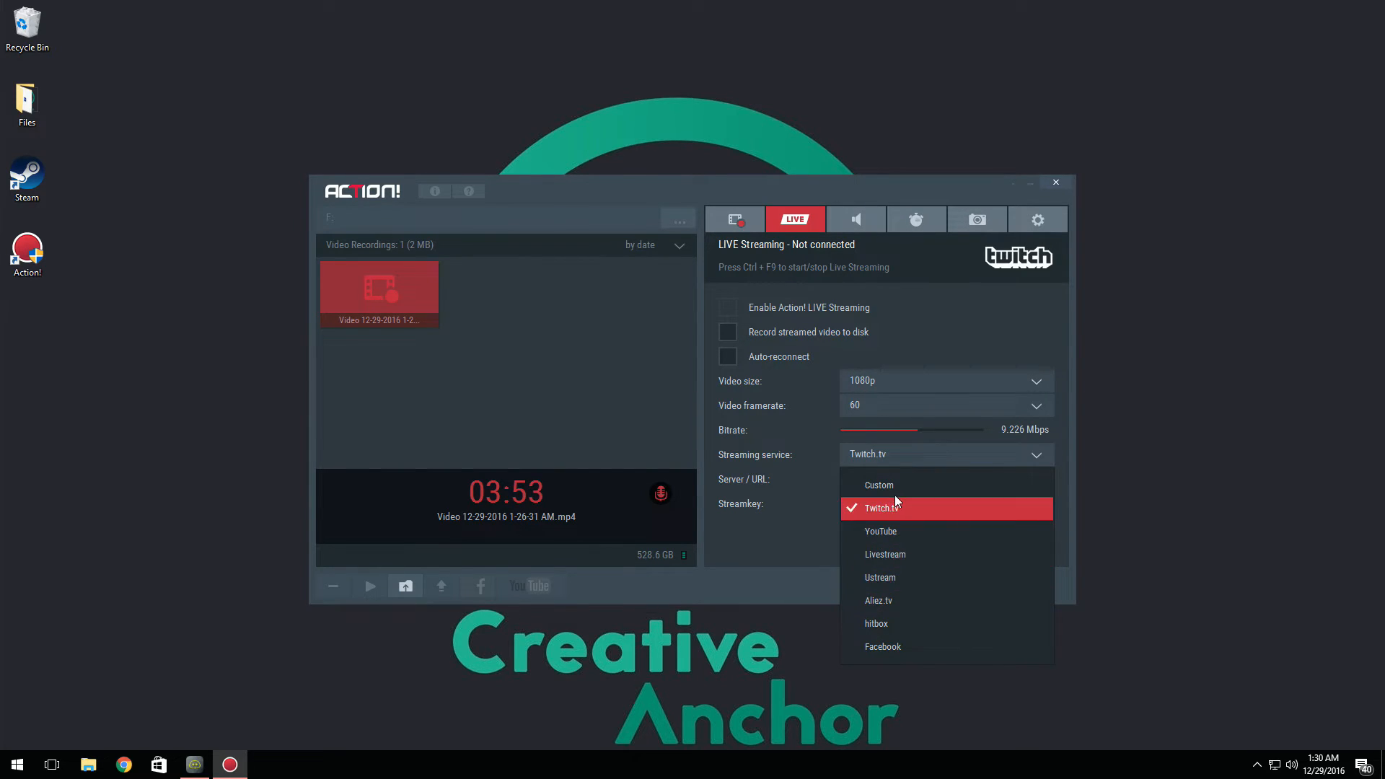
click(880, 531)
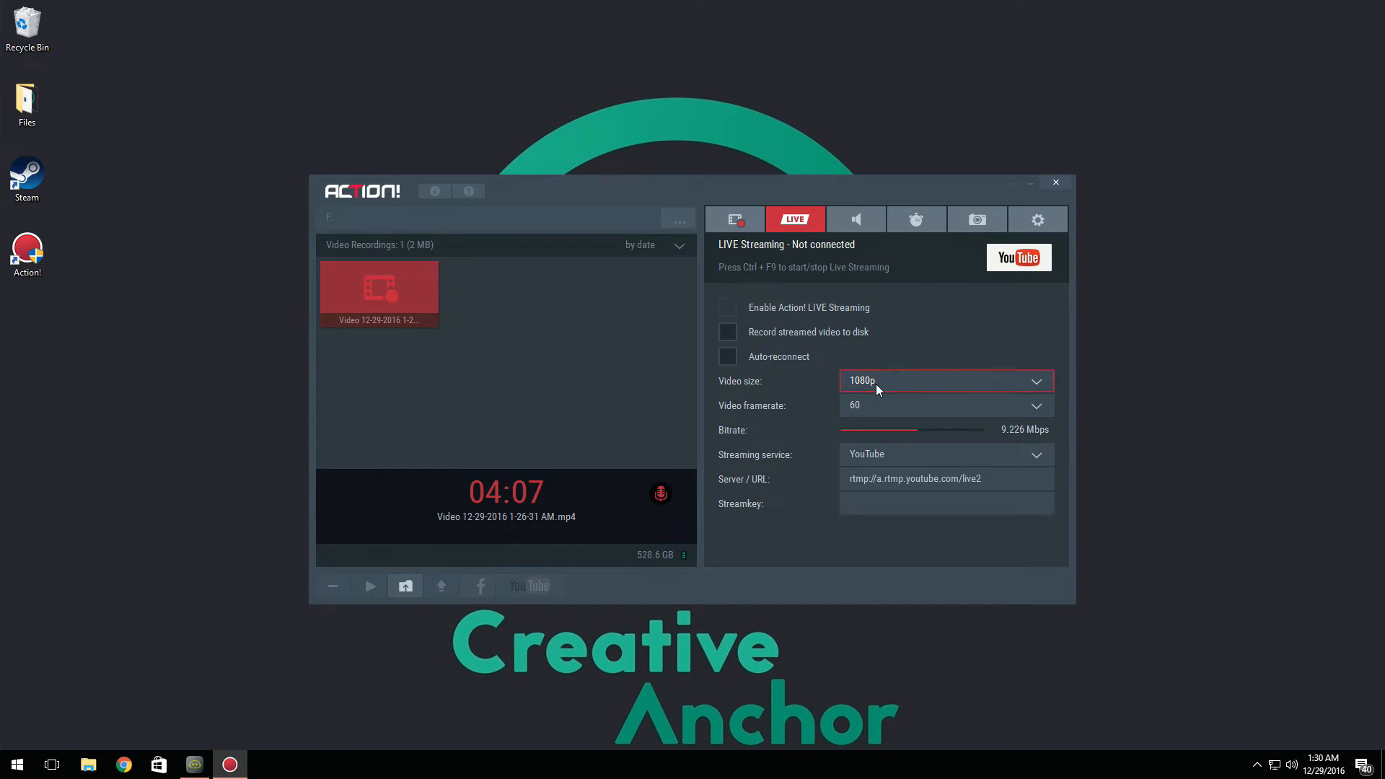
mouse_move(858, 416)
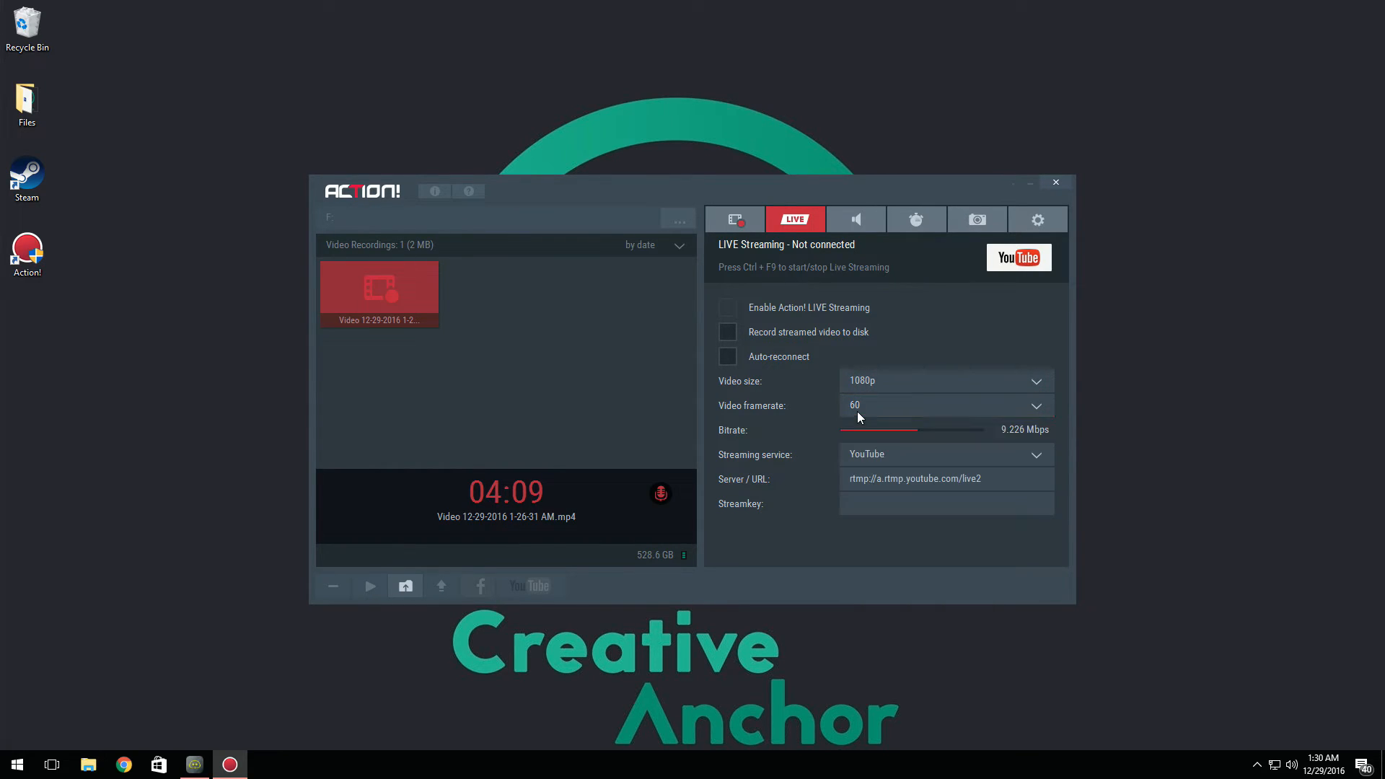
- On the Audio Recording tab, reselect WAV as the output format
click(856, 219)
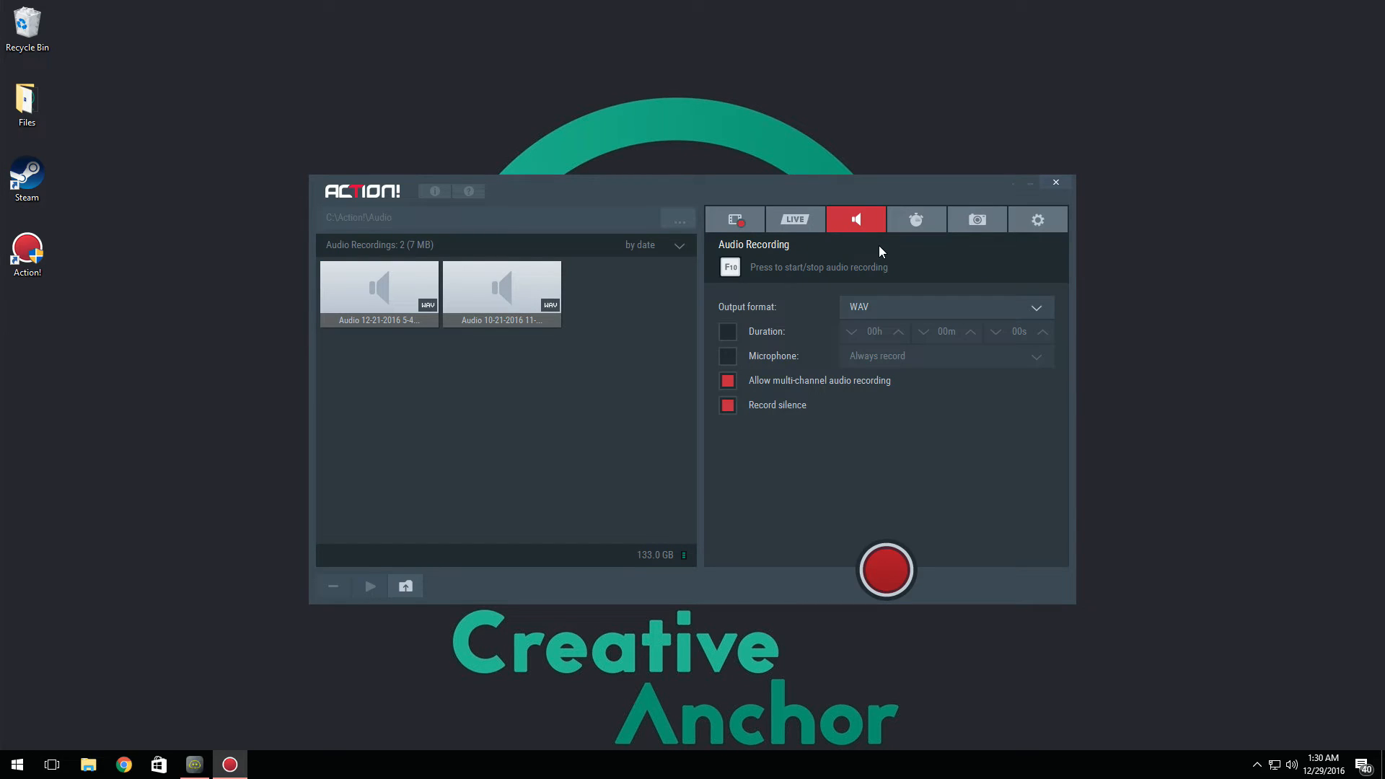
click(947, 306)
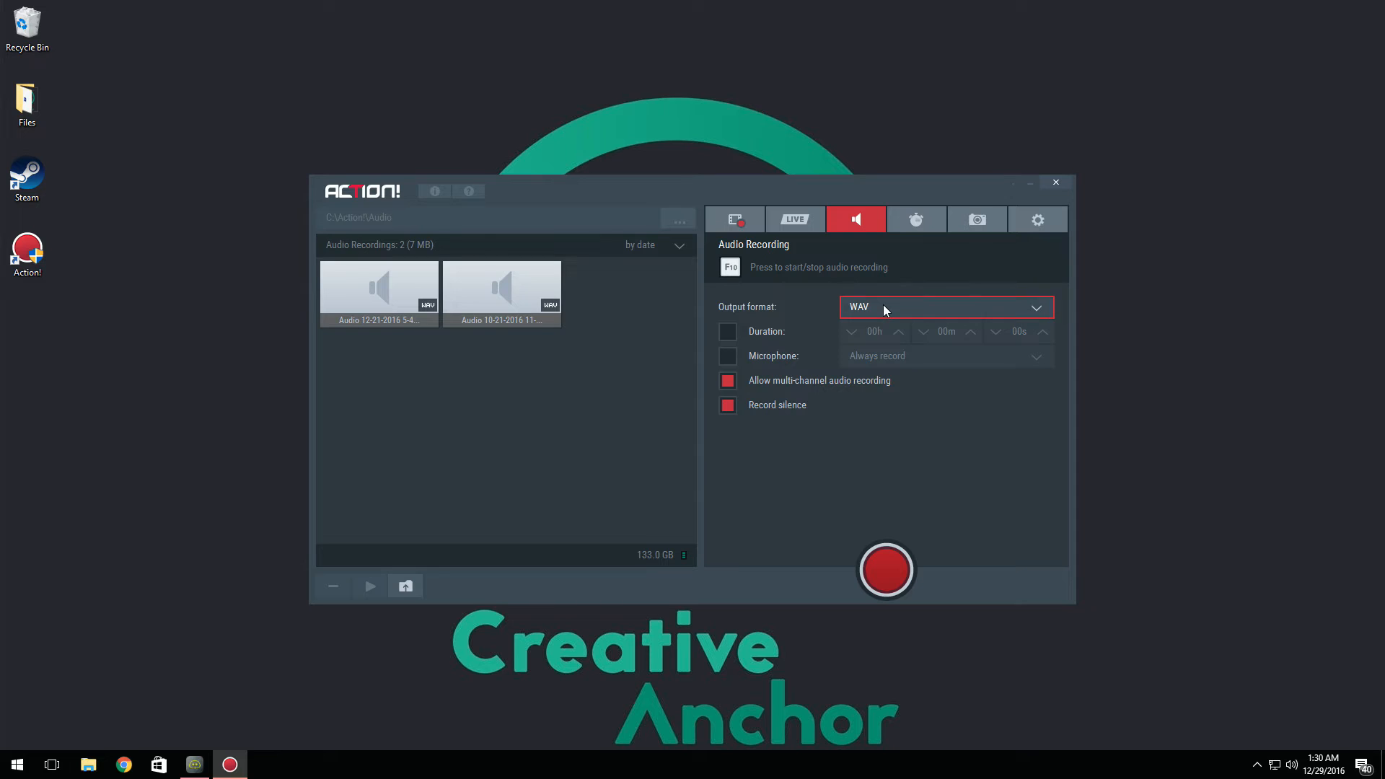
mouse_move(742, 219)
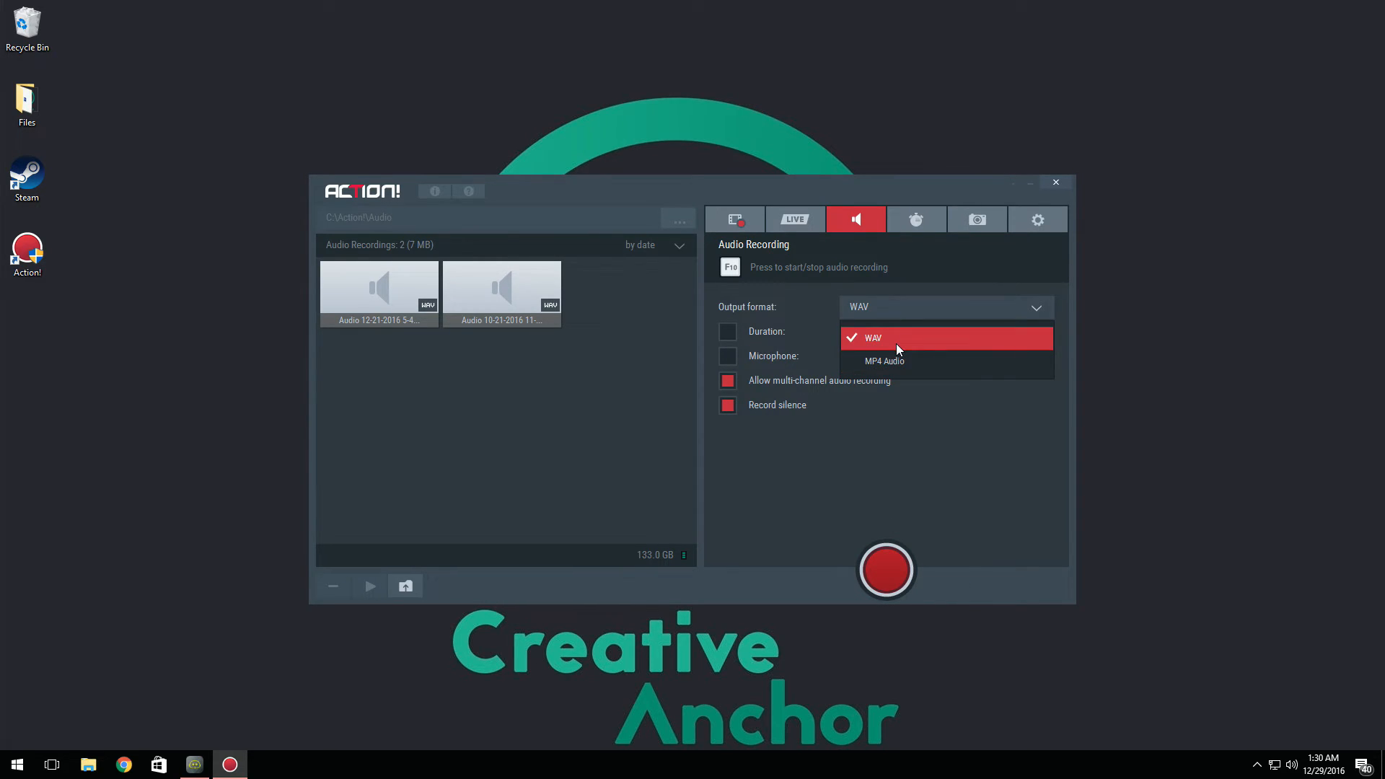
click(873, 338)
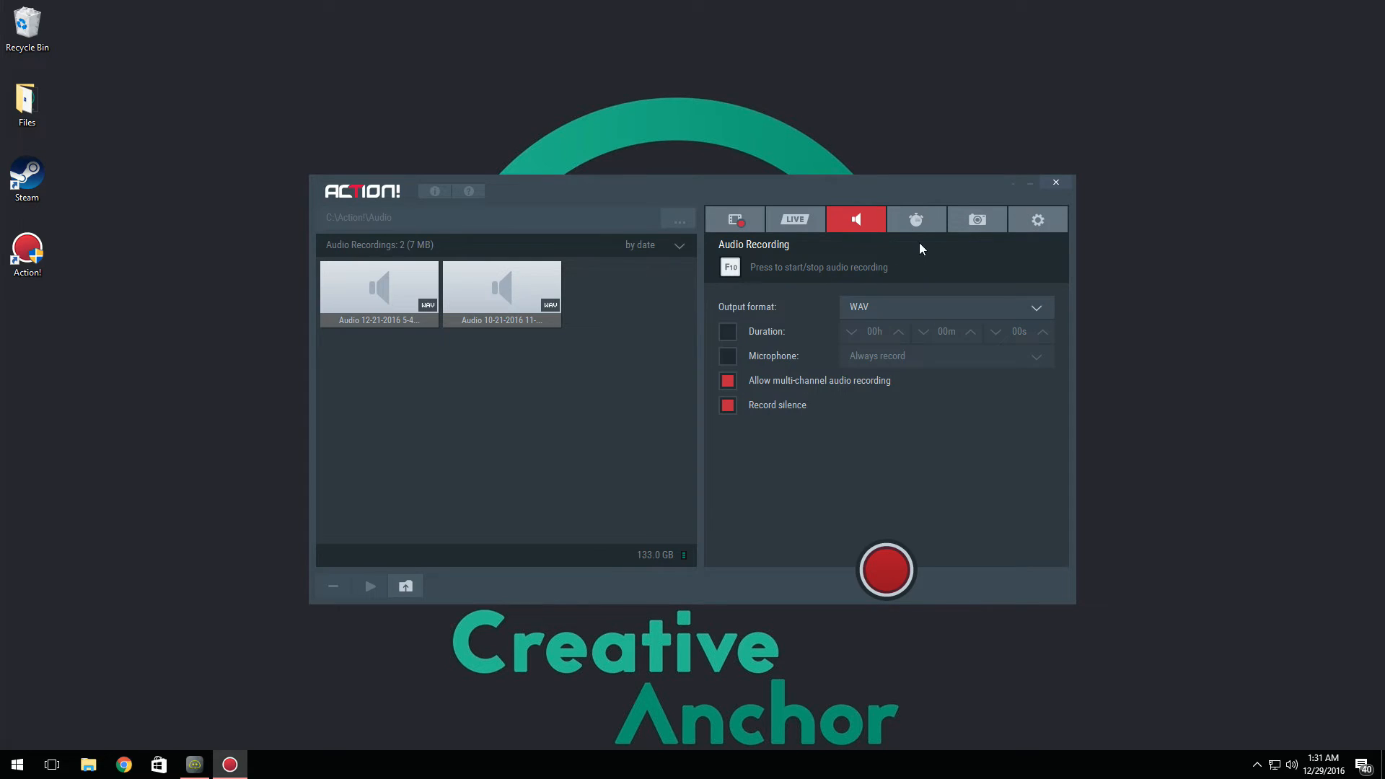
- Switch to the Benchmarking panel showing existing benchmarks and system specifications
click(916, 220)
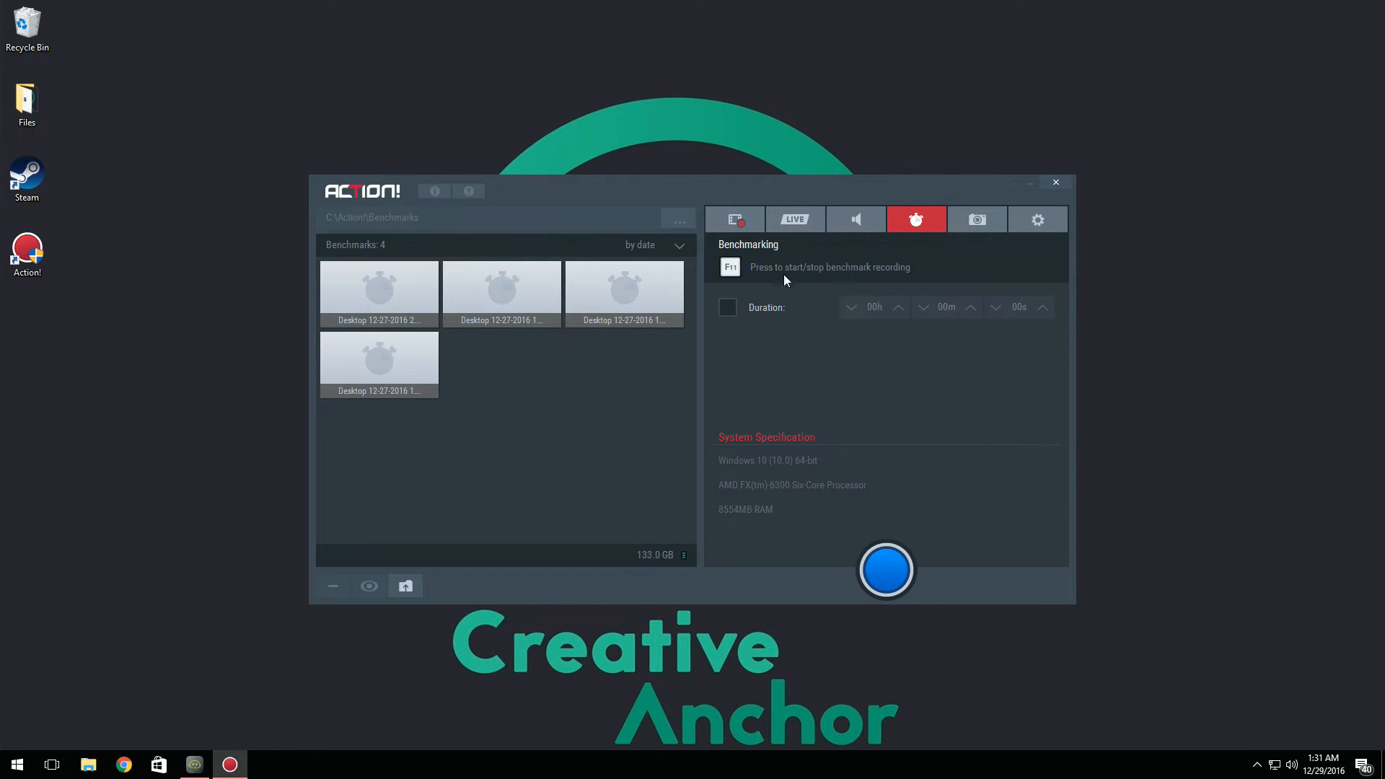
mouse_move(890, 381)
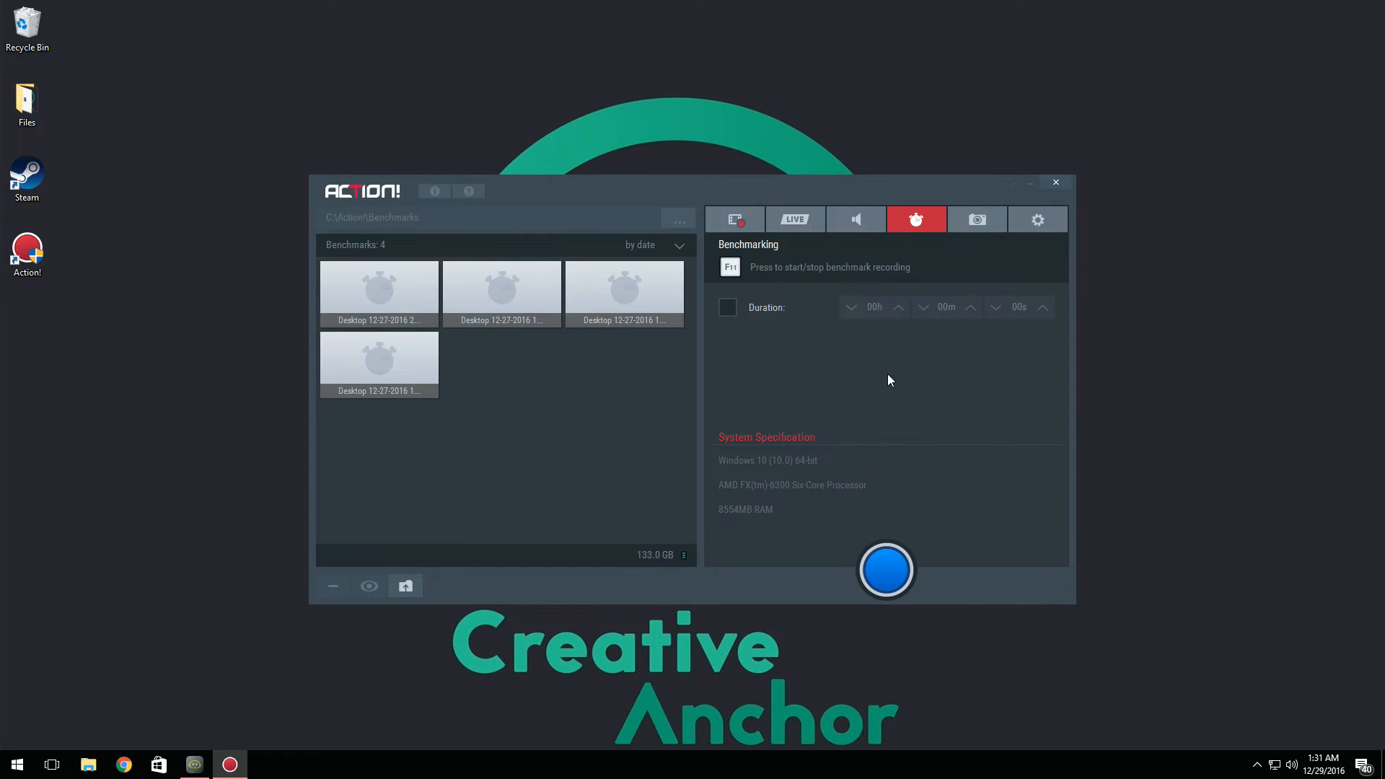
mouse_move(866, 430)
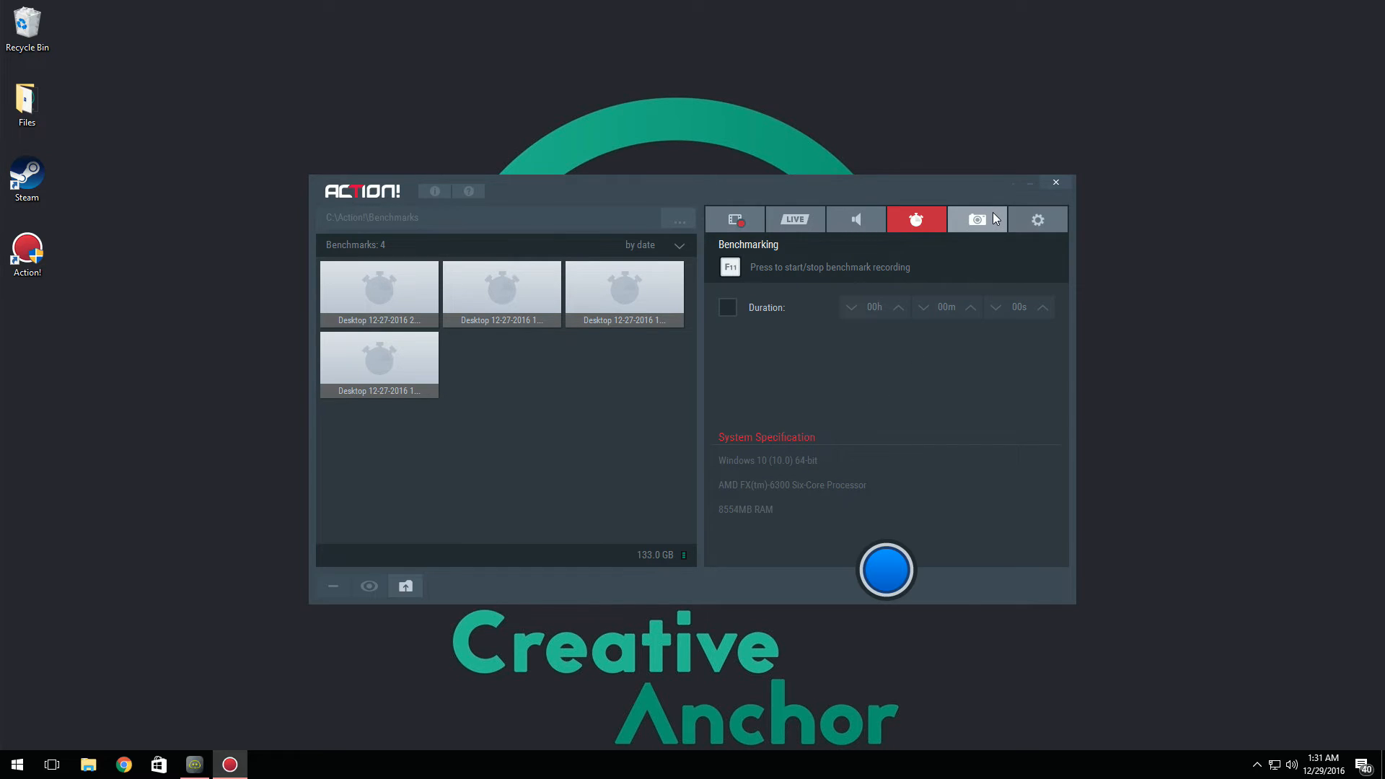
- From the Screenshots tab, capture a desktop screenshot and restore the recorder window
click(977, 219)
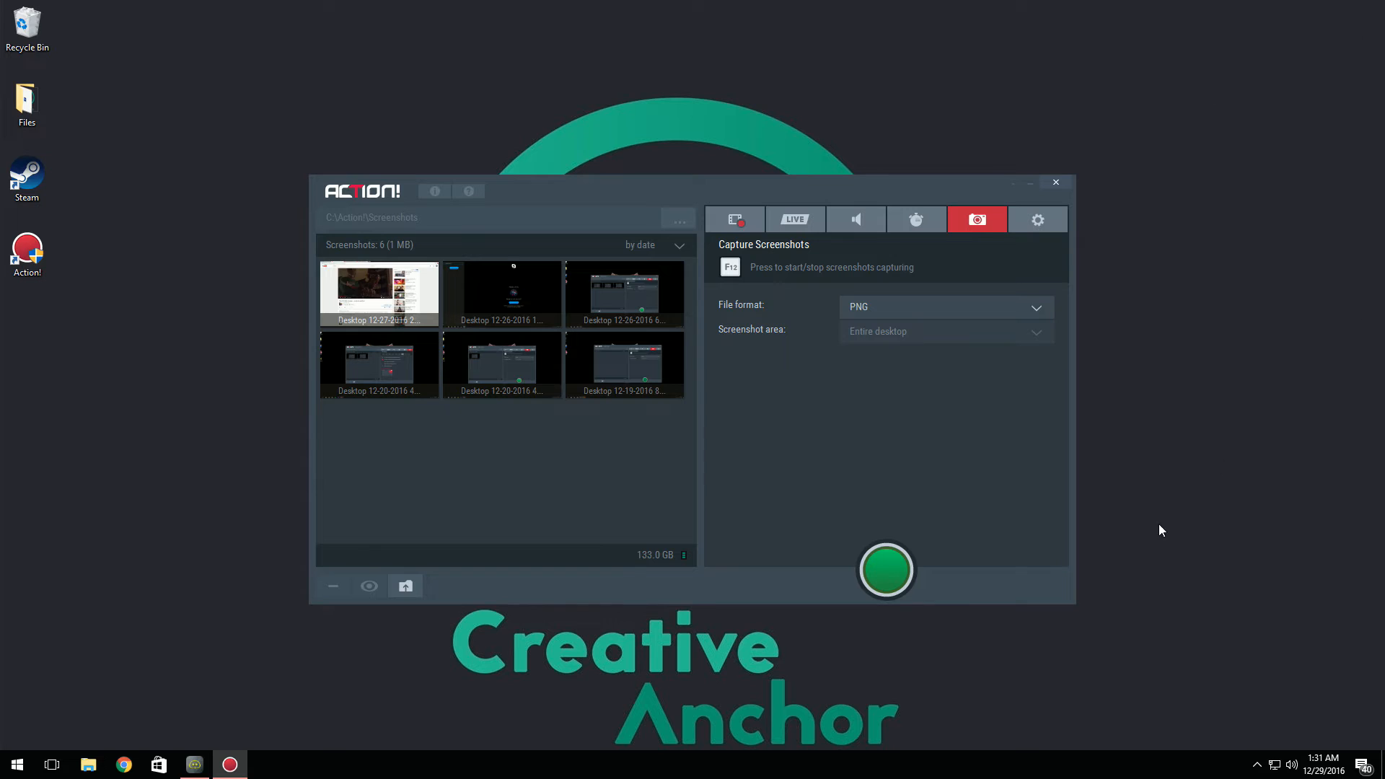
click(1057, 182)
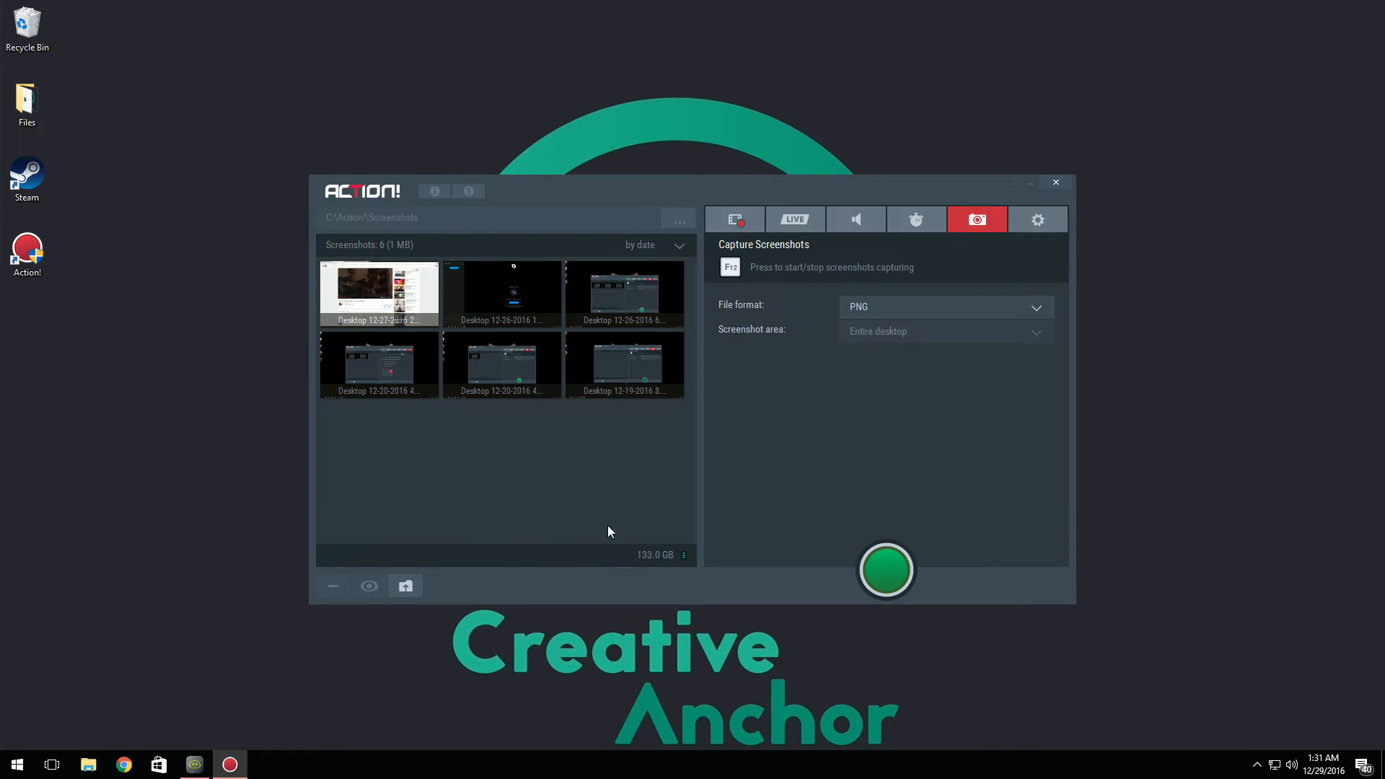
click(1056, 182)
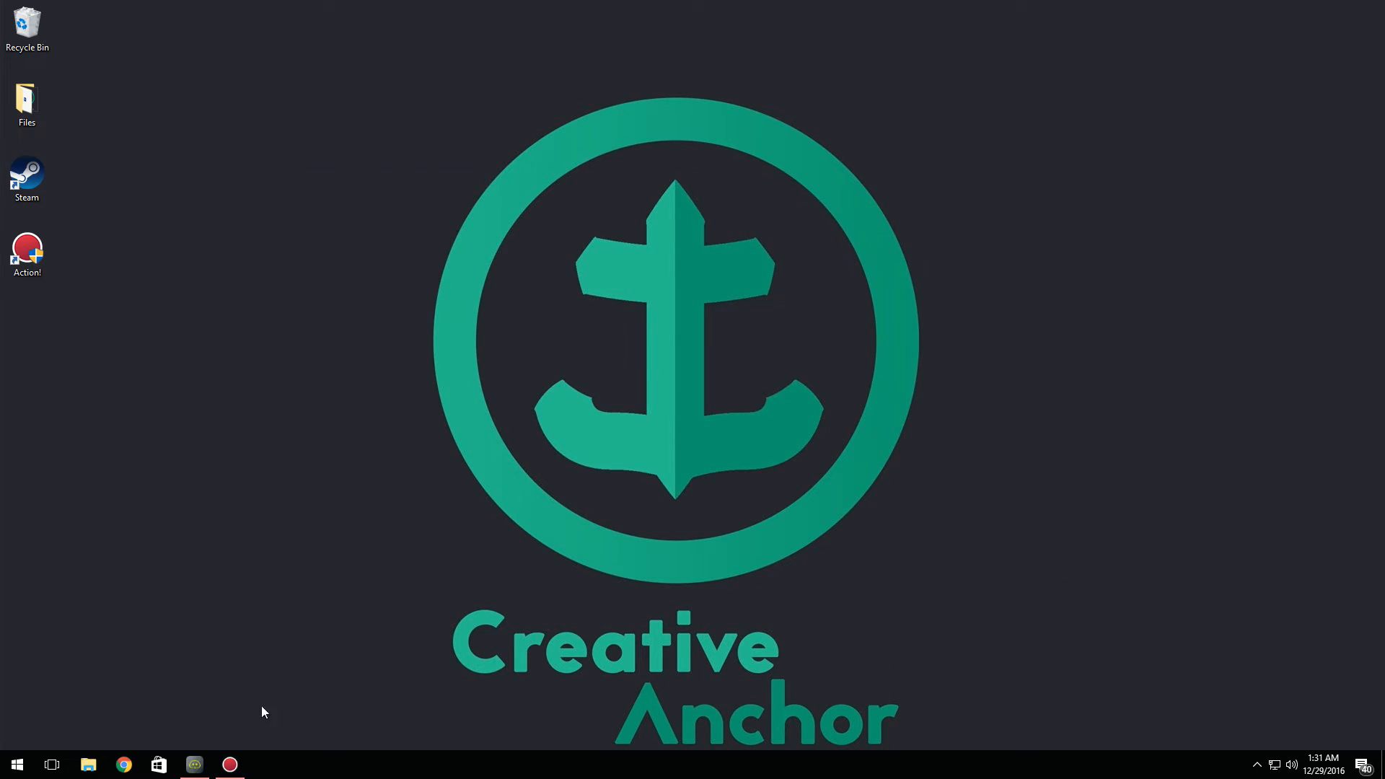
click(230, 765)
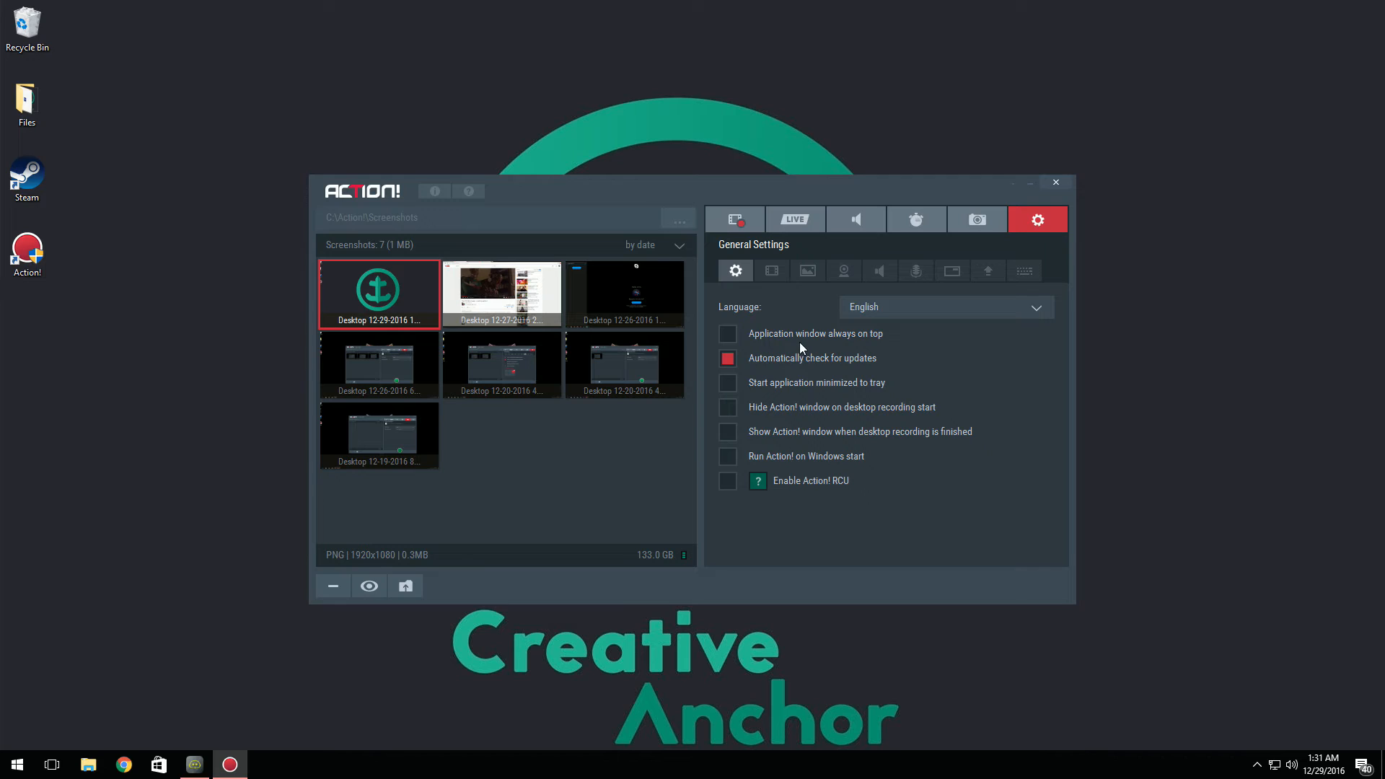
mouse_move(824, 380)
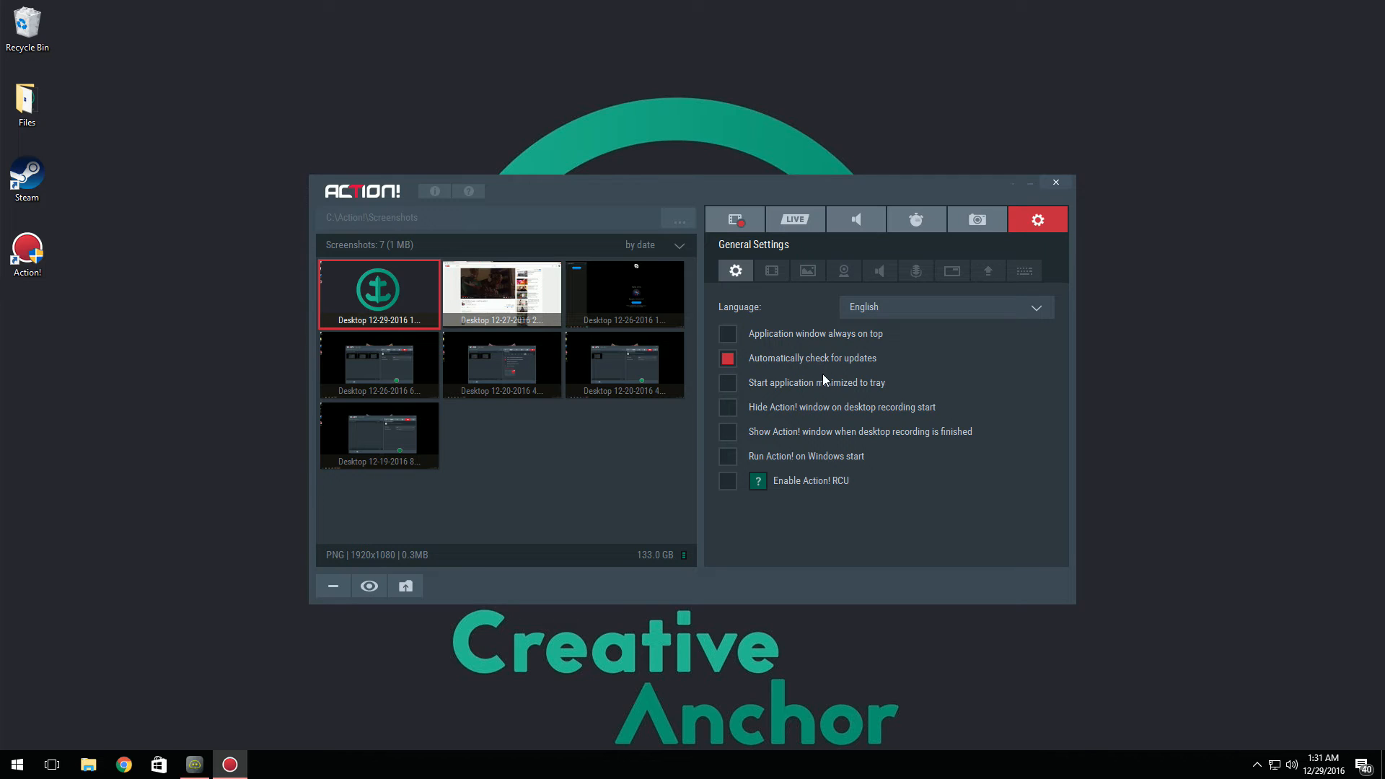
mouse_move(850, 361)
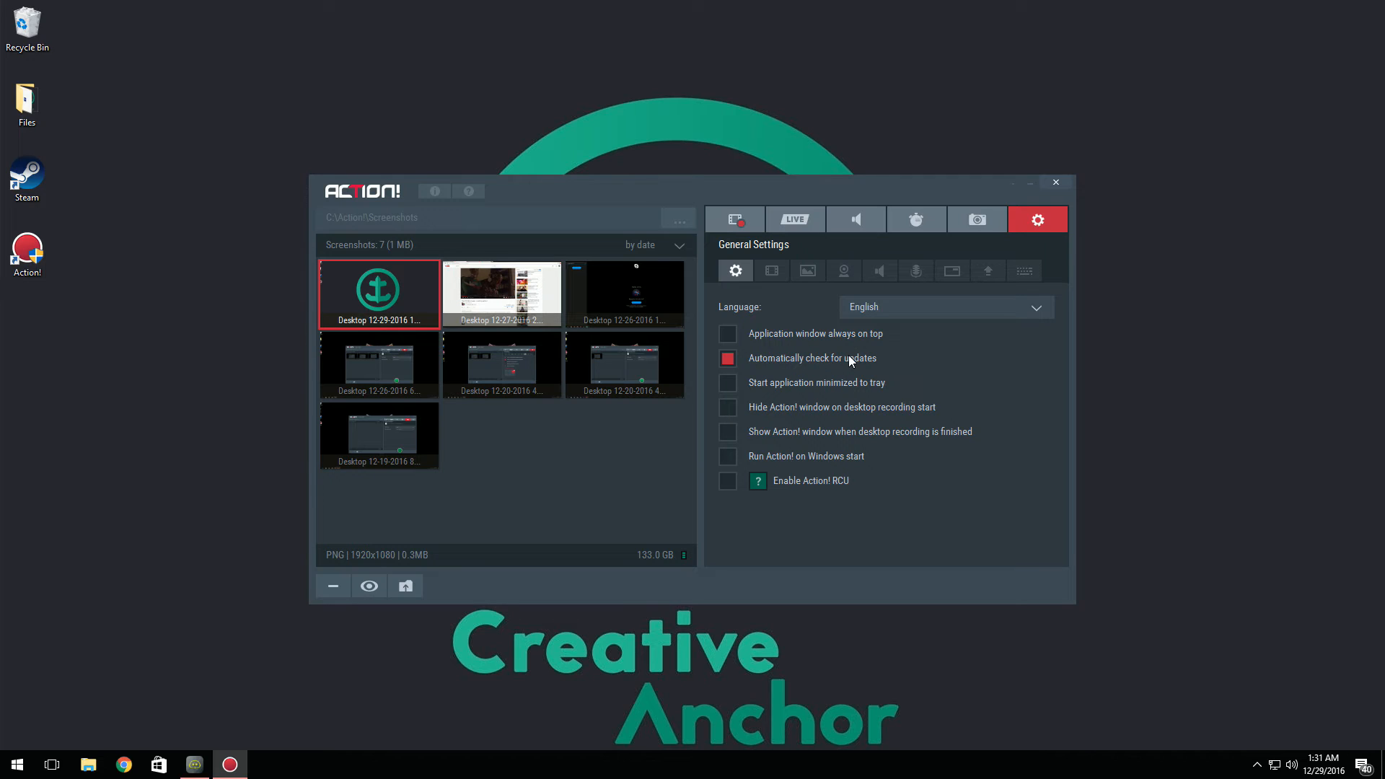
- In Video Recording Settings, keep the video quality at Ultra
click(770, 271)
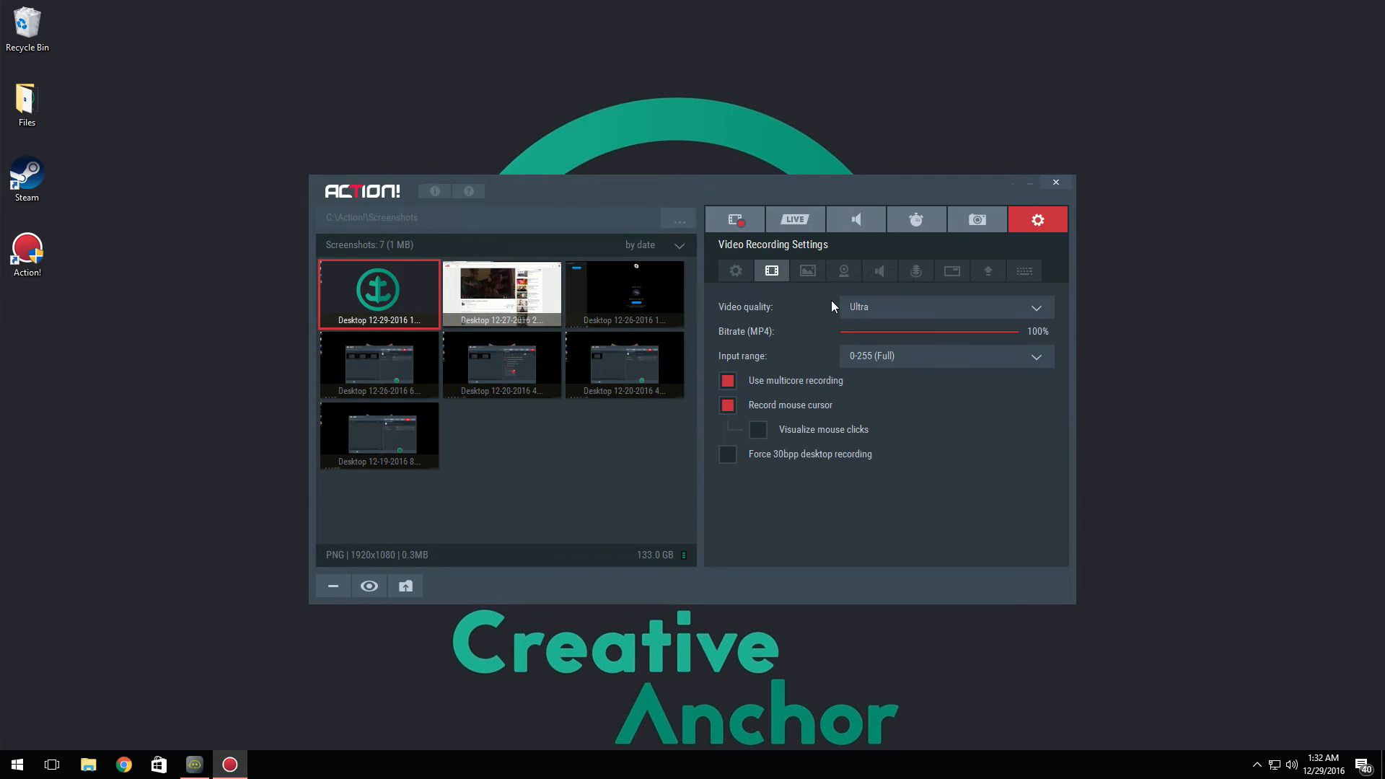
click(946, 306)
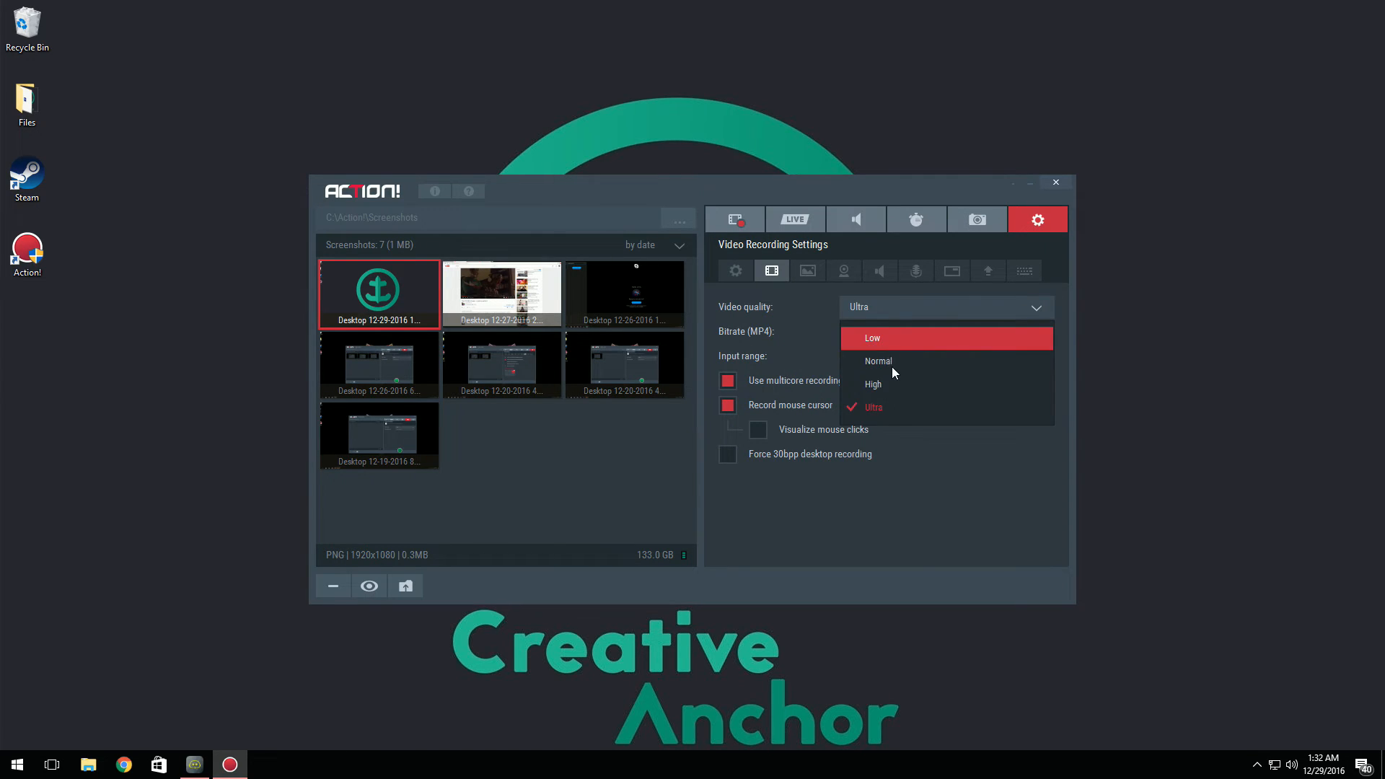
mouse_move(890, 327)
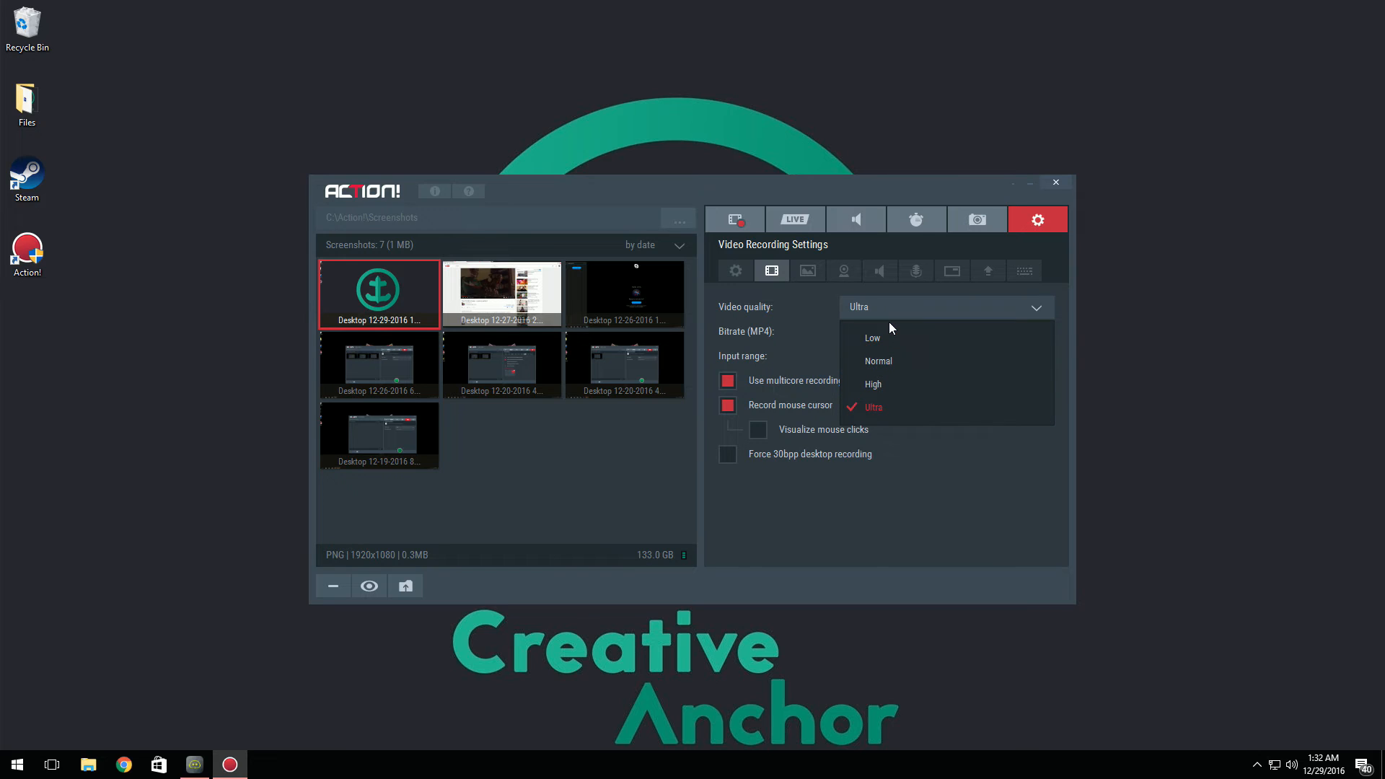
click(873, 407)
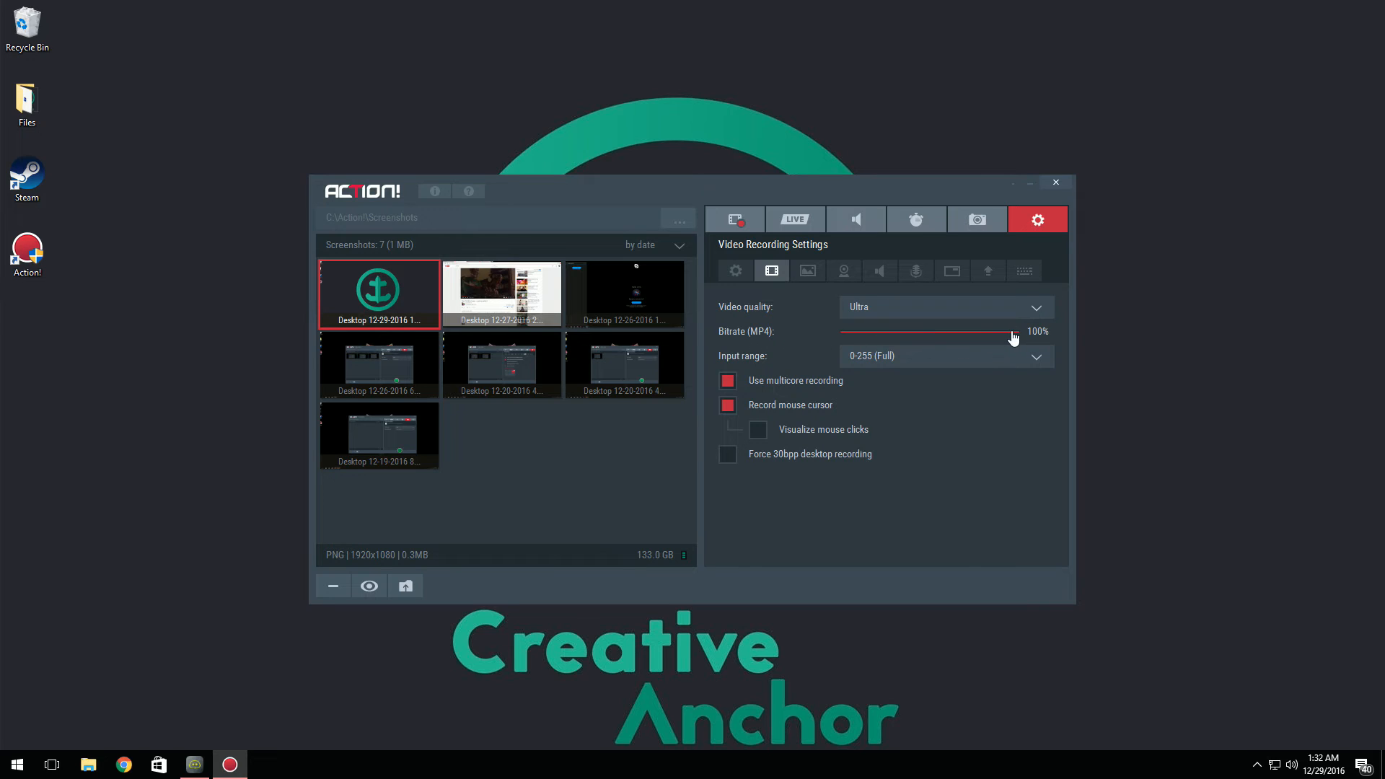
mouse_move(1132, 101)
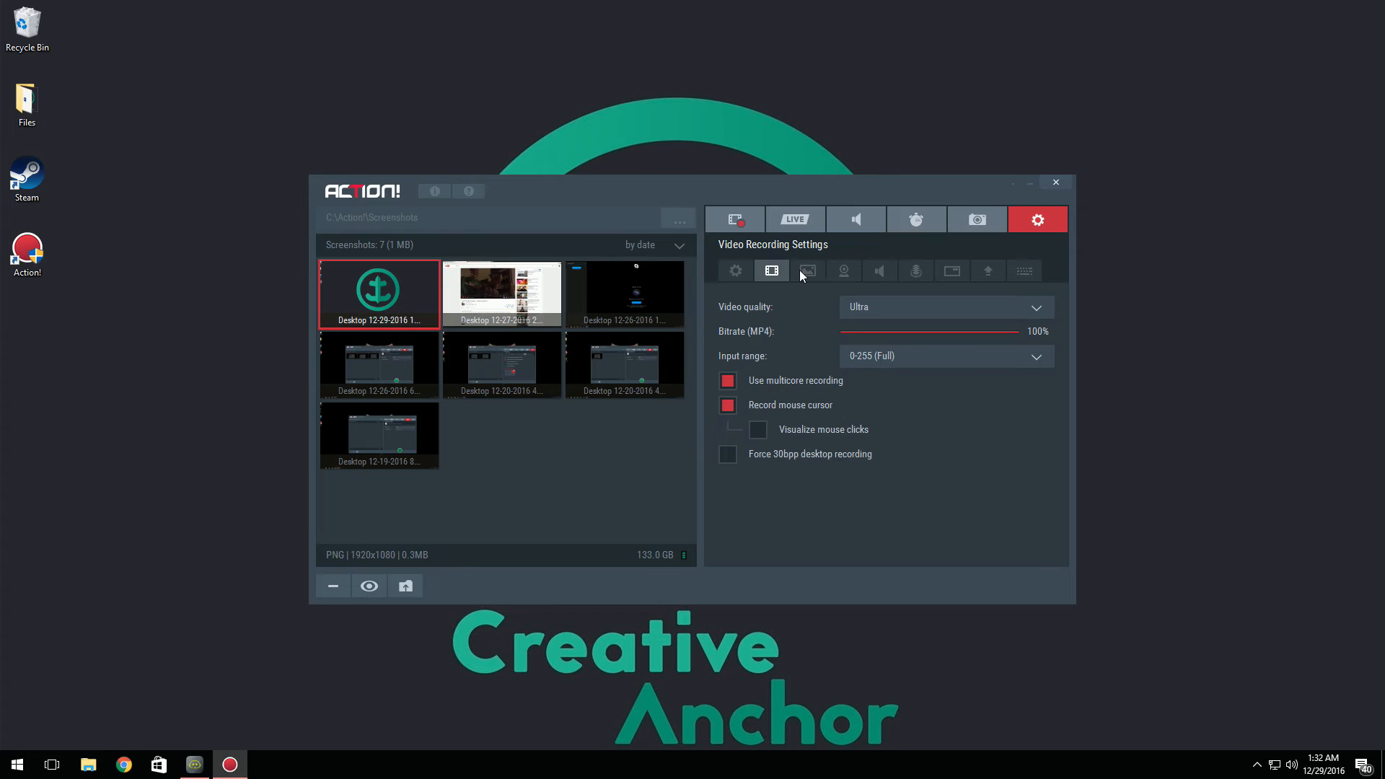
- Review the overlay graphics settings, leaving overlay off and position Centered
click(808, 271)
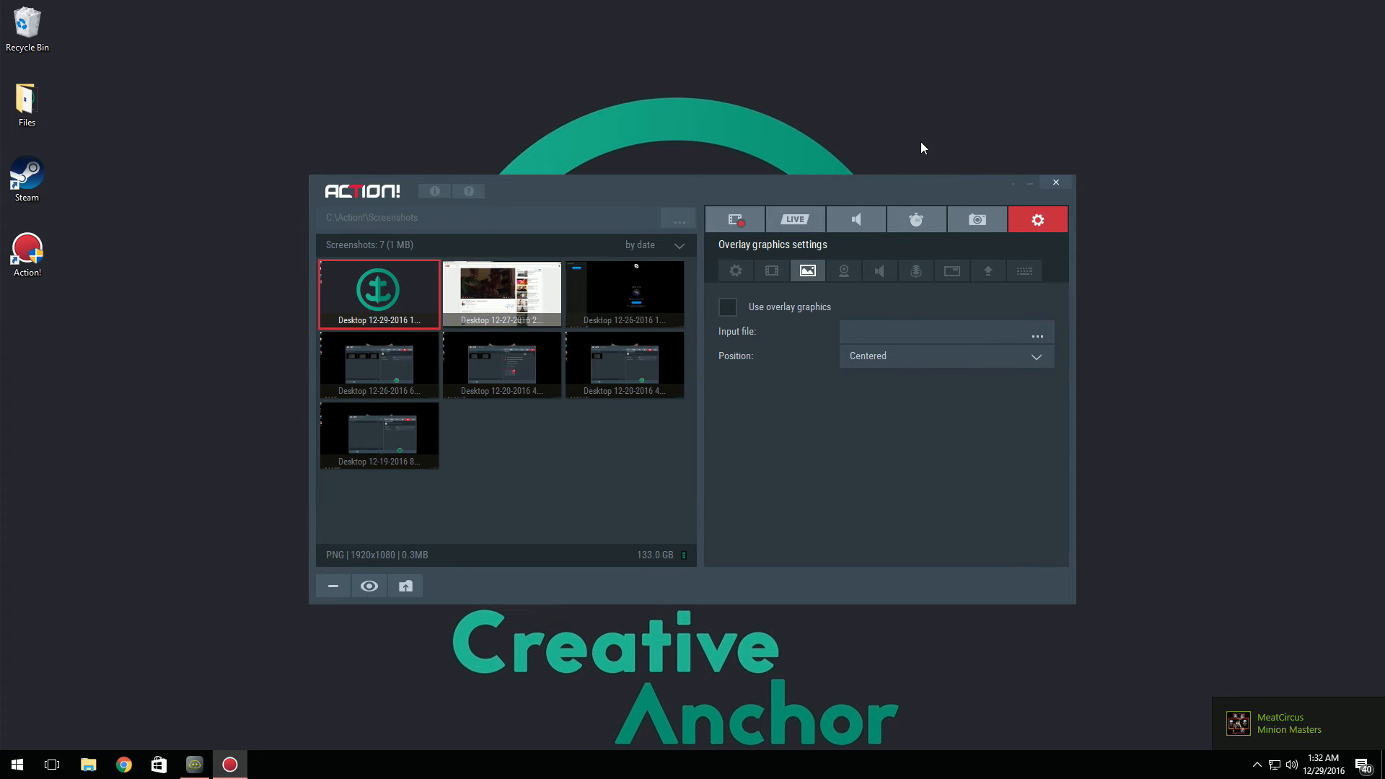
click(932, 333)
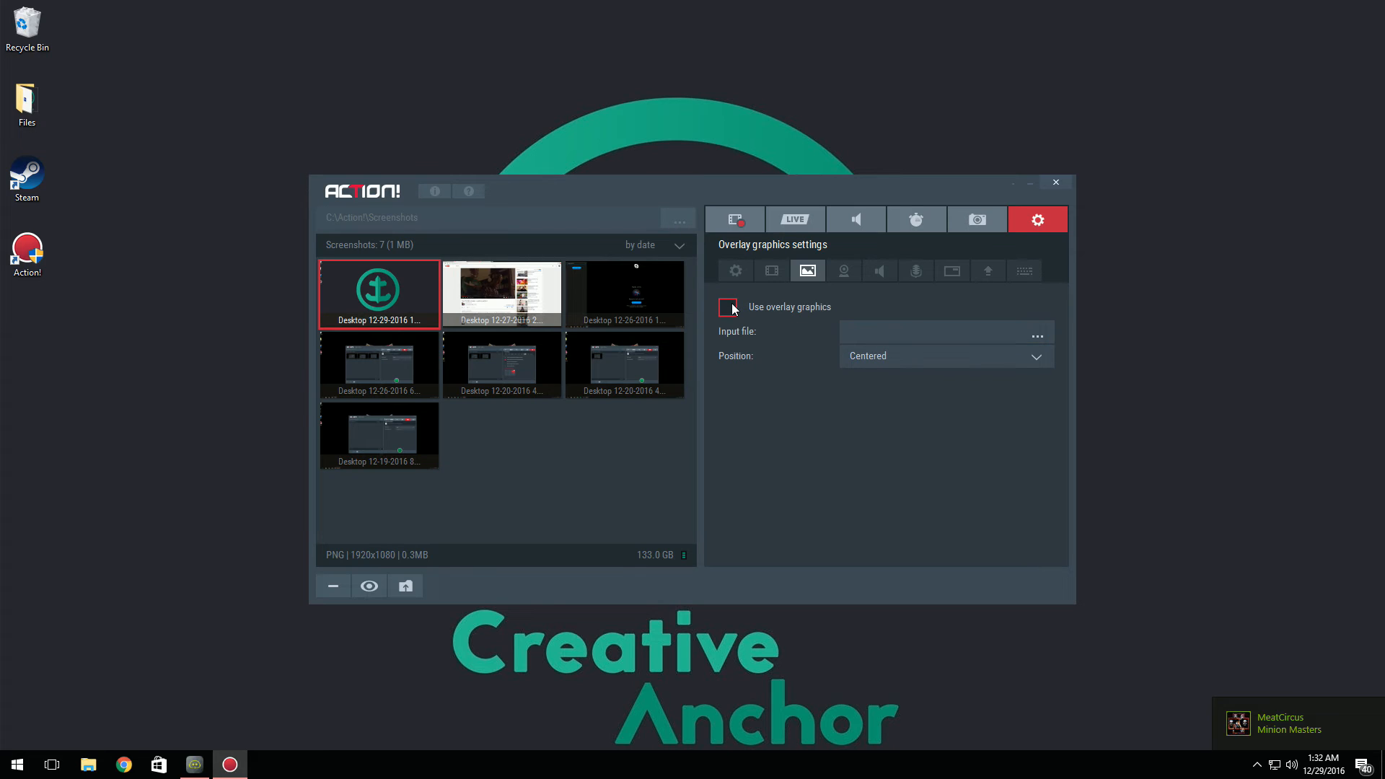
click(947, 355)
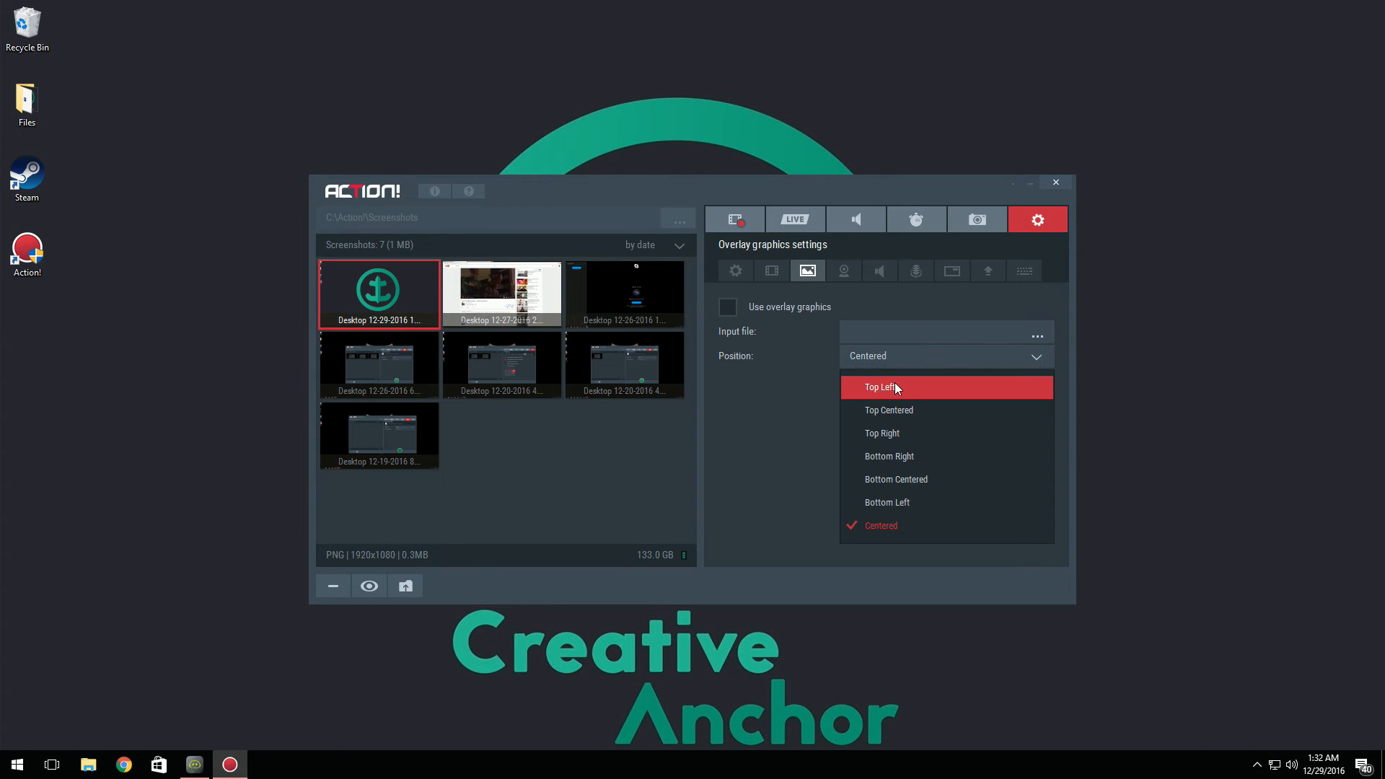
mouse_move(785, 425)
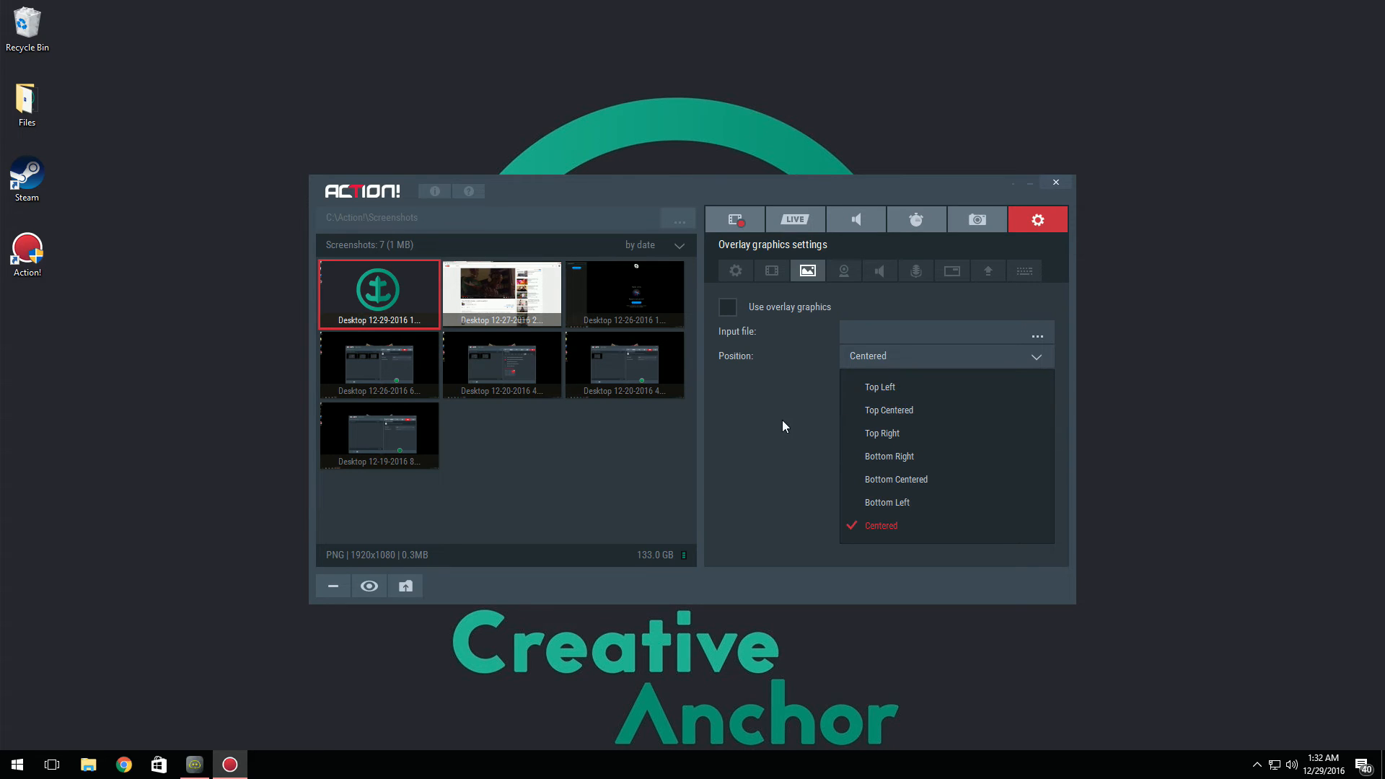
click(845, 271)
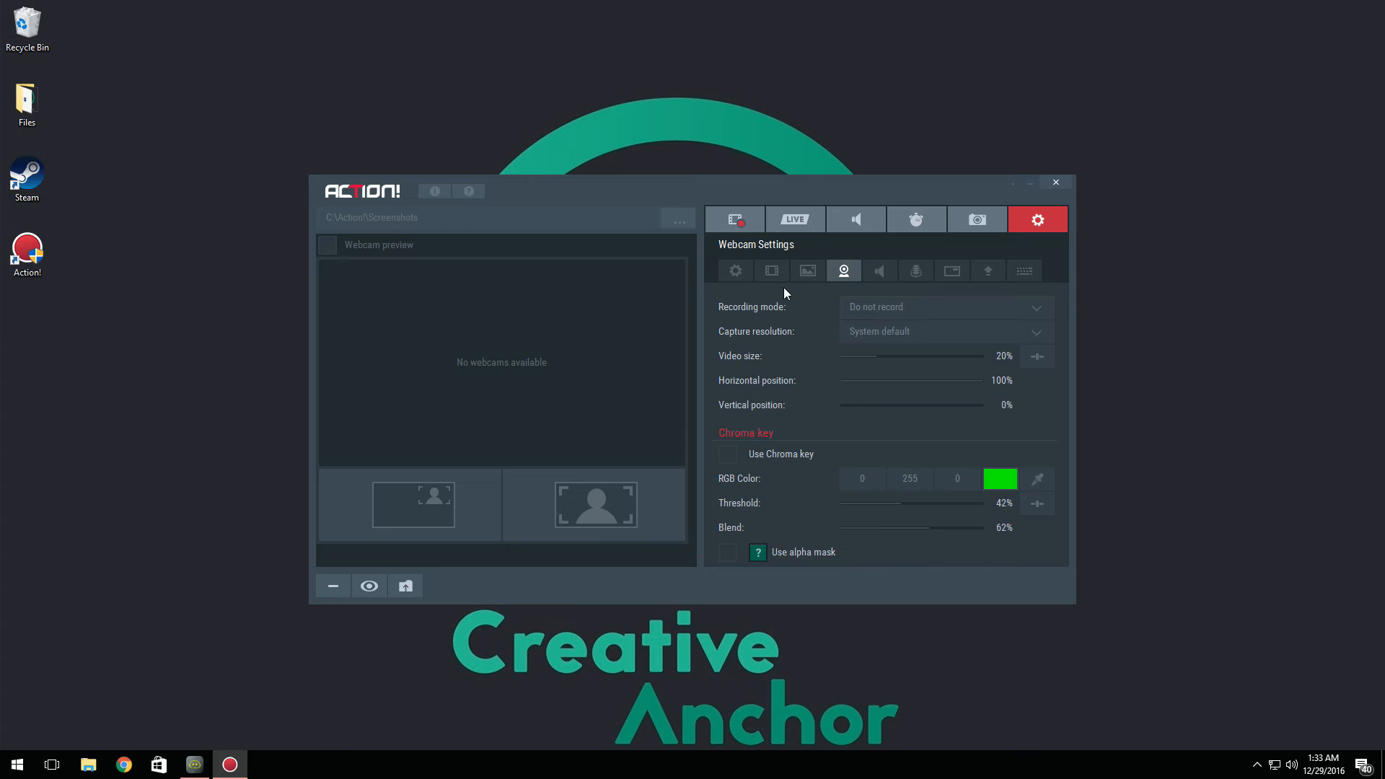
mouse_move(687, 303)
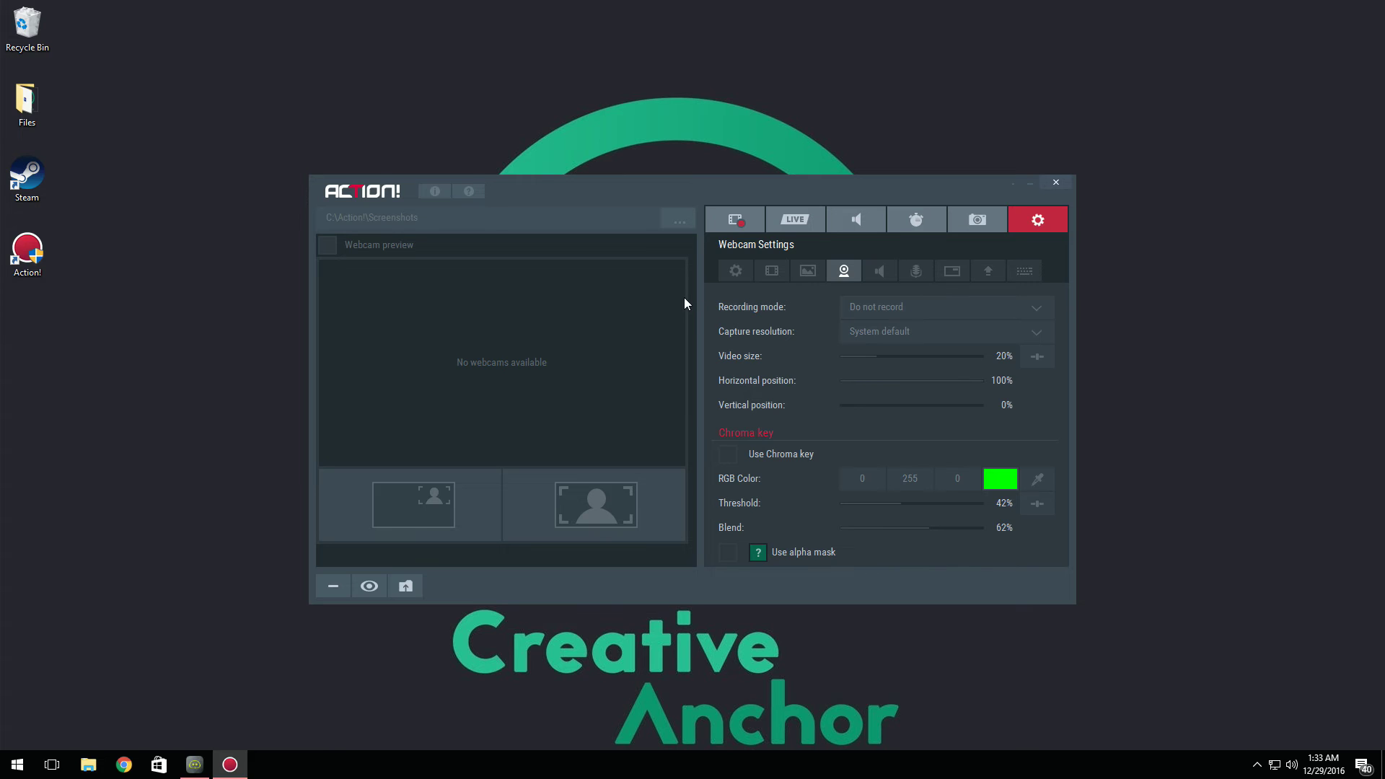
mouse_move(511, 372)
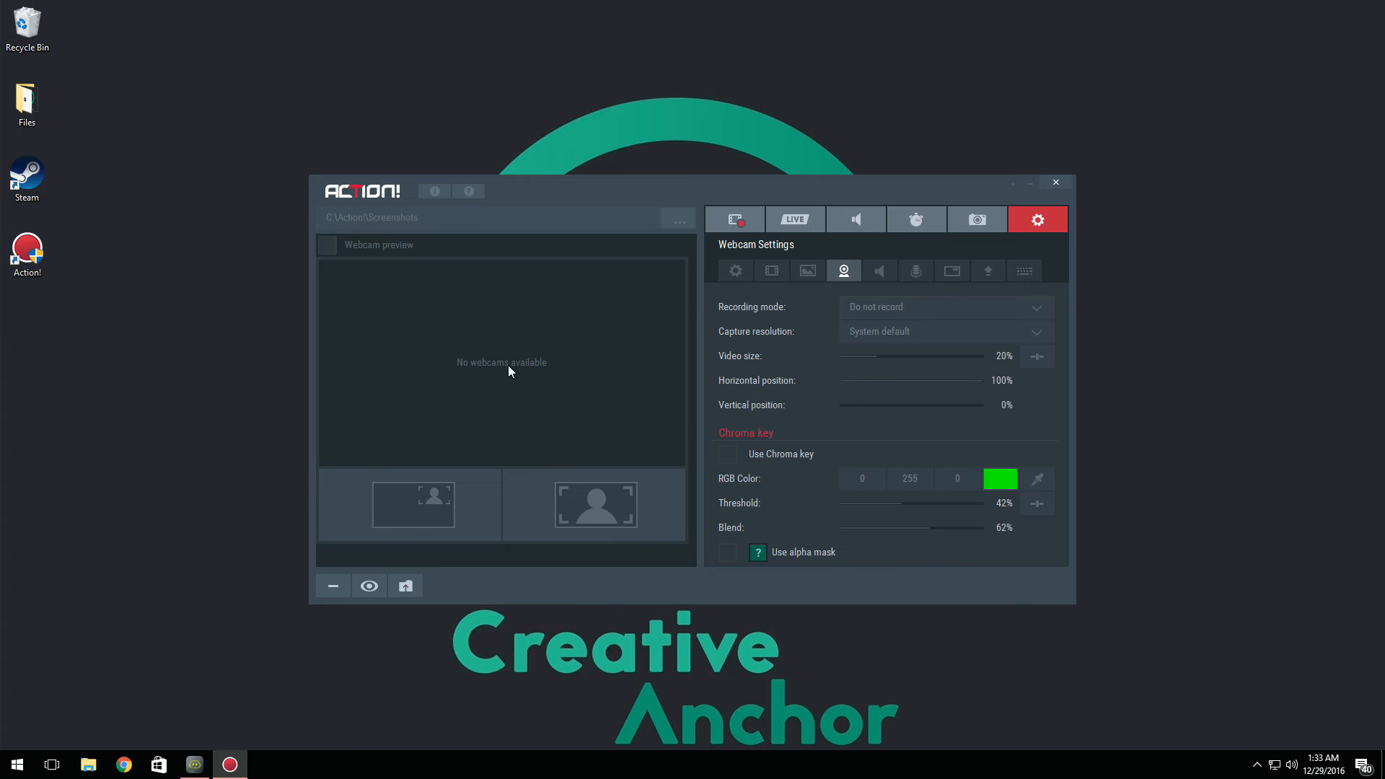
mouse_move(463, 510)
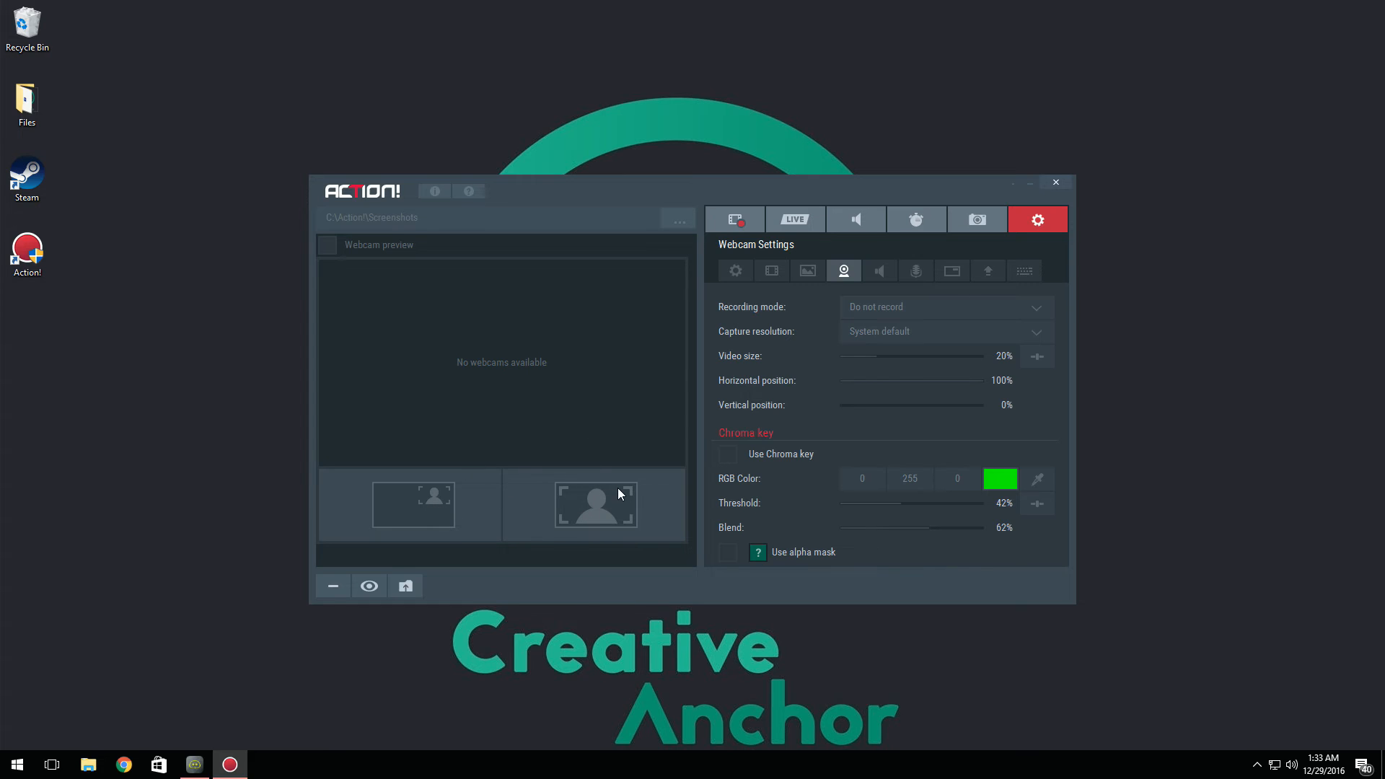
mouse_move(885, 316)
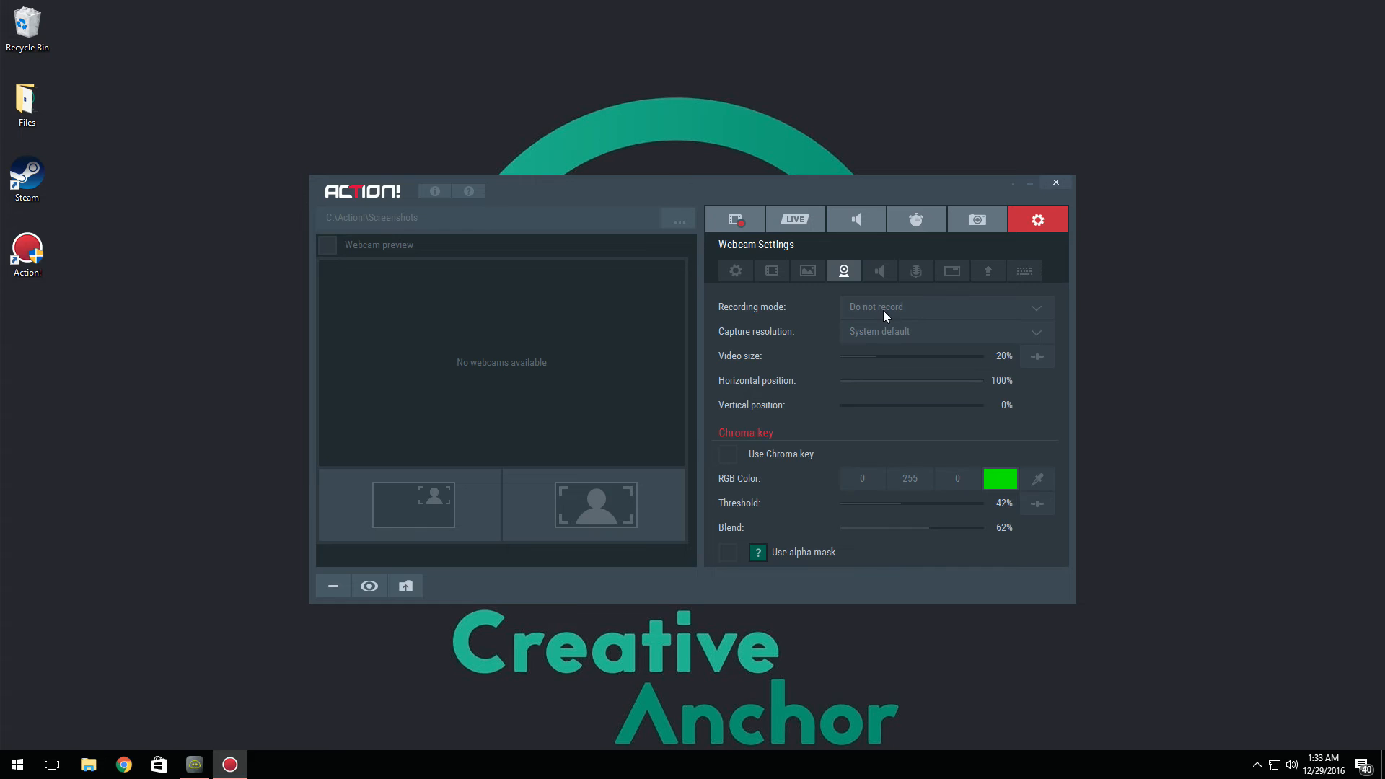
mouse_move(908, 333)
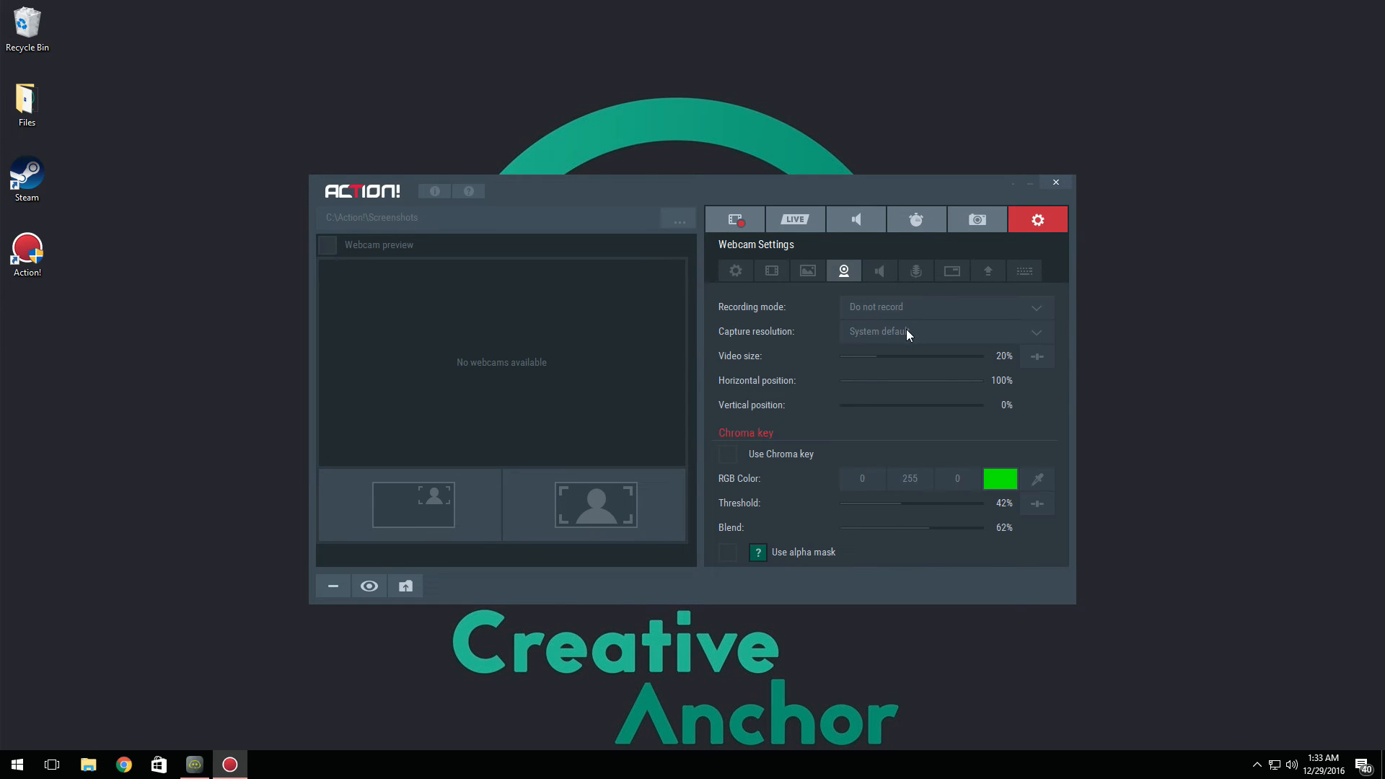
mouse_move(880, 395)
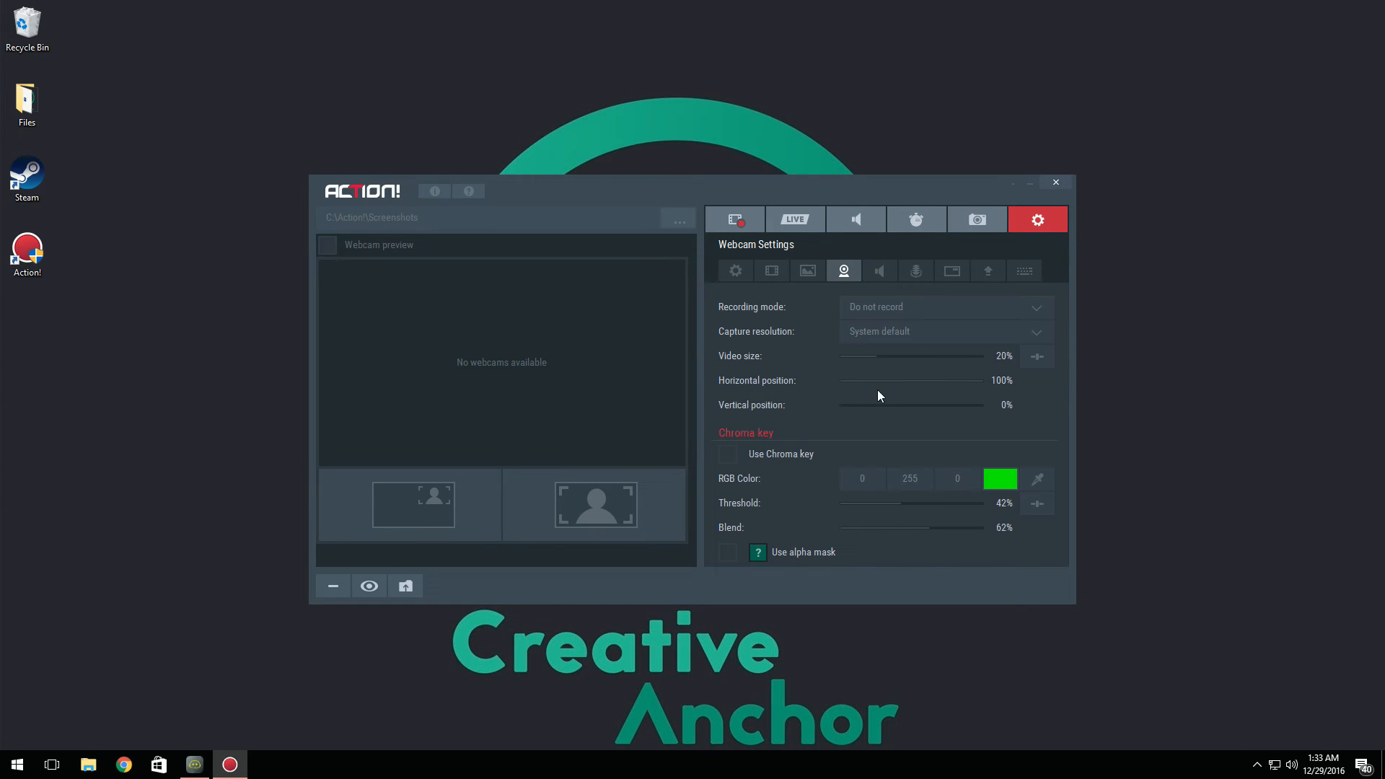
mouse_move(804, 447)
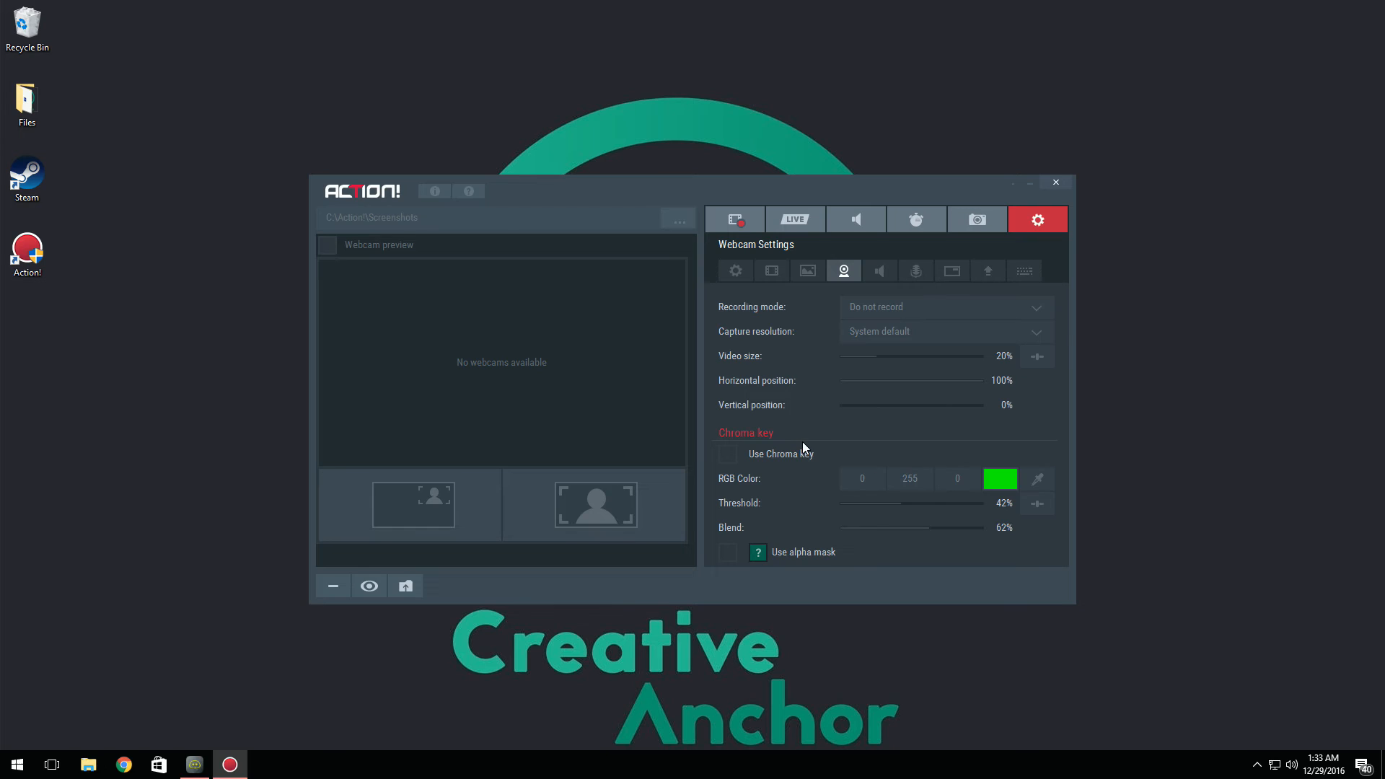
mouse_move(823, 449)
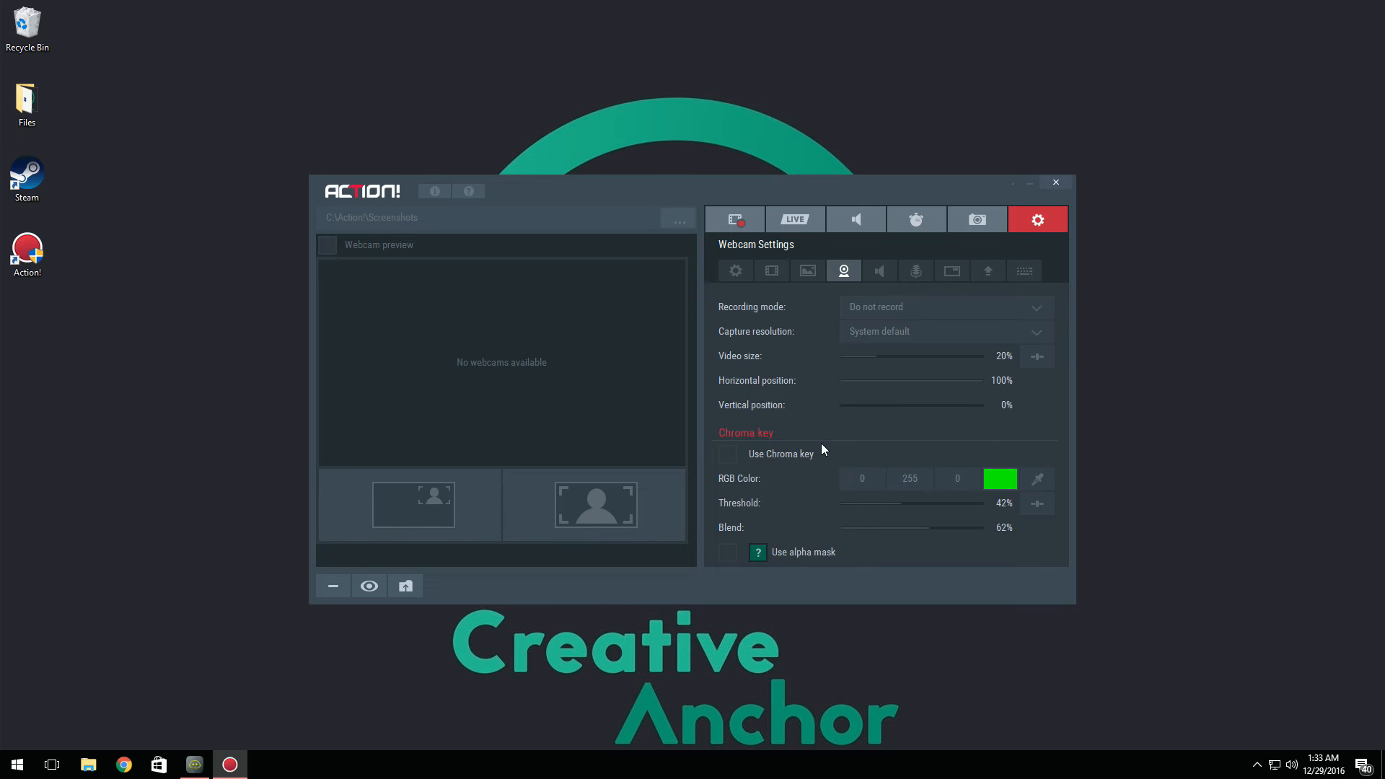
mouse_move(797, 484)
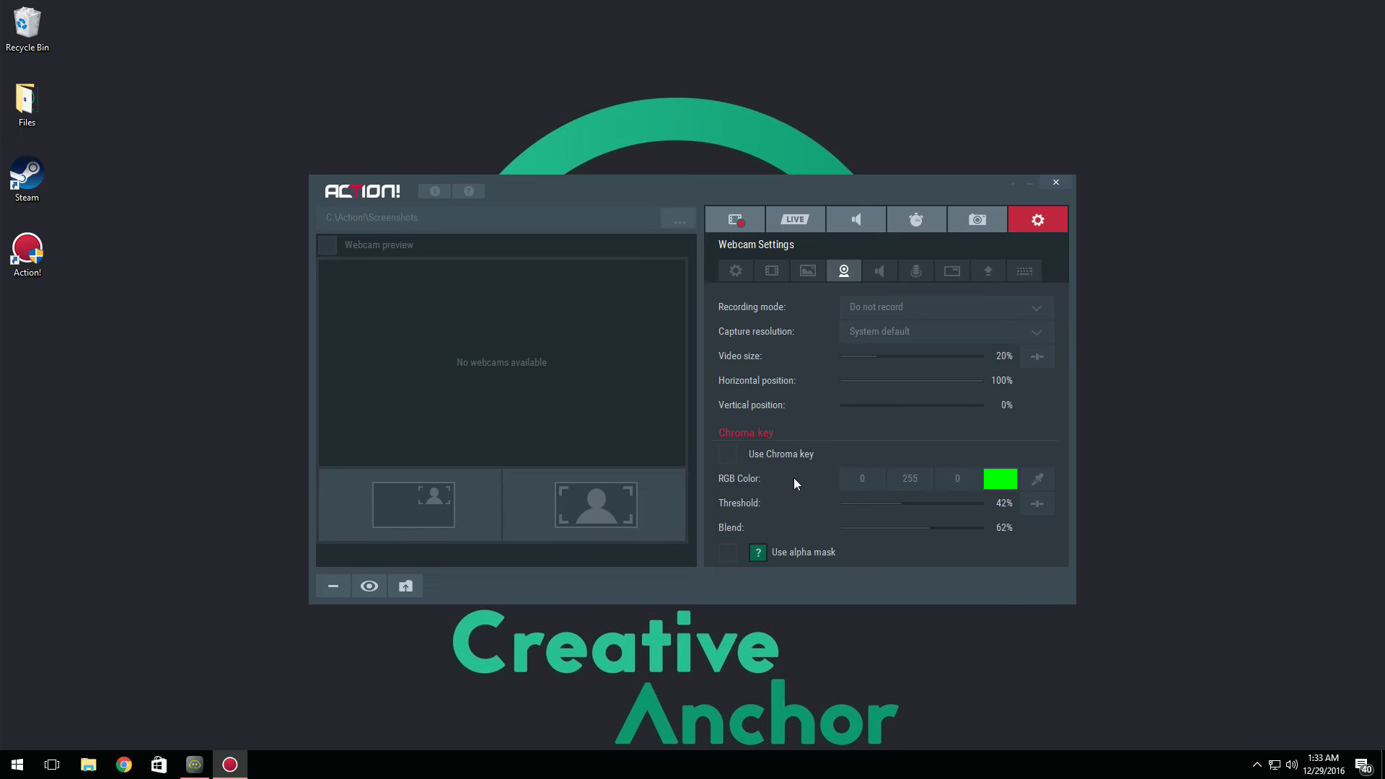
mouse_move(898, 460)
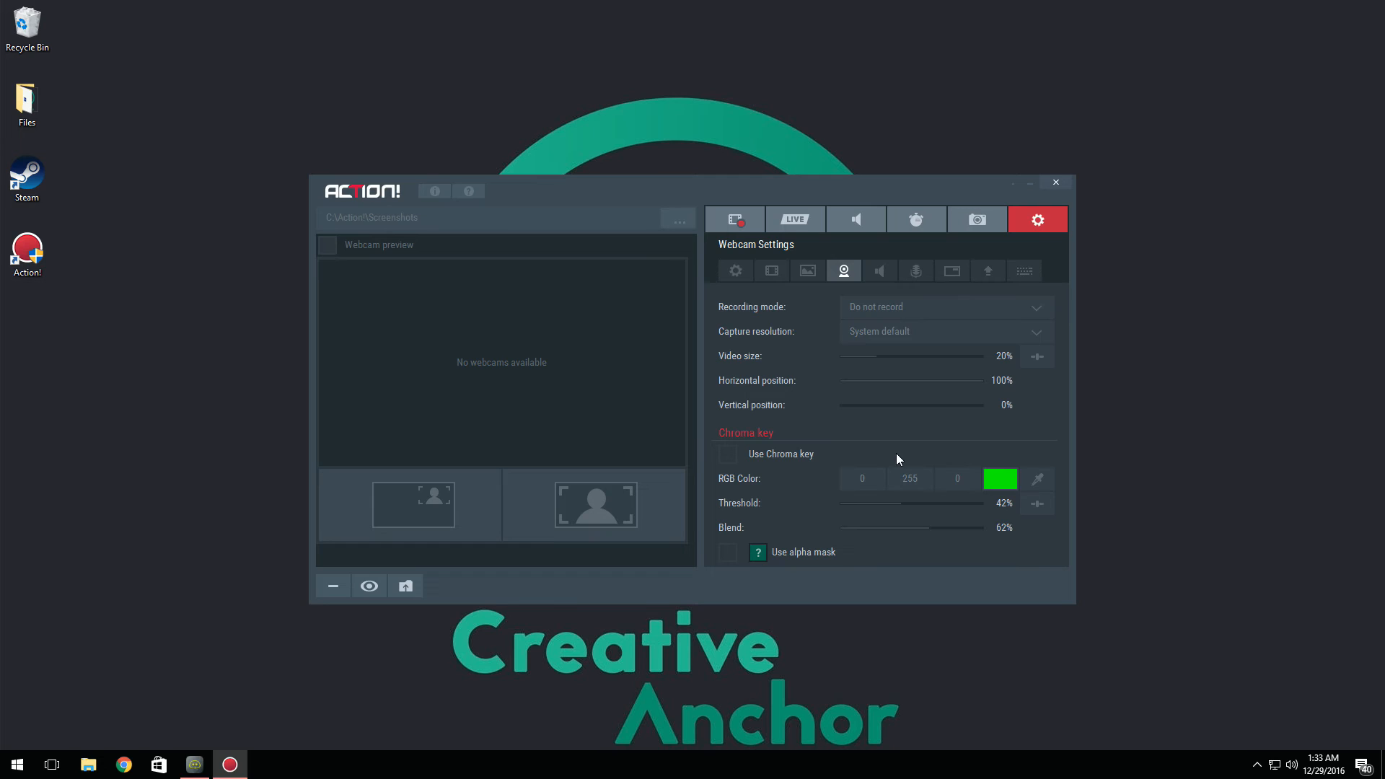
mouse_move(779, 481)
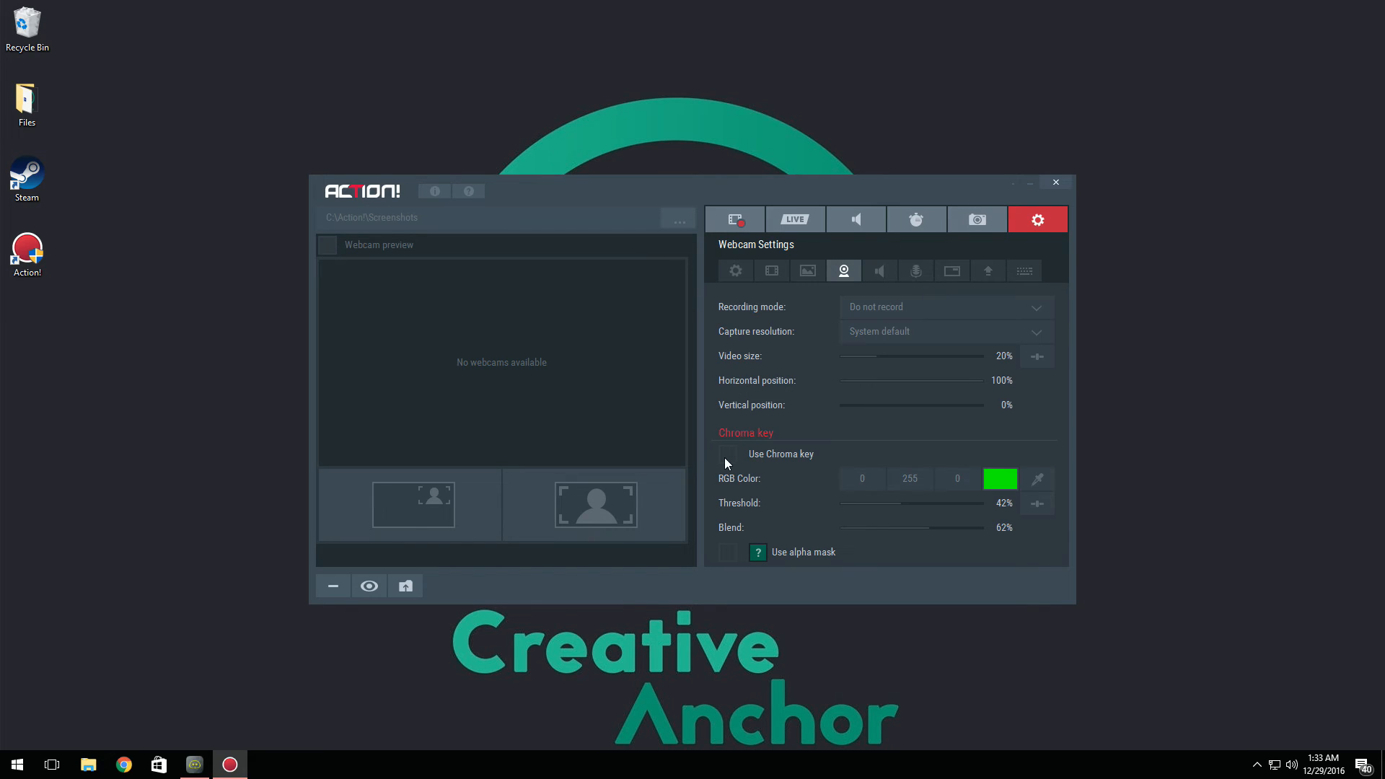
mouse_move(989, 480)
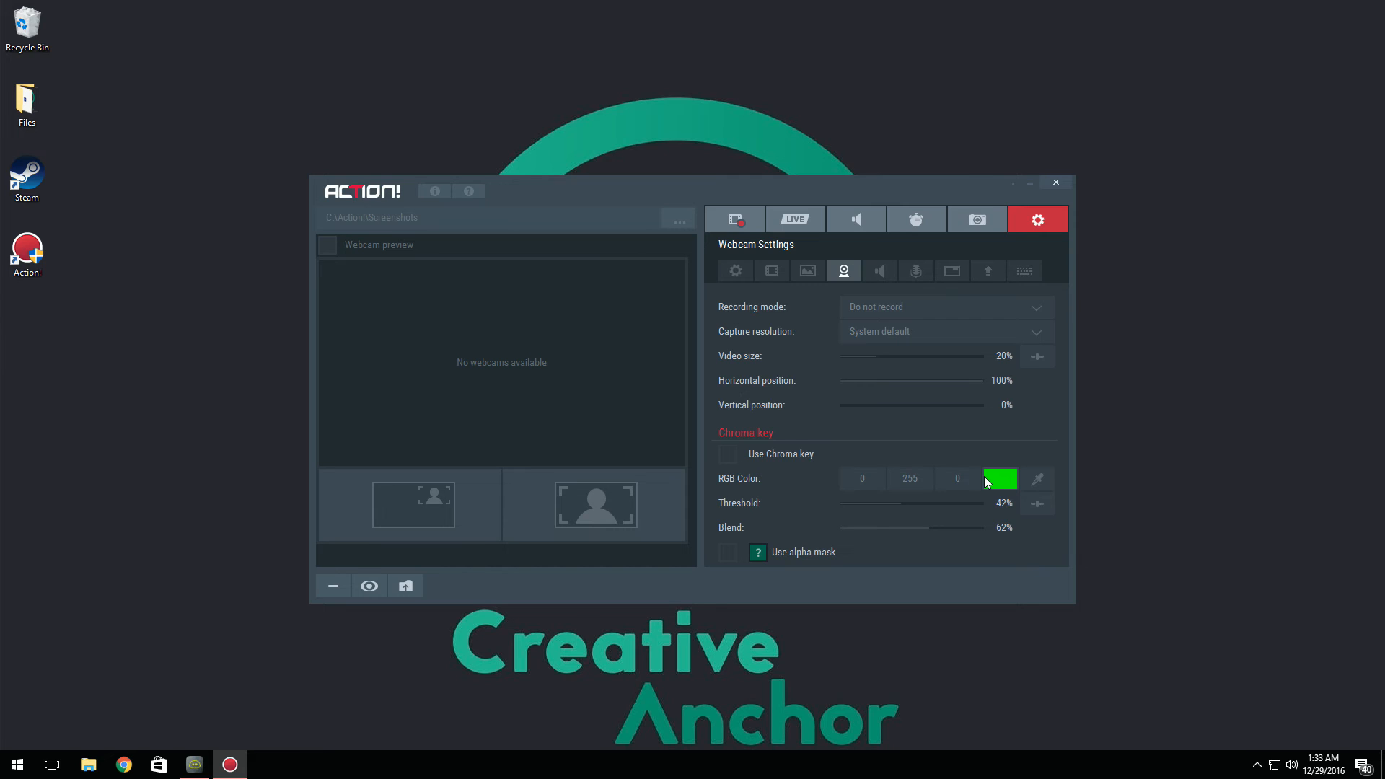
mouse_move(1006, 485)
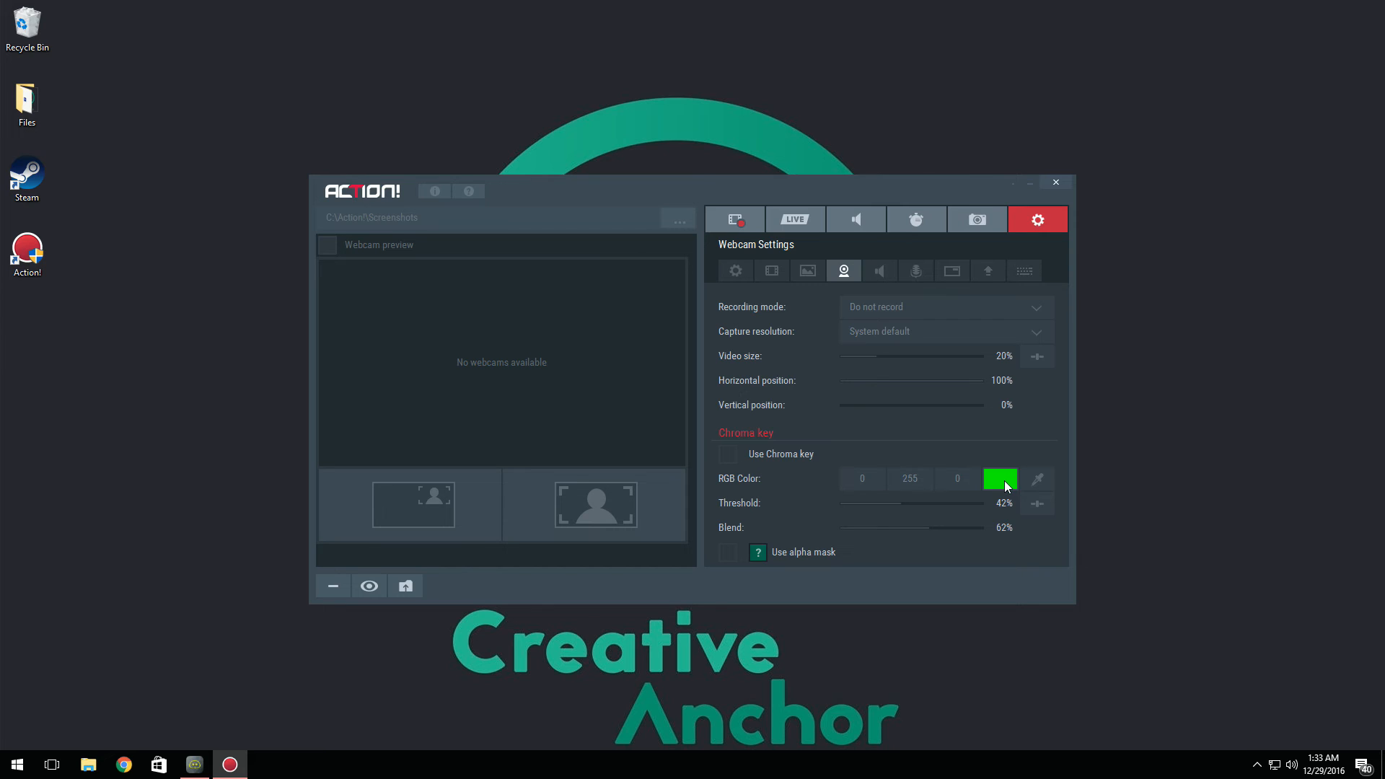
mouse_move(1025, 491)
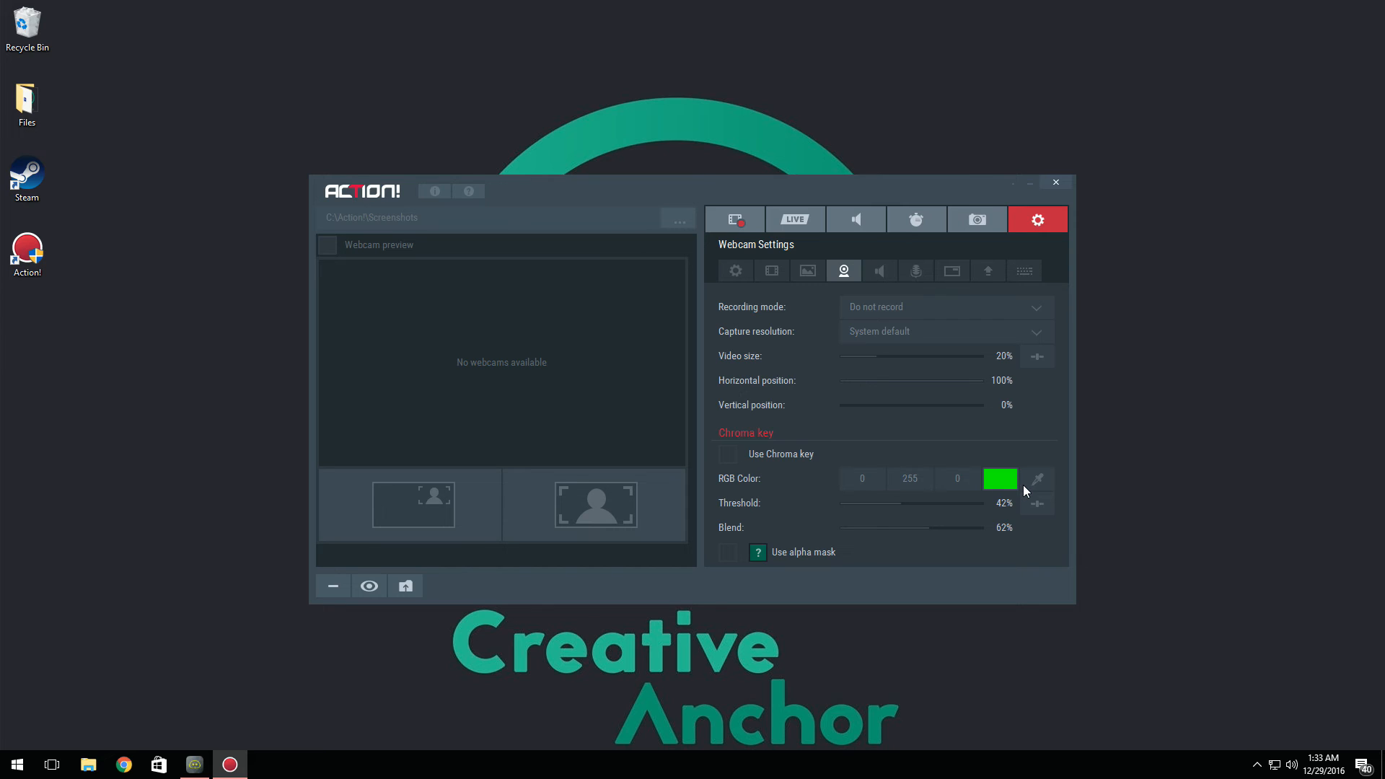
mouse_move(1039, 477)
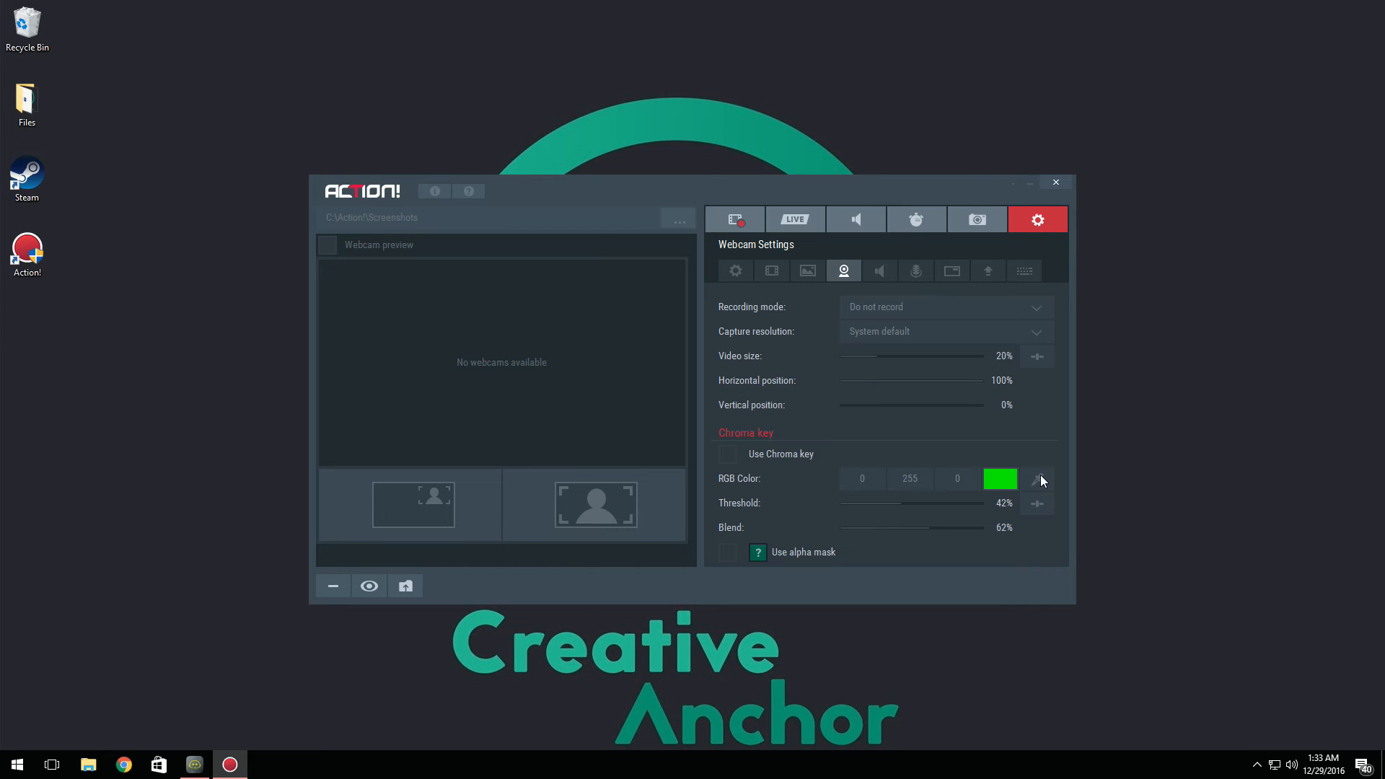
mouse_move(1022, 494)
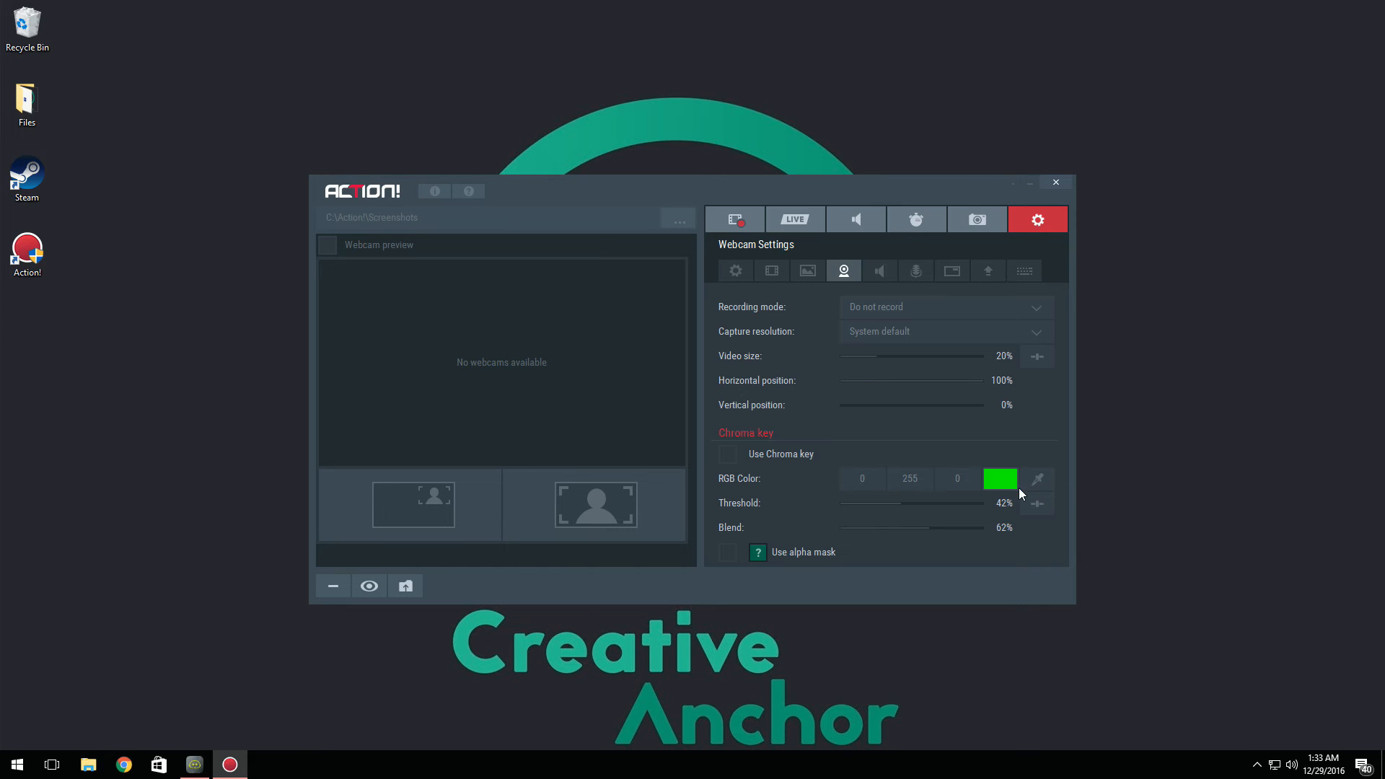
mouse_move(1040, 483)
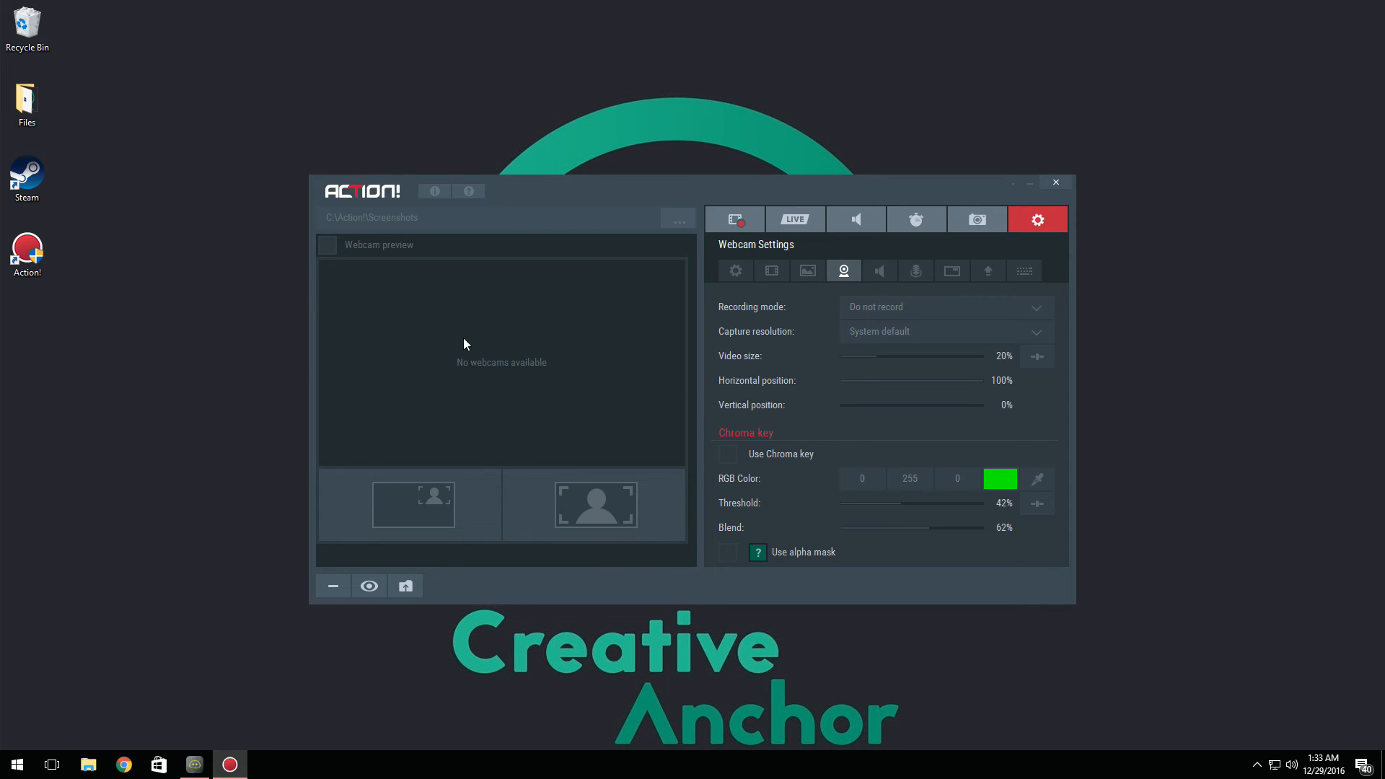
mouse_move(550, 347)
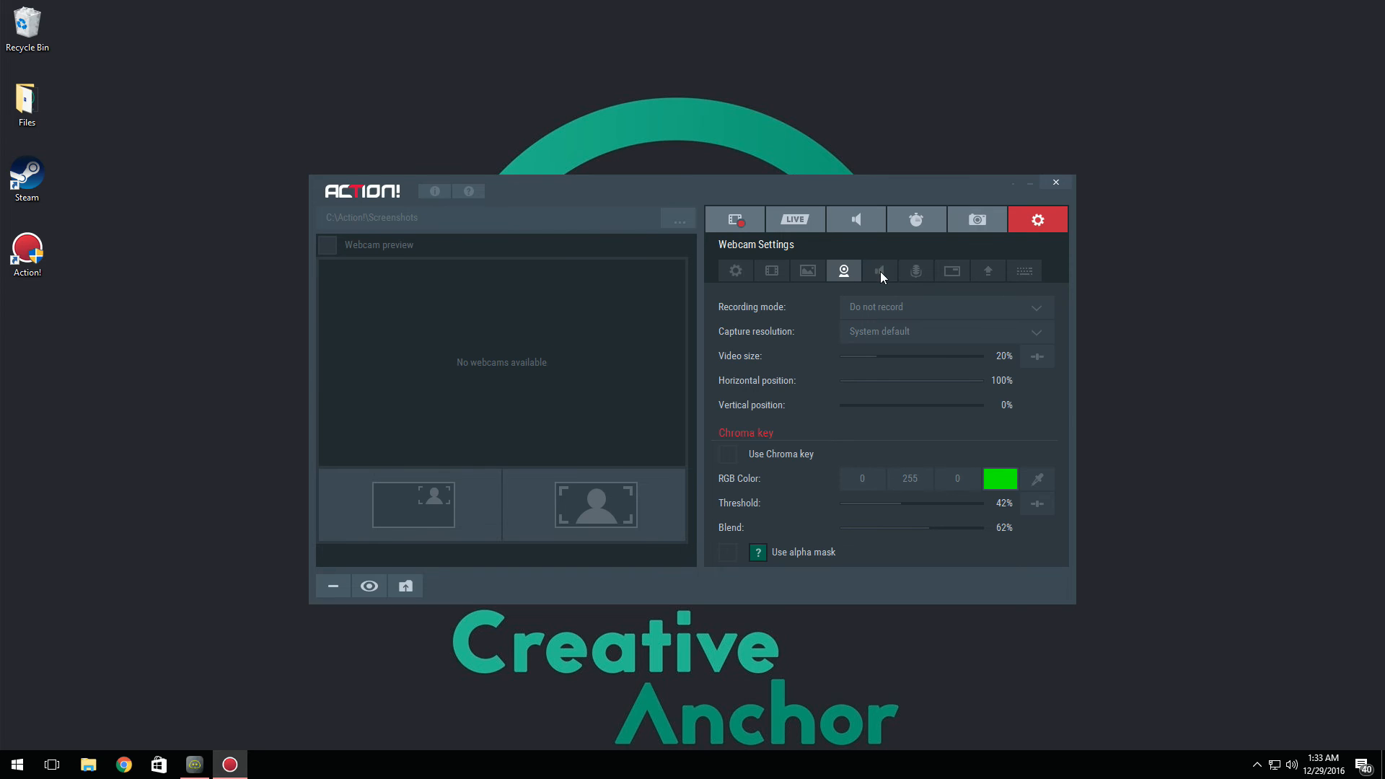
click(881, 272)
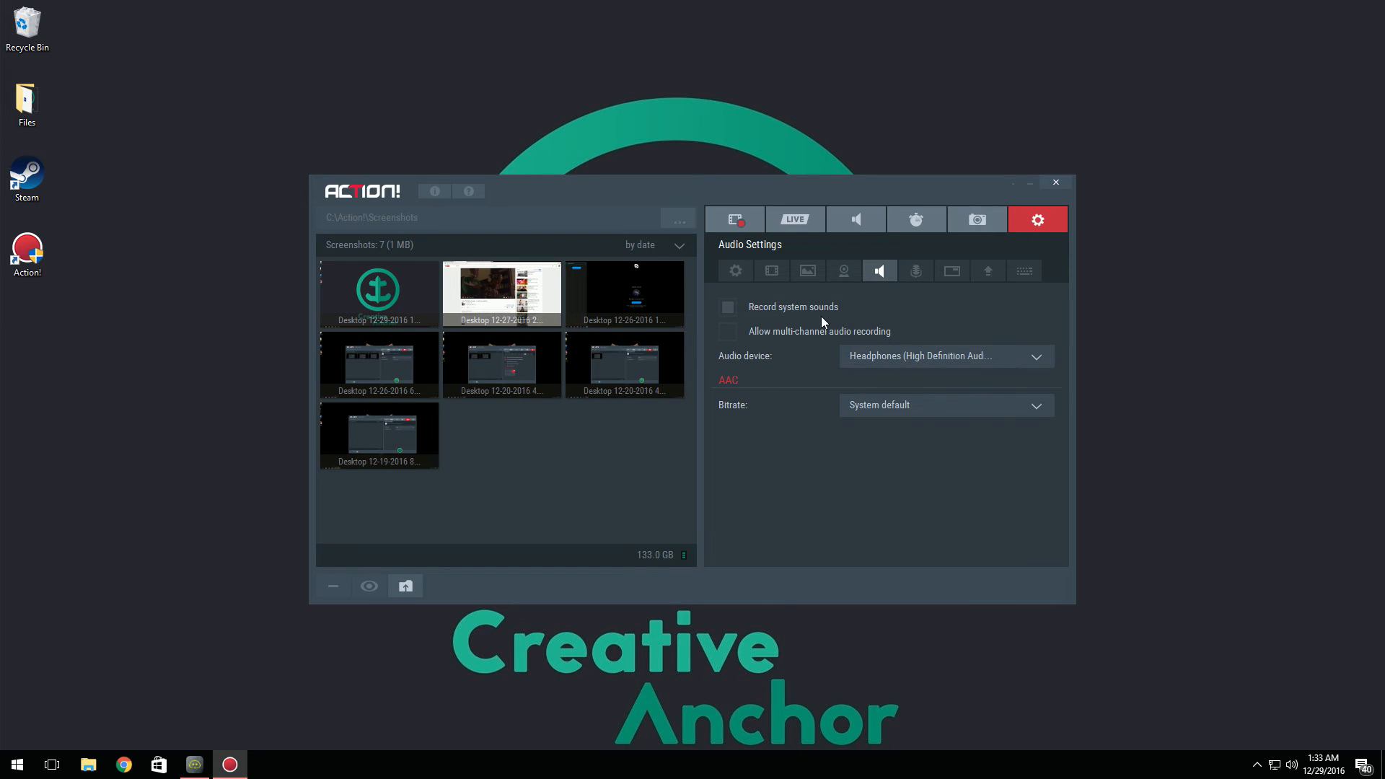
mouse_move(793, 340)
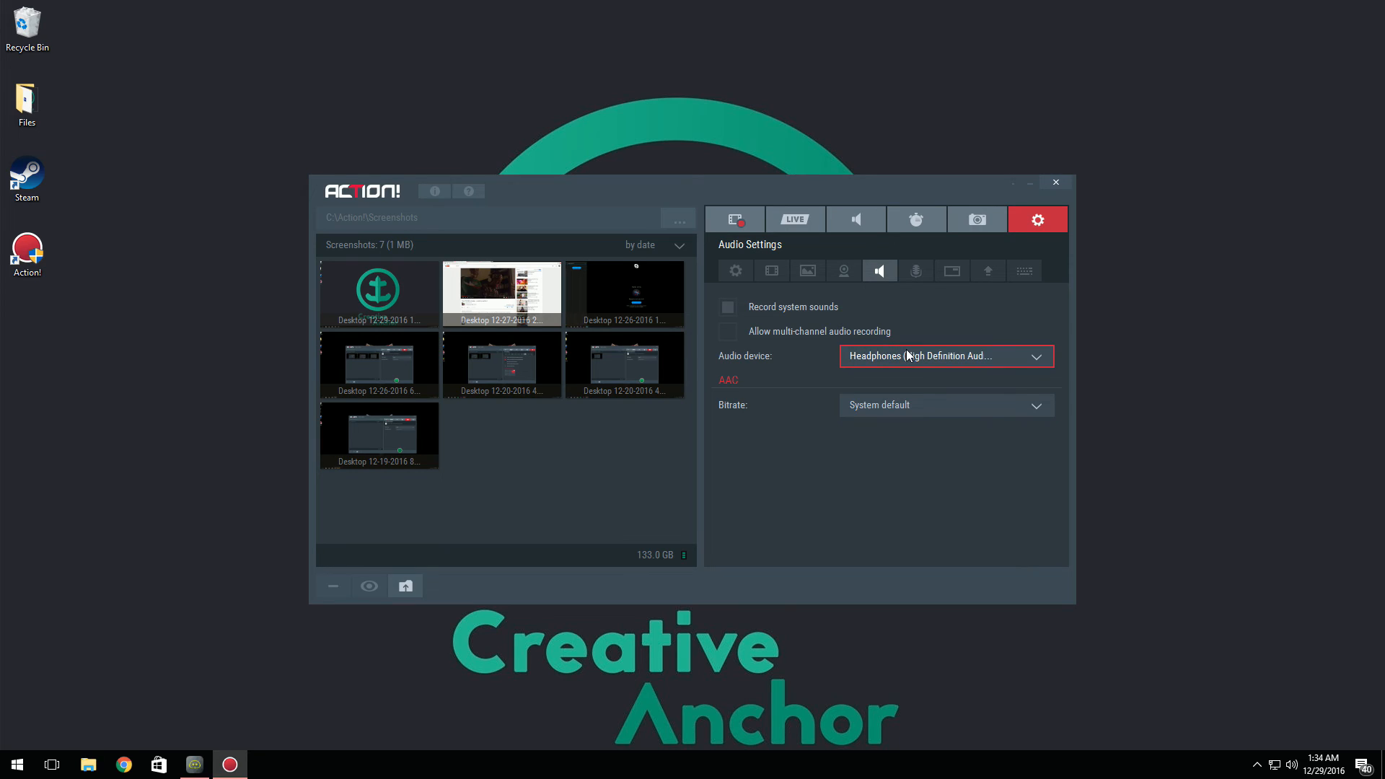
click(947, 404)
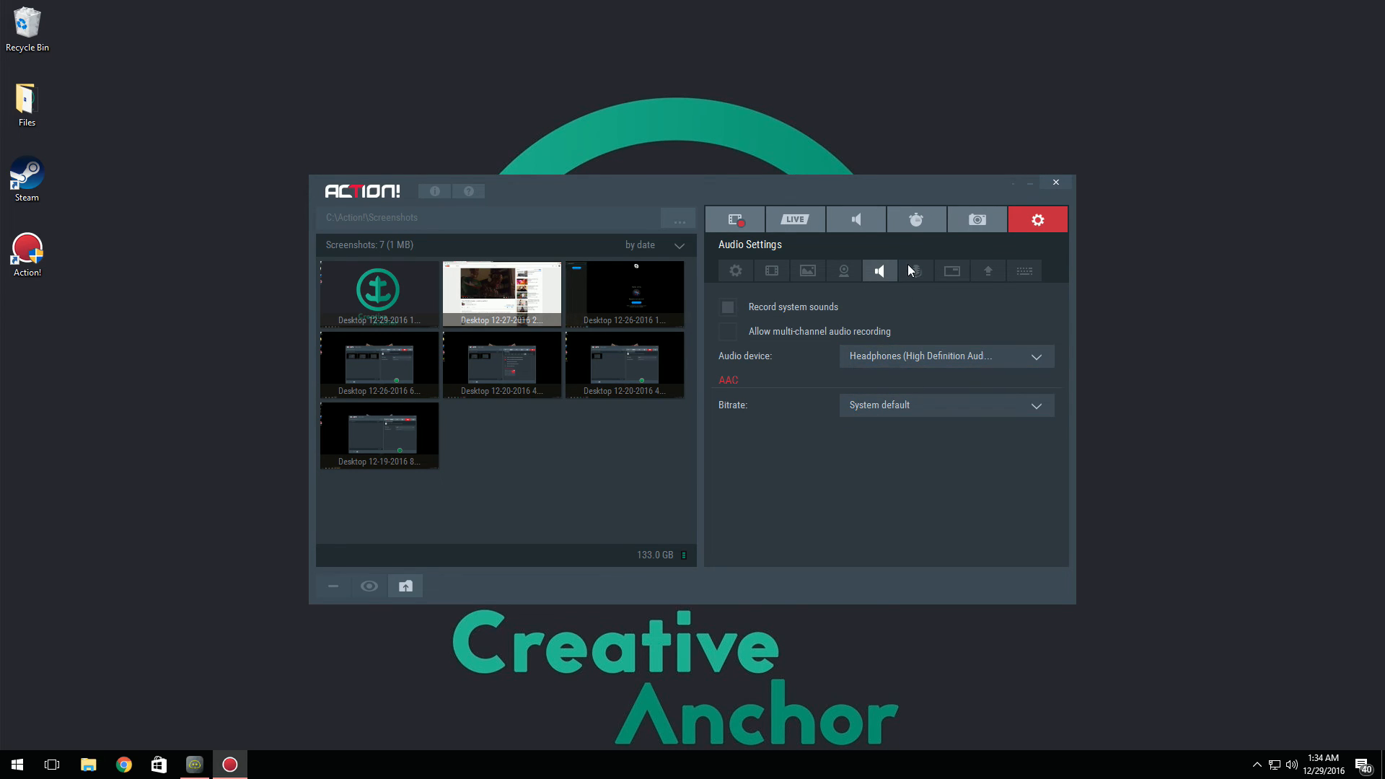
- Switch to the Microphone settings sub-tab
click(915, 272)
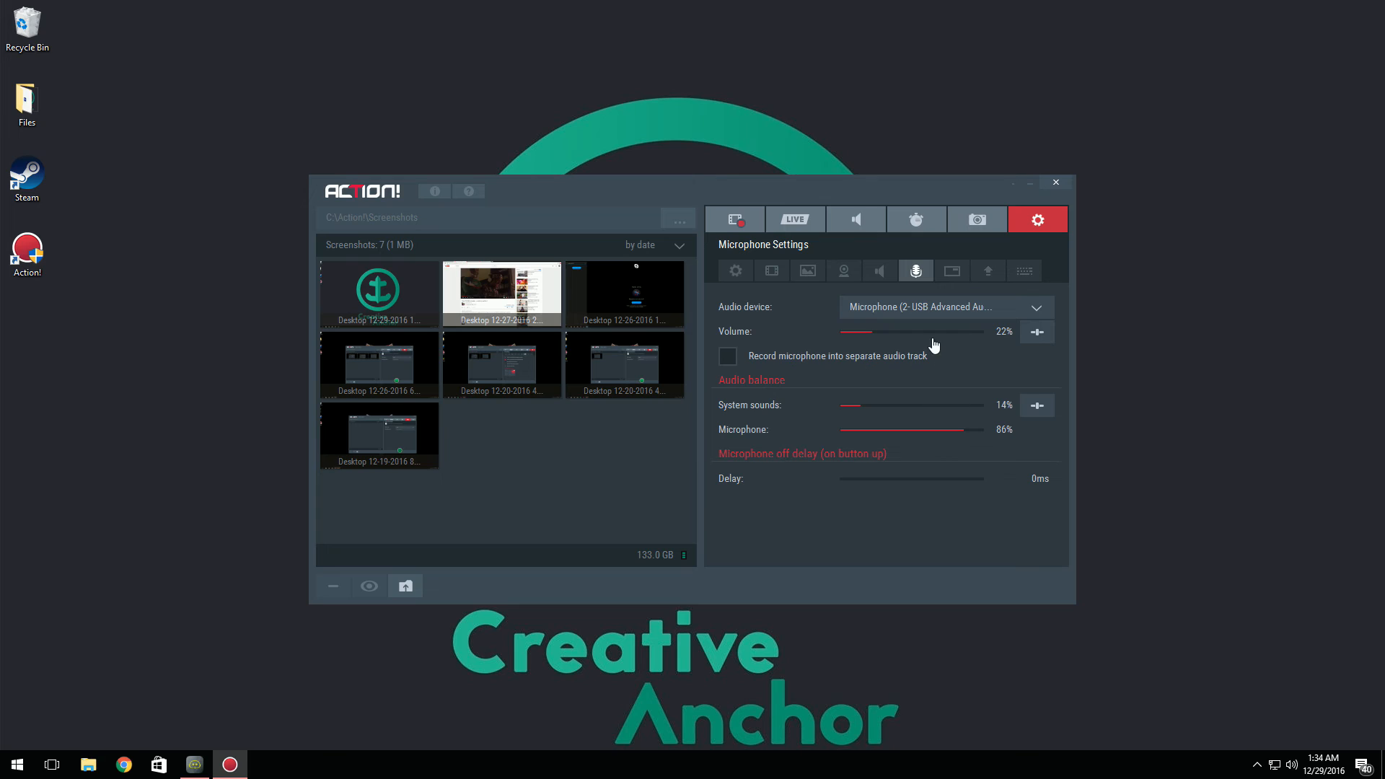
mouse_move(868, 336)
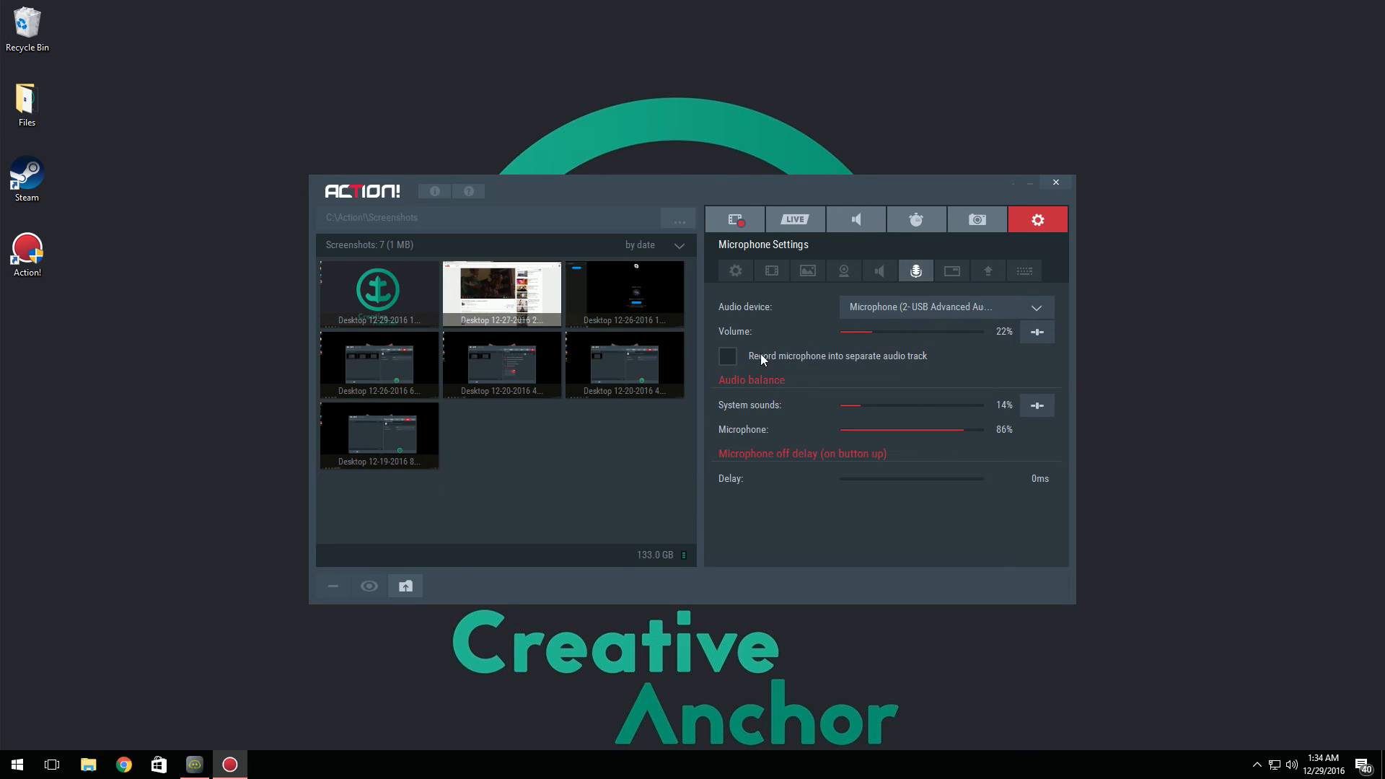
mouse_move(846, 356)
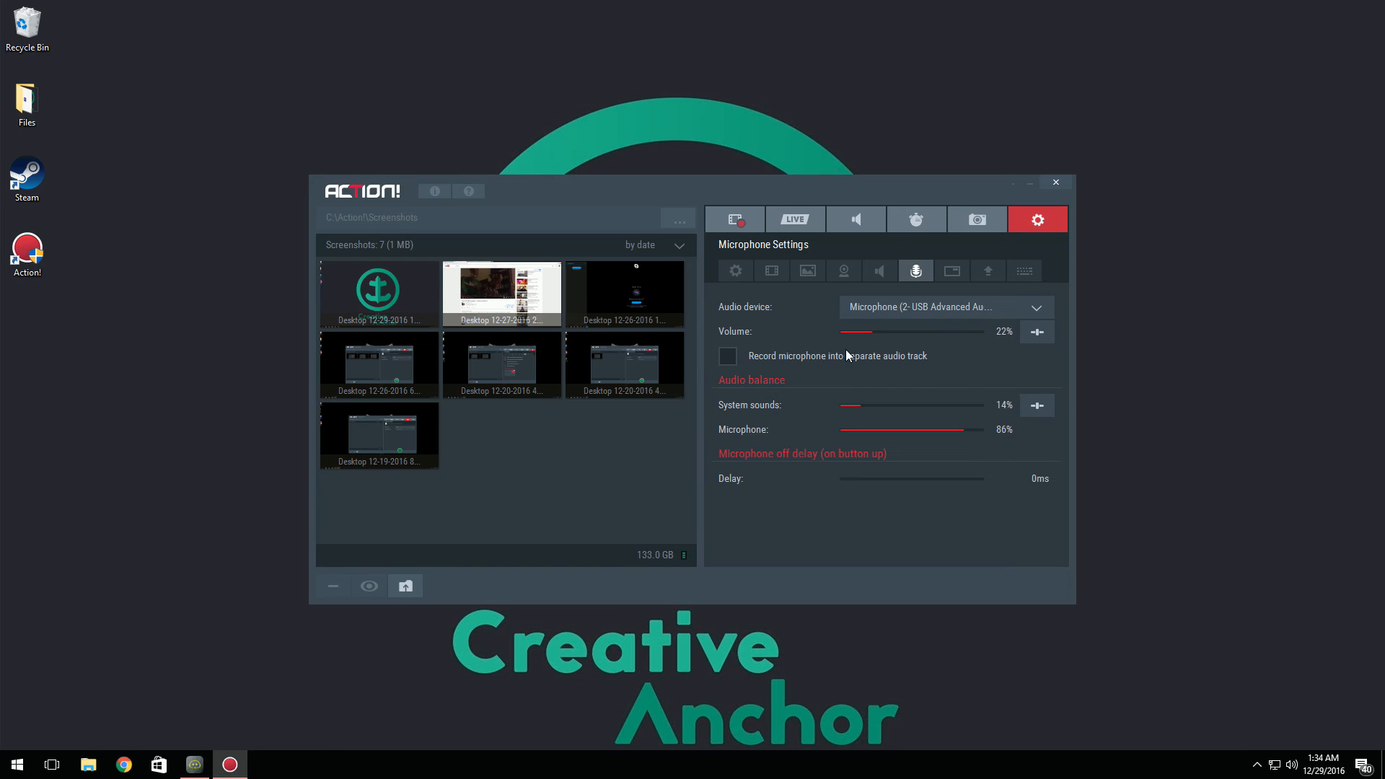
mouse_move(864, 360)
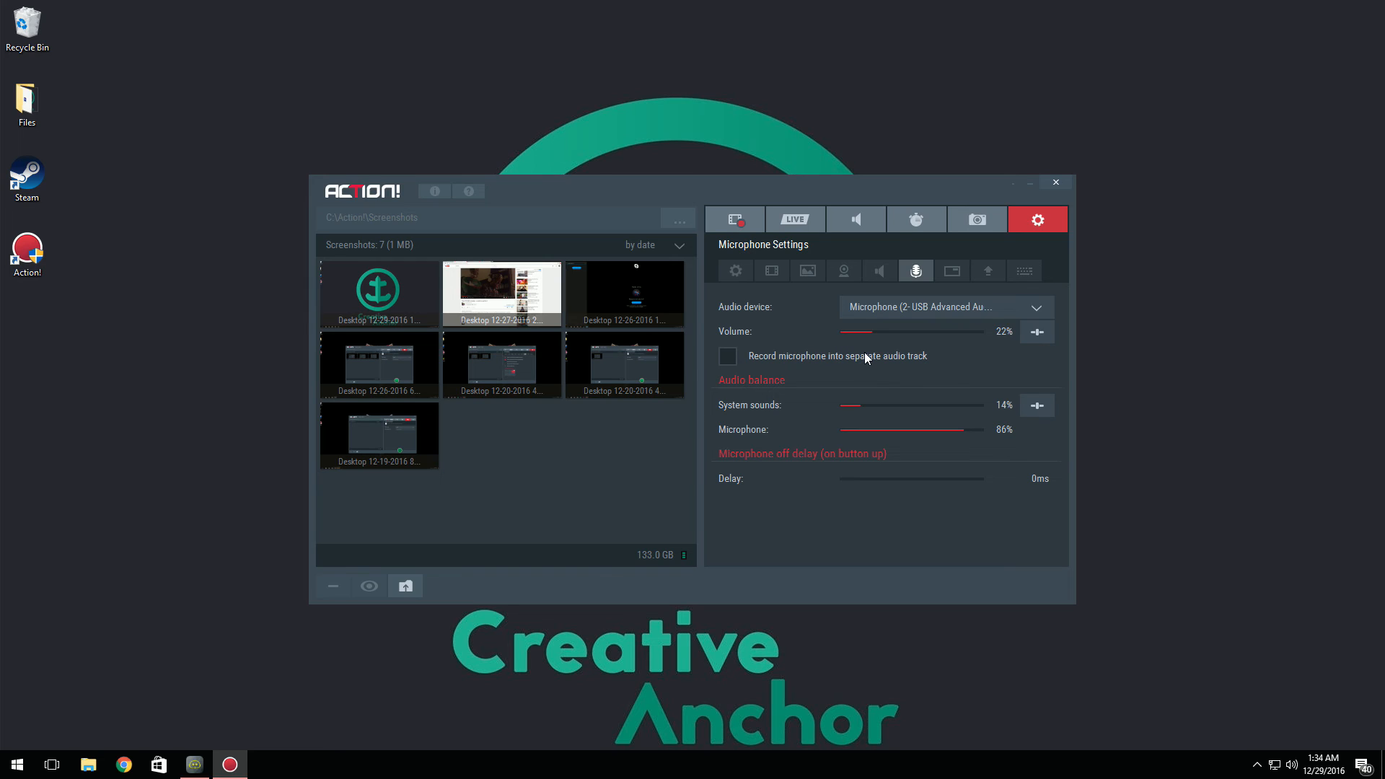
mouse_move(765, 383)
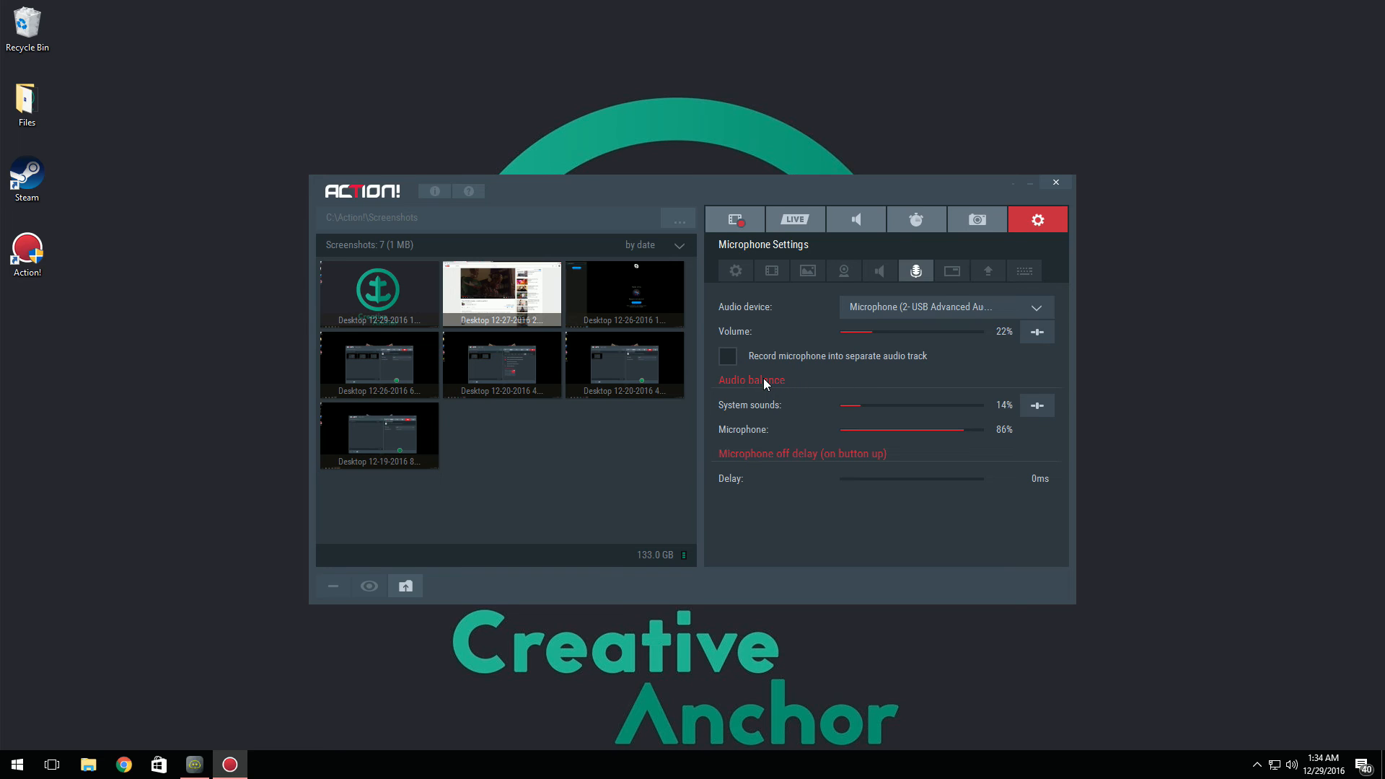
mouse_move(1036, 405)
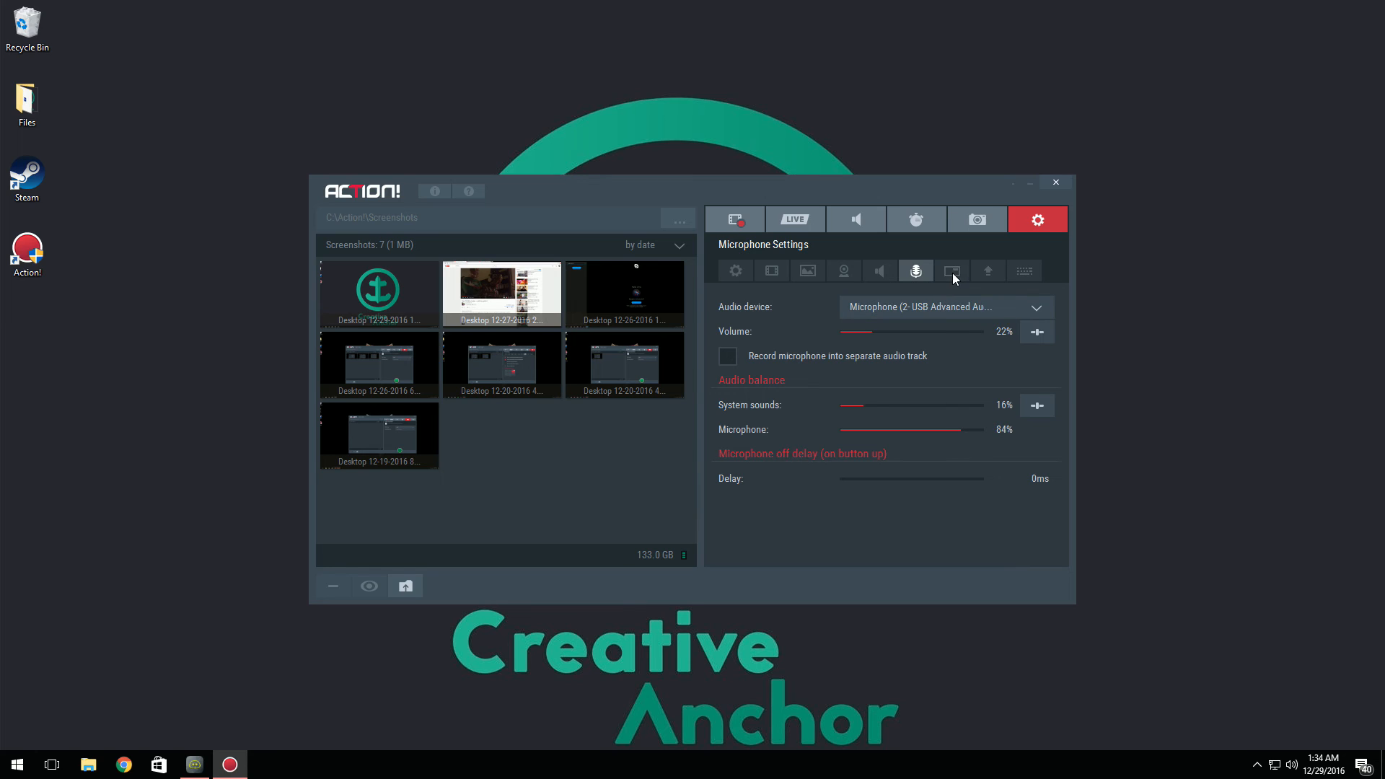
- Switch to the HUD settings sub-tab
click(953, 272)
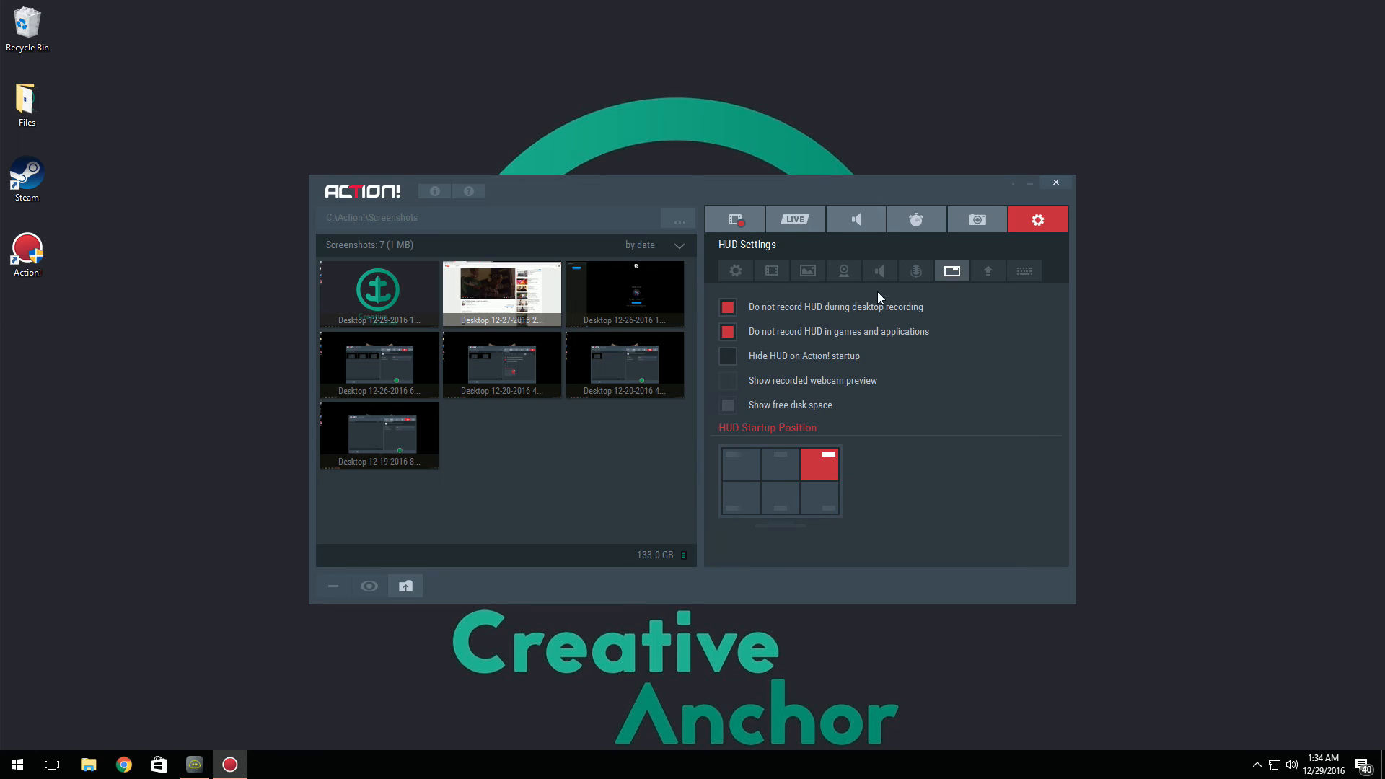
mouse_move(870, 322)
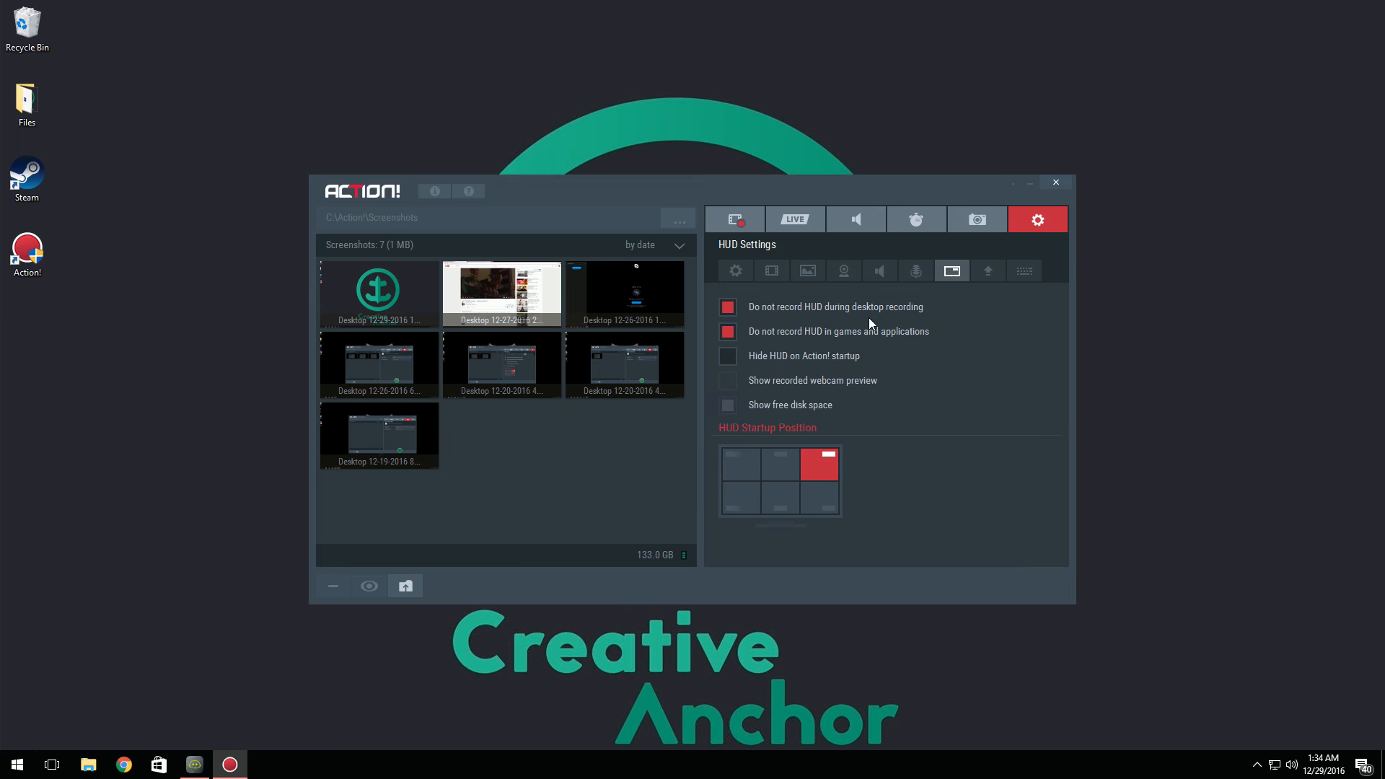
mouse_move(1313, 9)
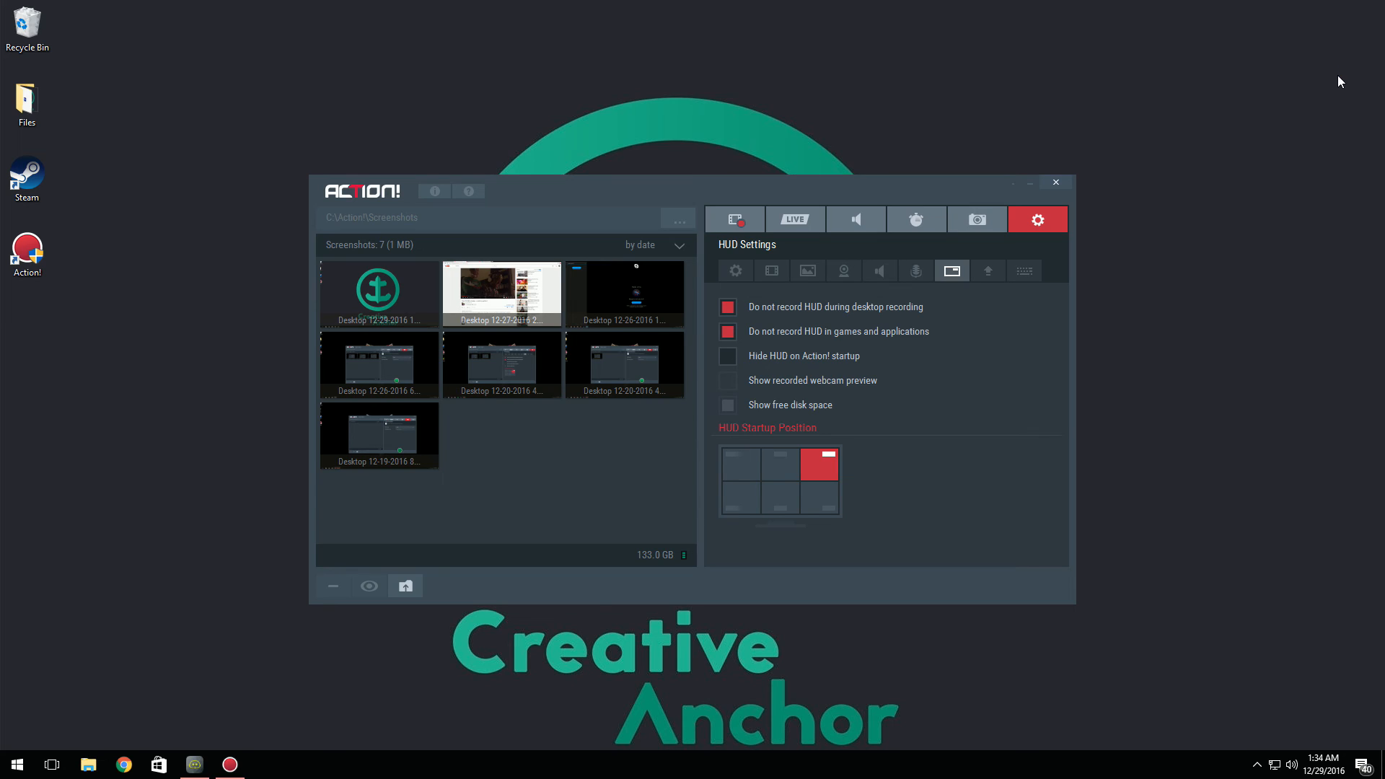
mouse_move(766, 407)
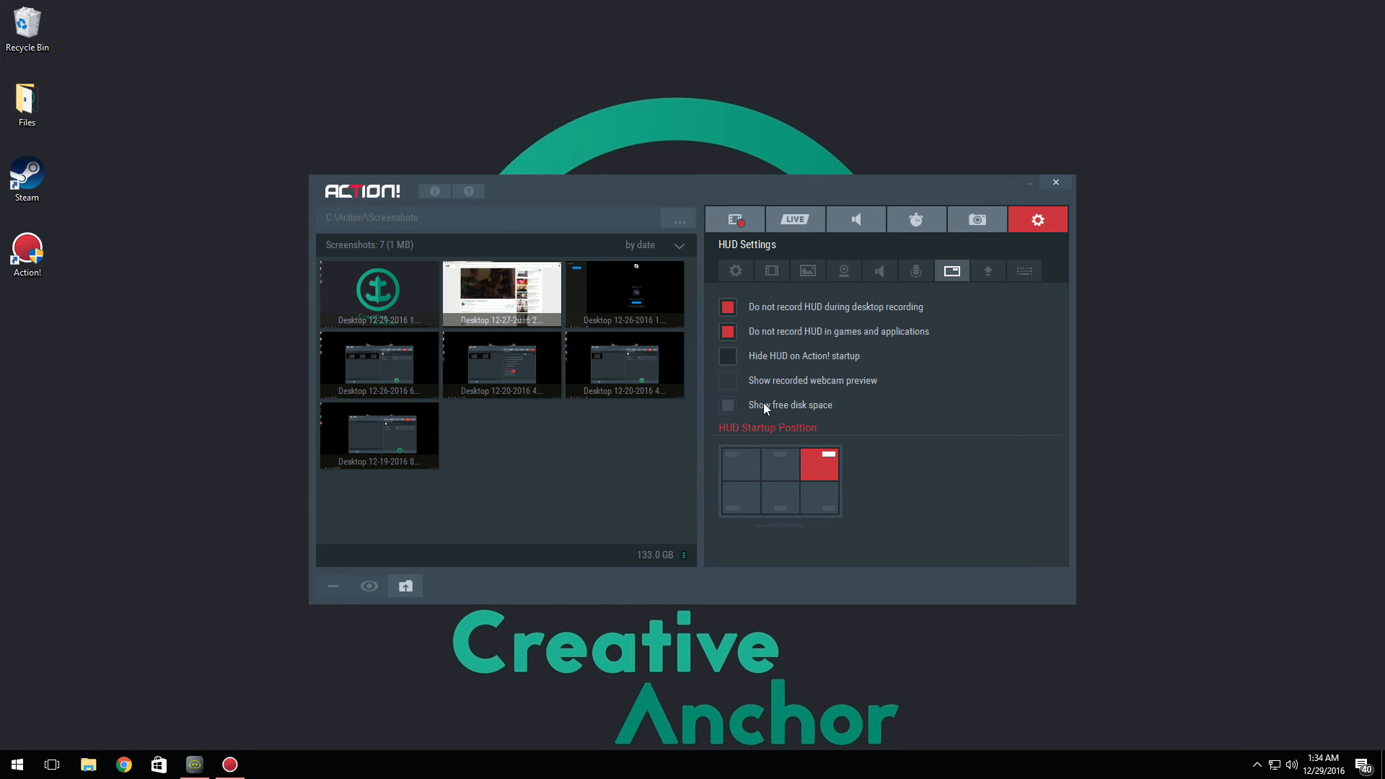
mouse_move(779, 418)
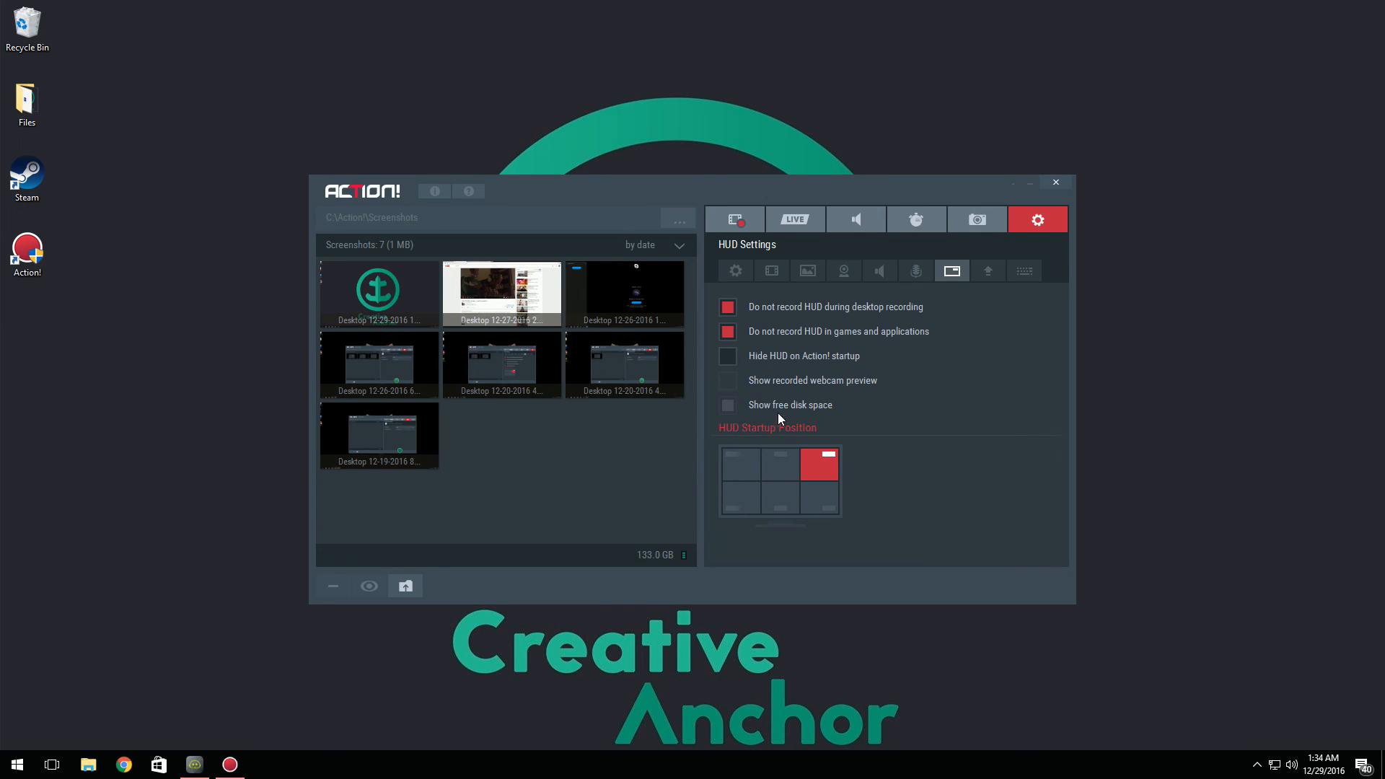
mouse_move(780, 416)
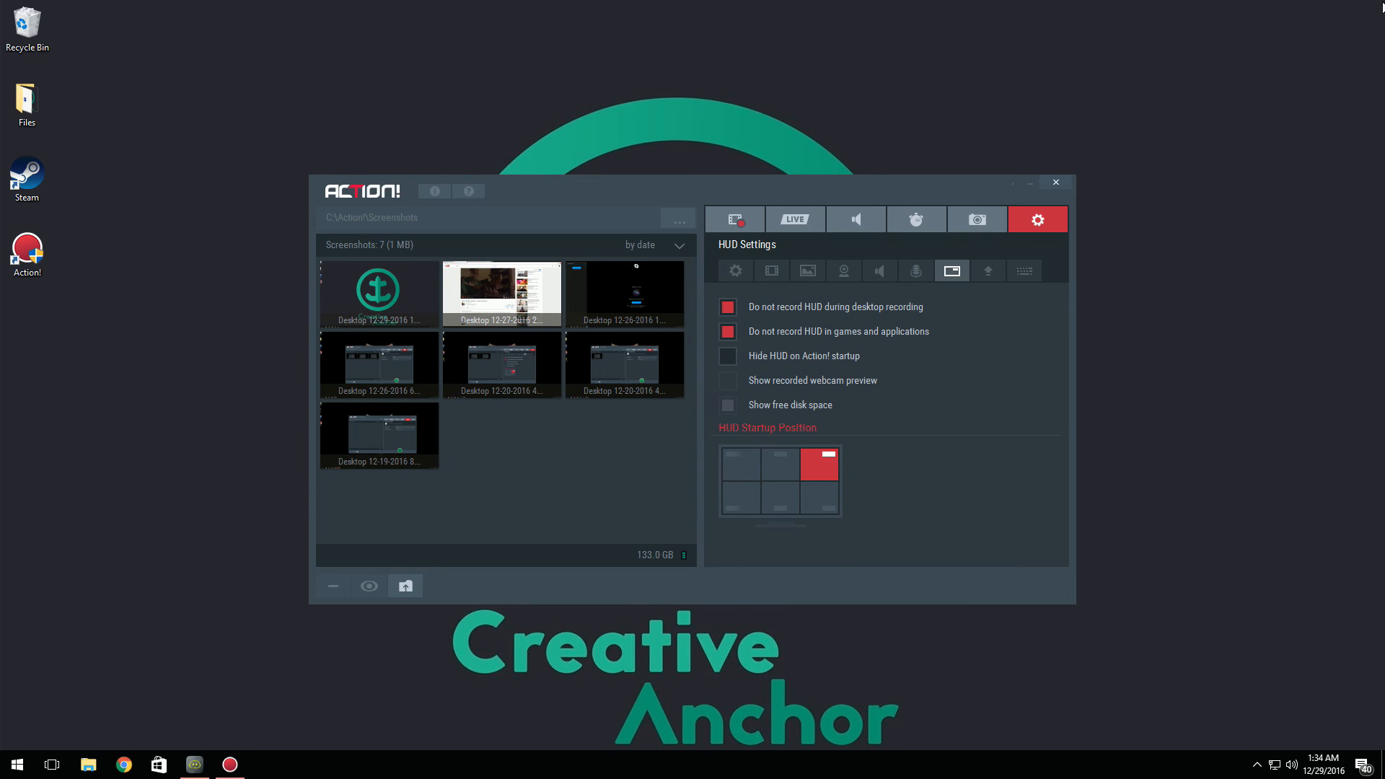
mouse_move(953, 144)
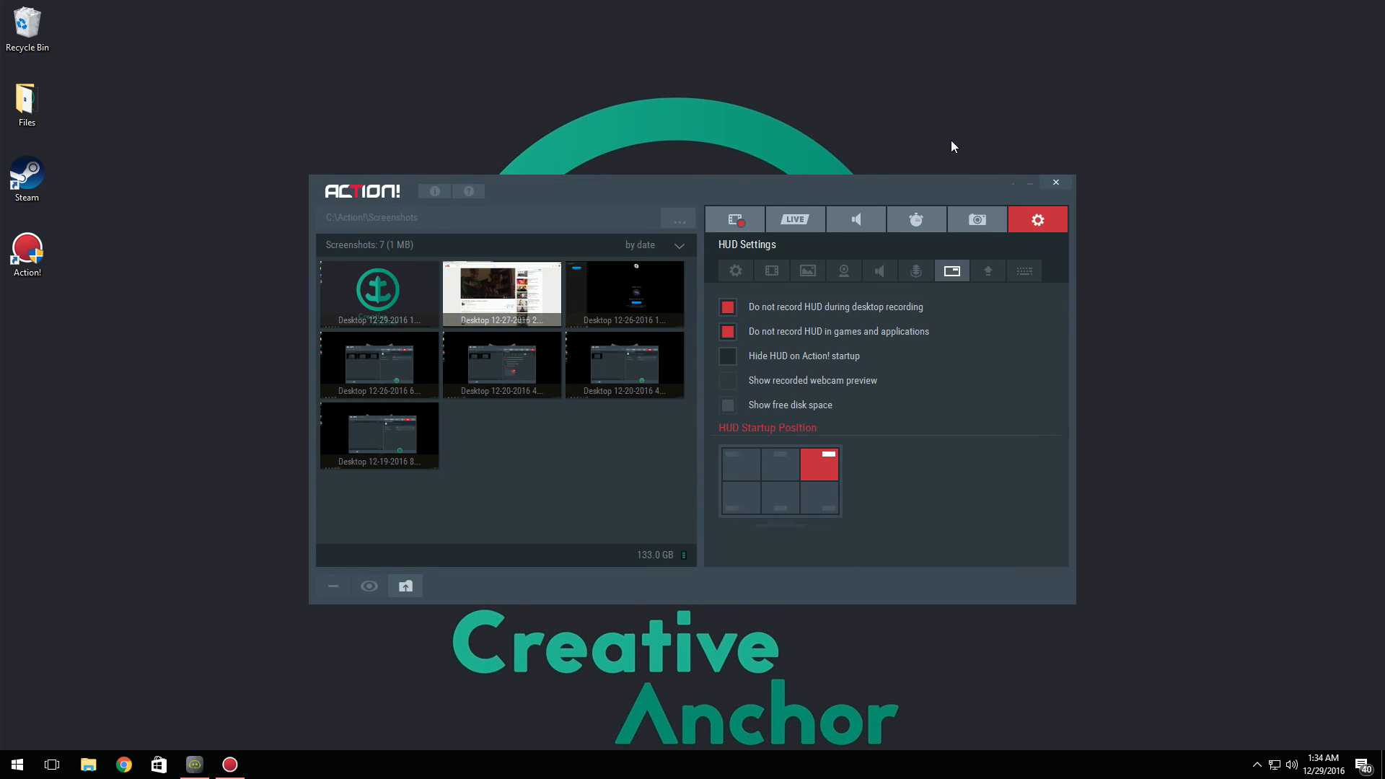
mouse_move(943, 141)
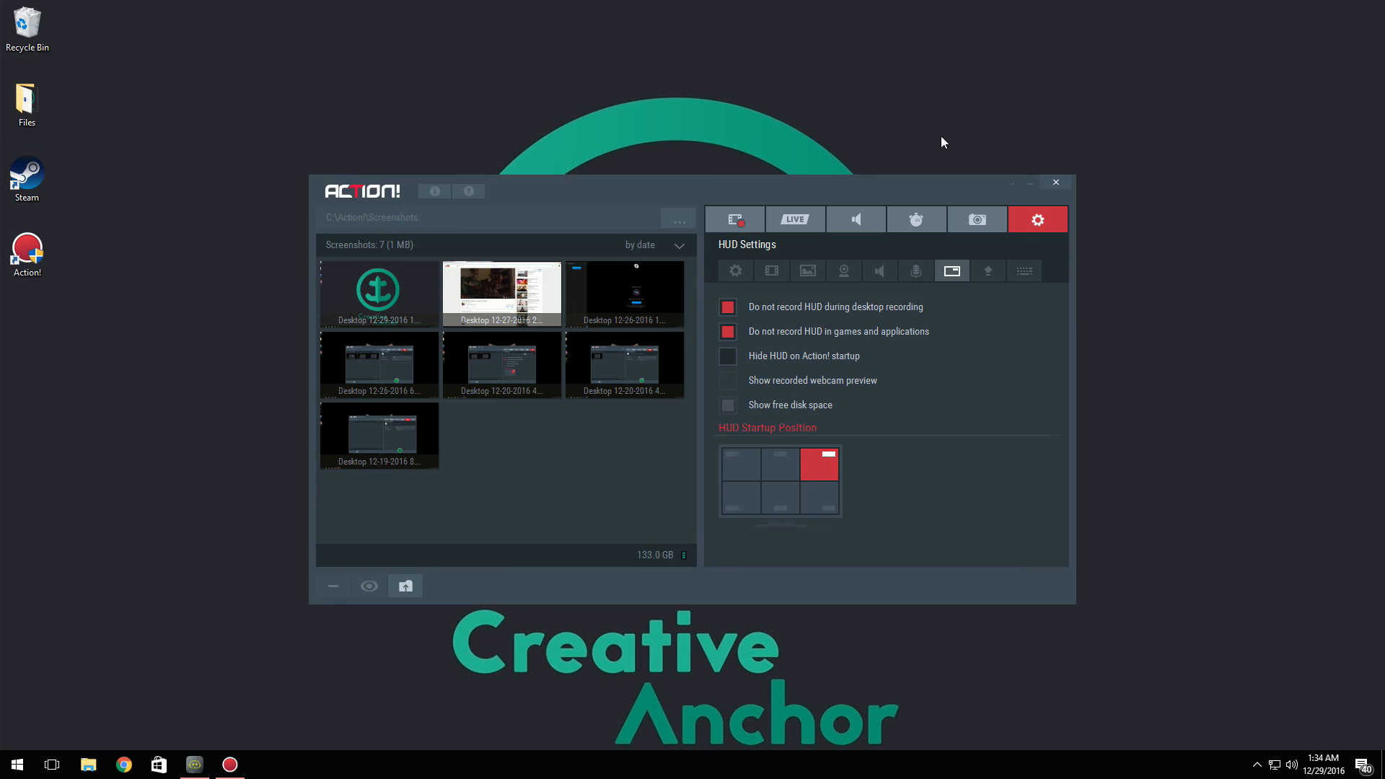
mouse_move(1007, 202)
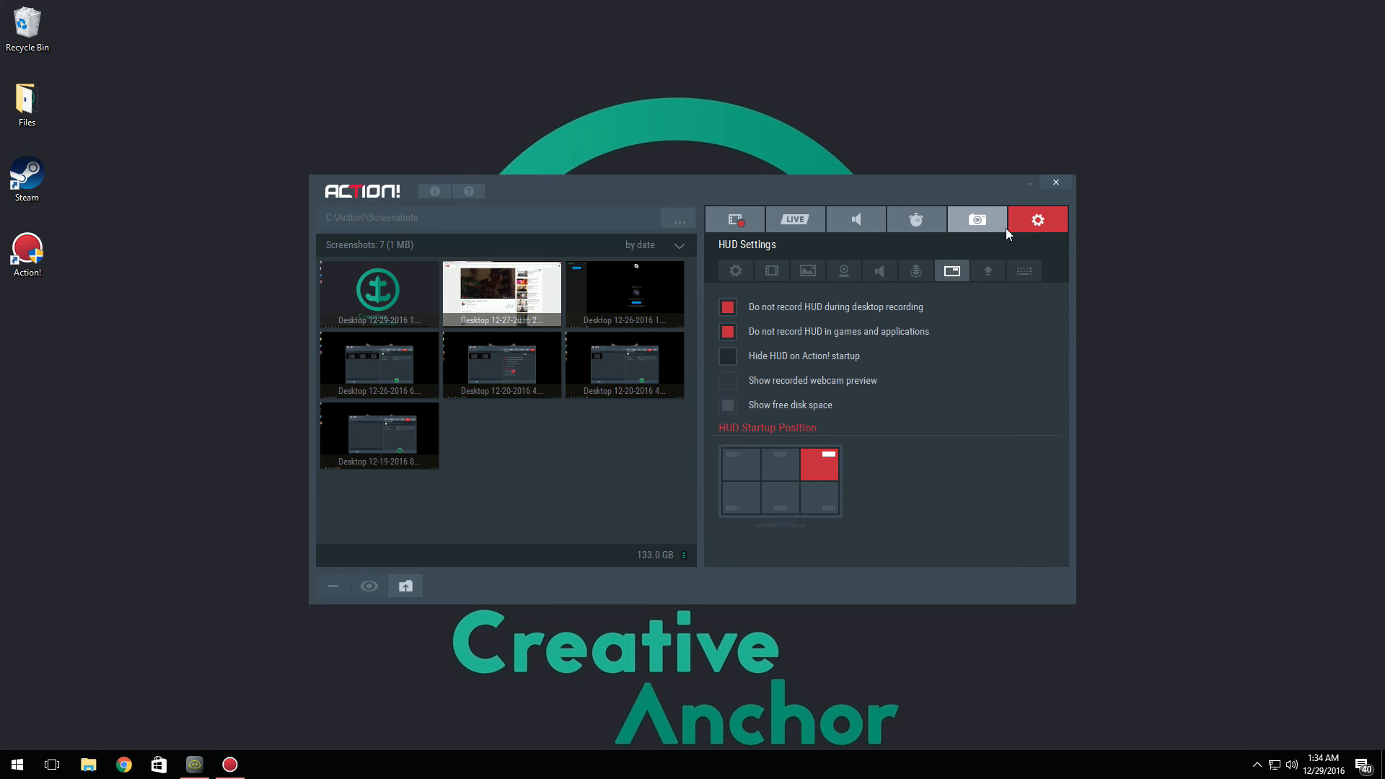
mouse_move(999, 269)
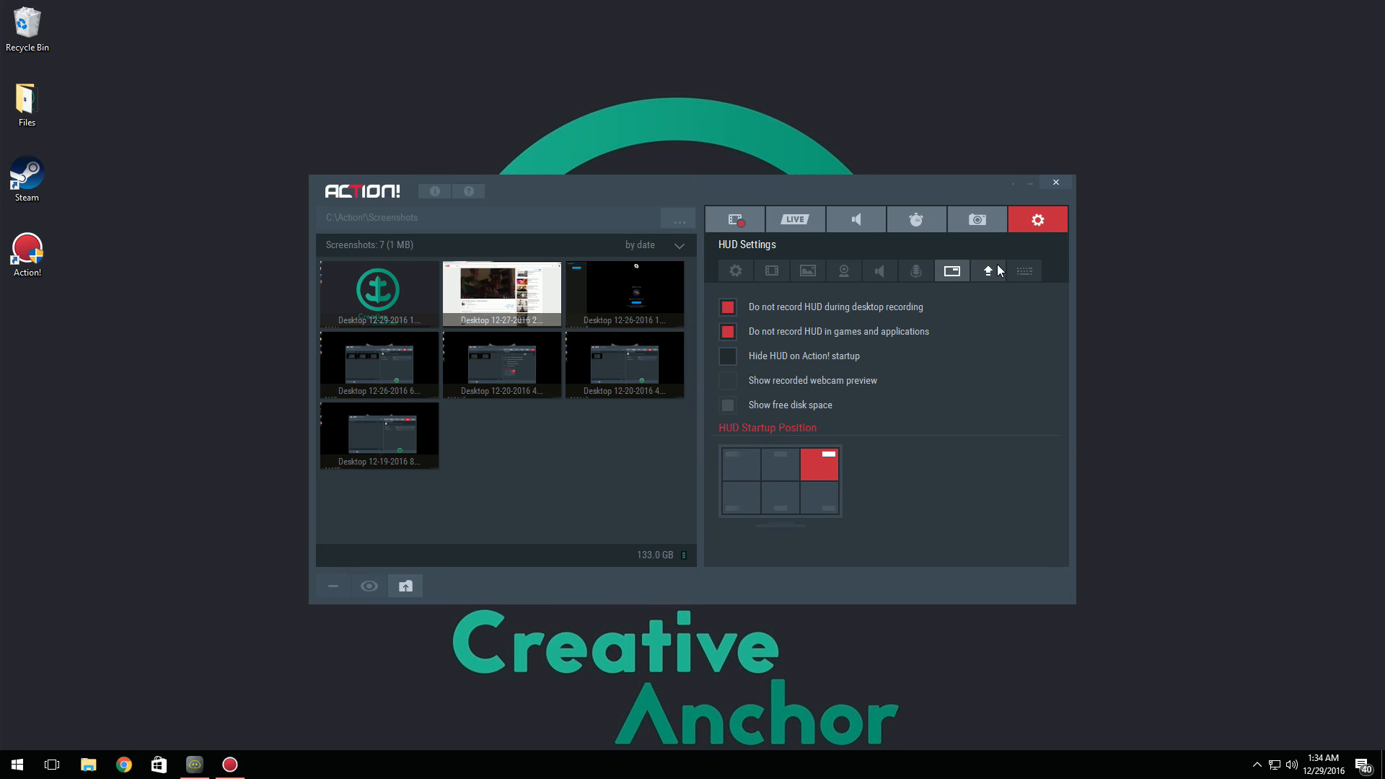
- Review Export settings, leaving NVIDIA NVENC hardware acceleration unchanged
click(987, 272)
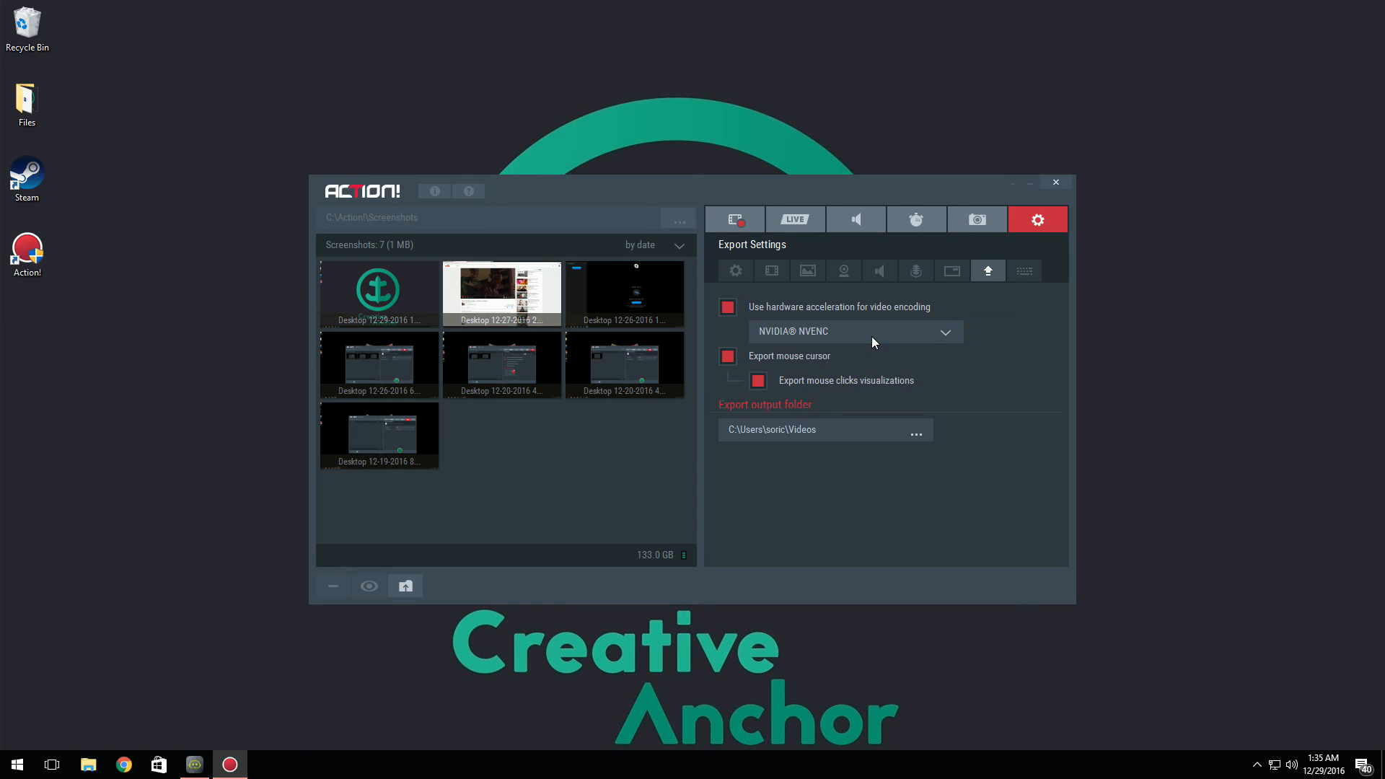
click(874, 332)
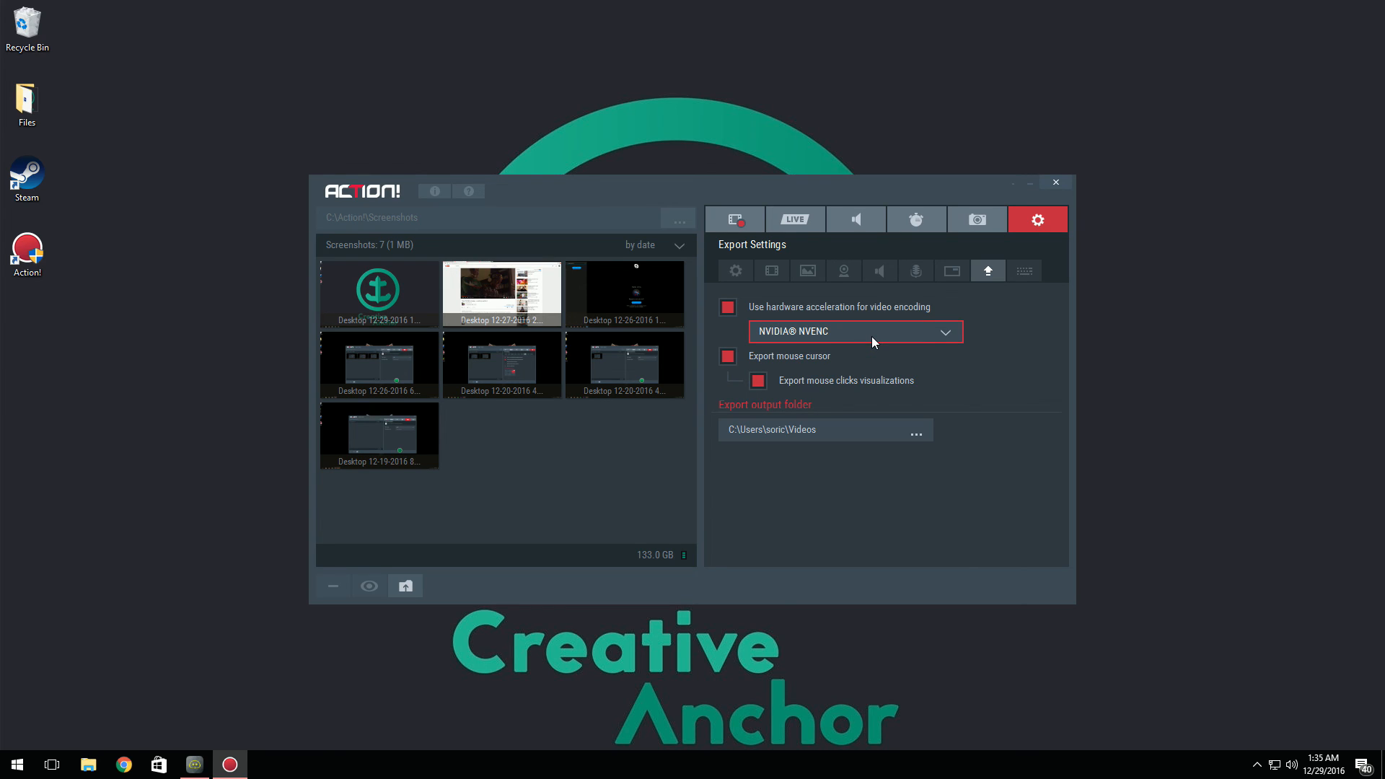
click(1025, 271)
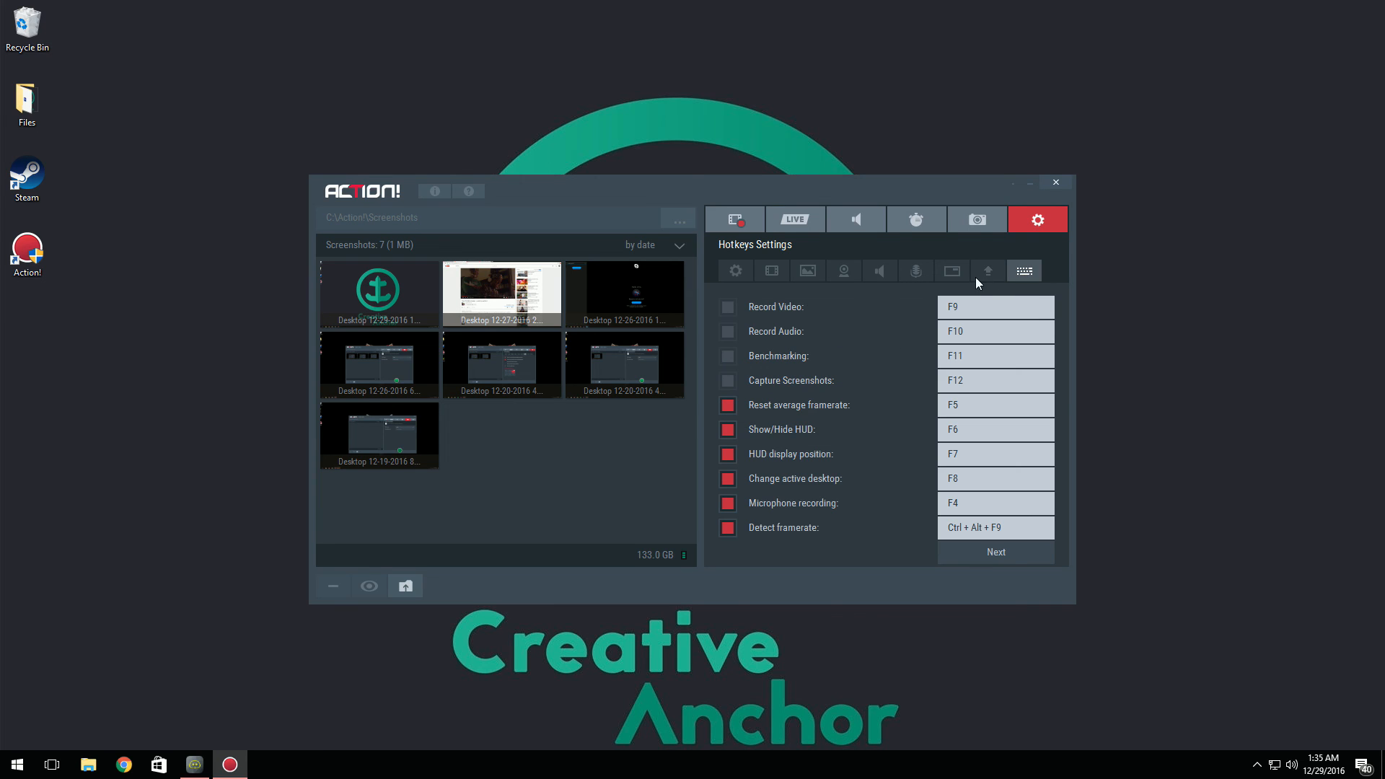
mouse_move(1020, 297)
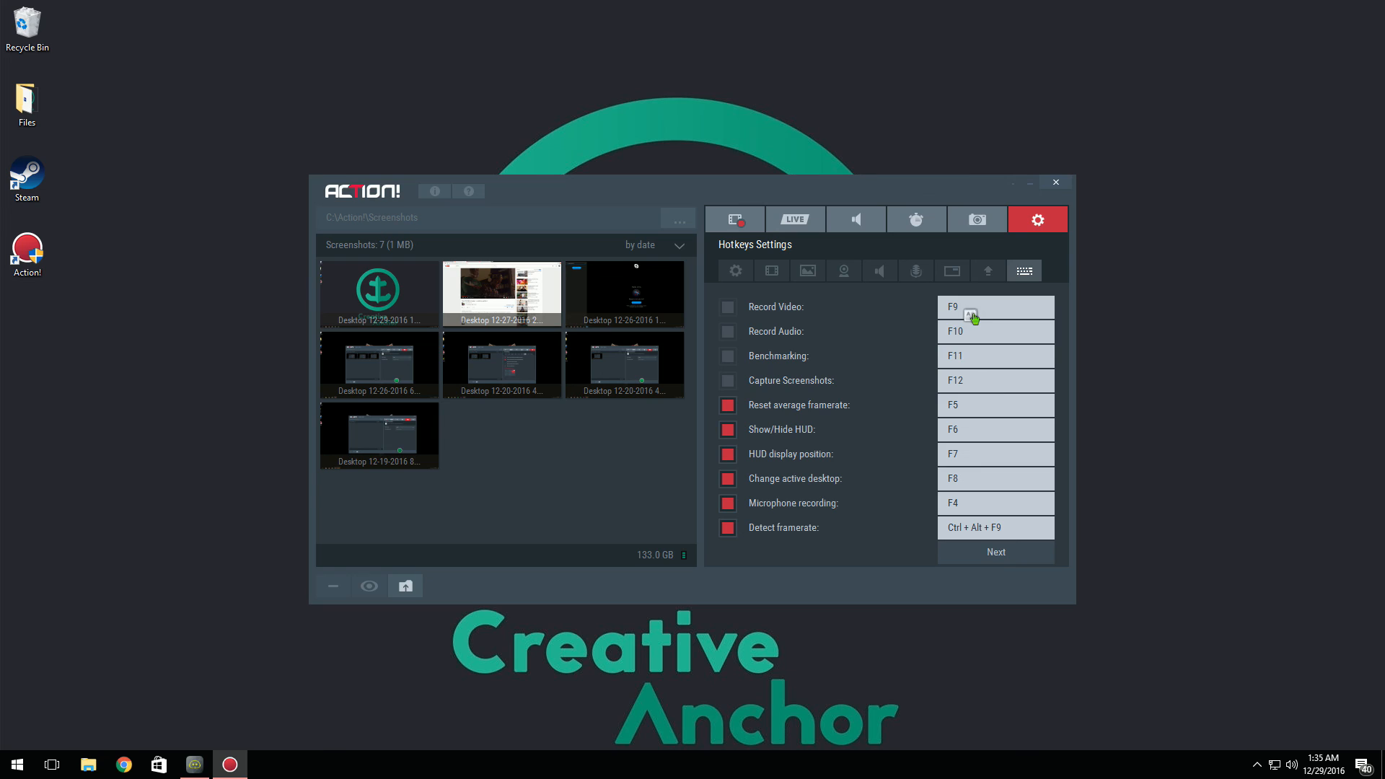
- Inspect the Record Video and Benchmarking hotkey fields unchanged, then return to Video Recording
click(996, 306)
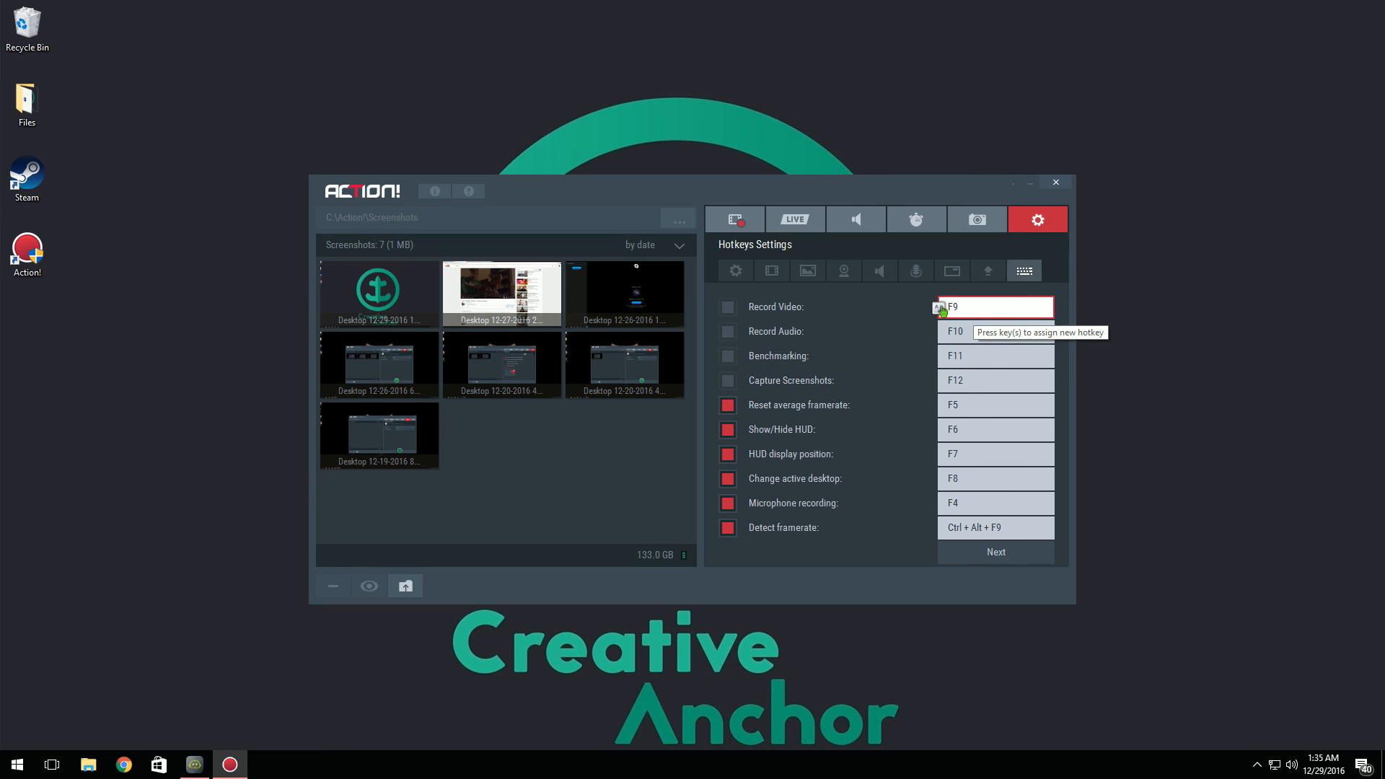
click(995, 355)
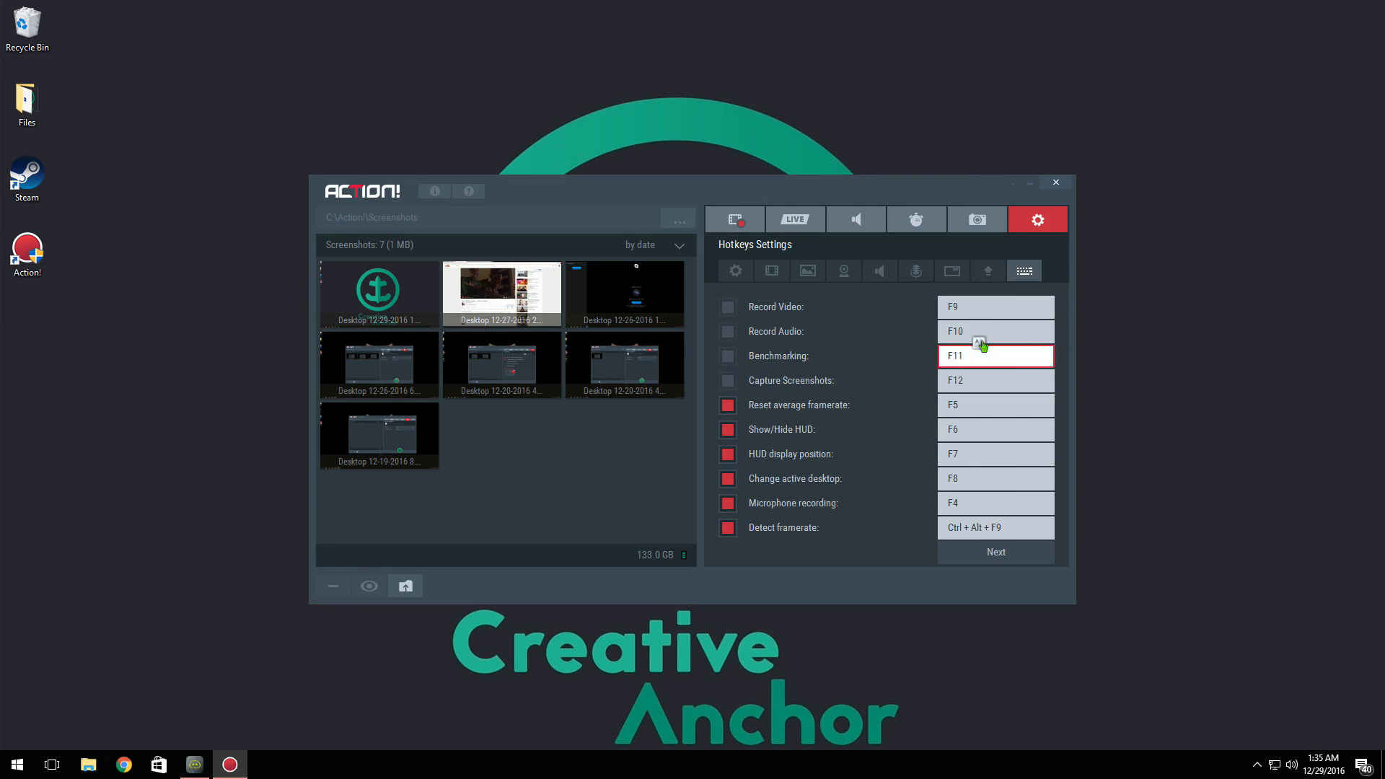
click(996, 306)
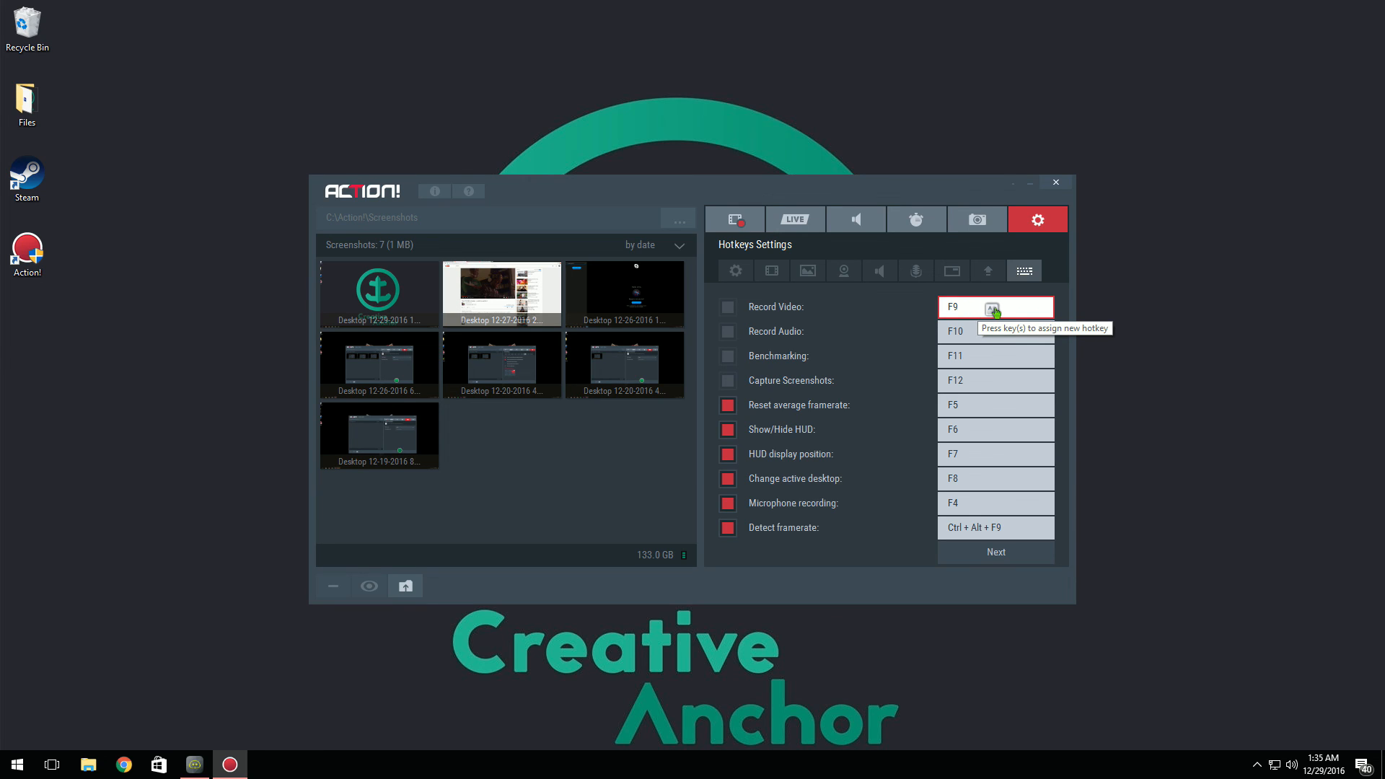
mouse_move(794, 204)
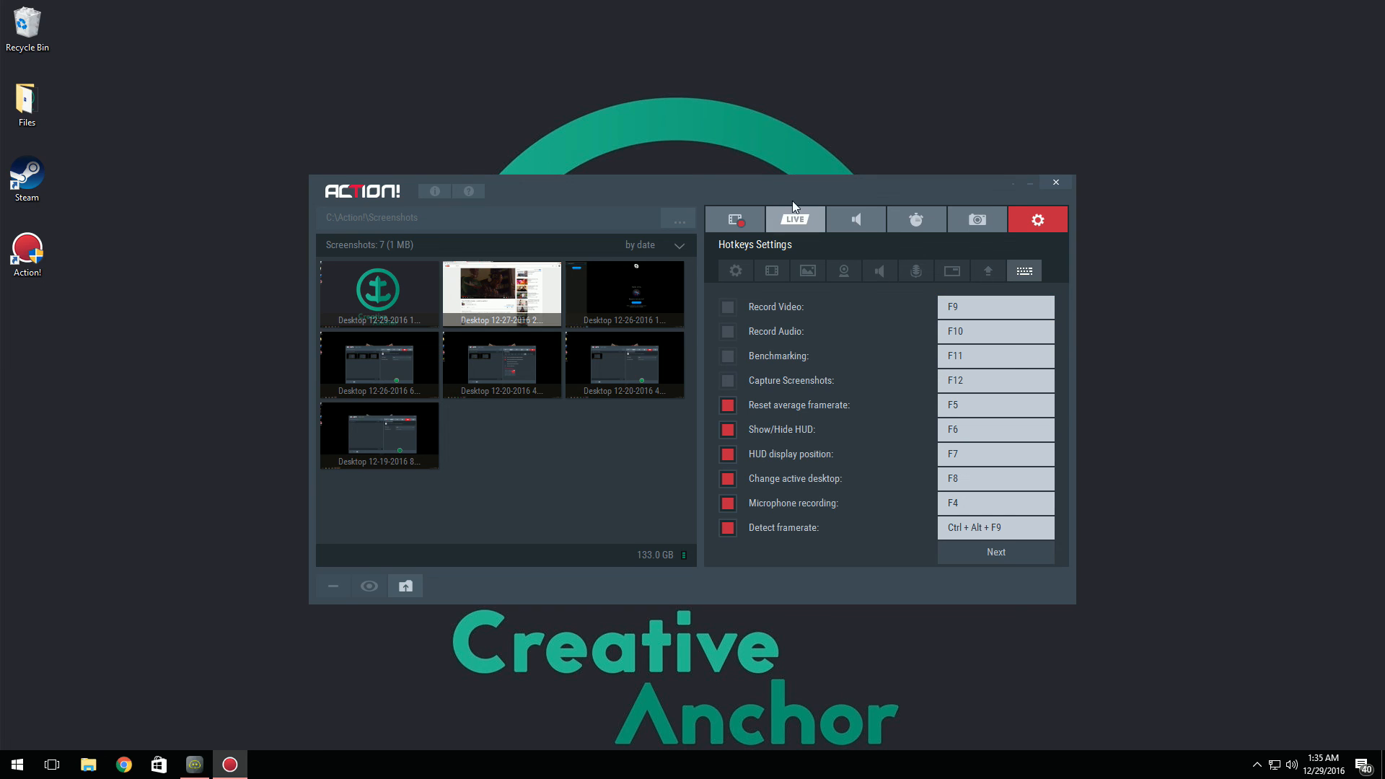
click(734, 220)
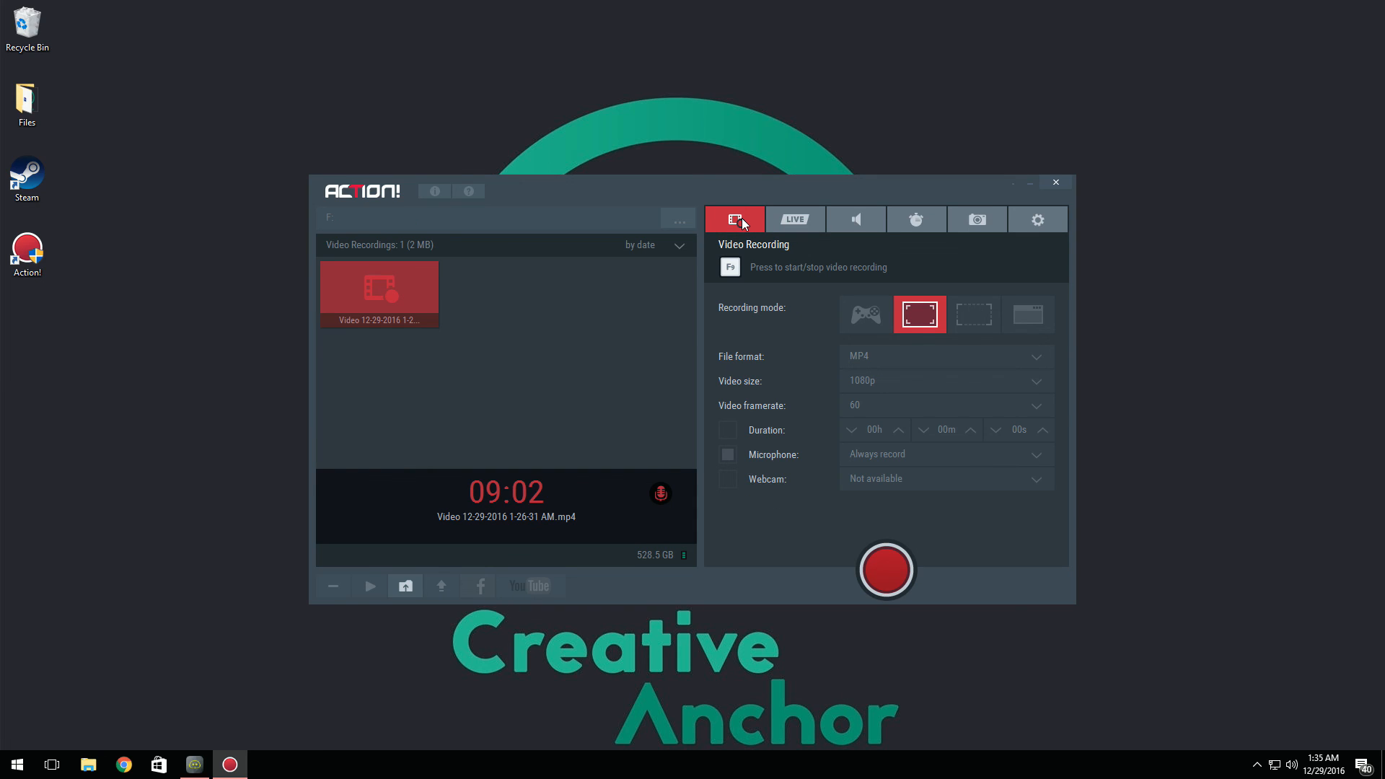